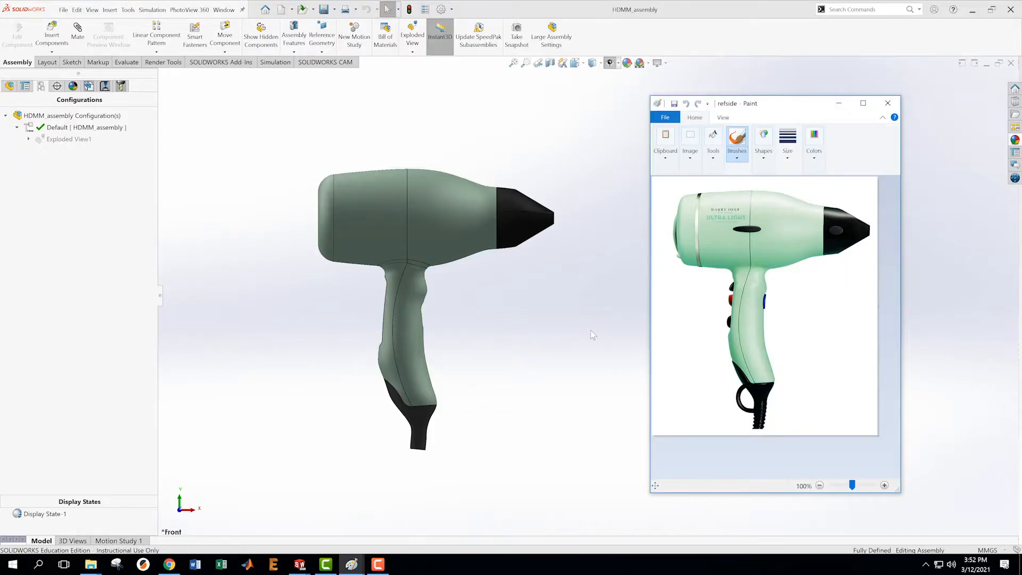
mouse_move(211, 197)
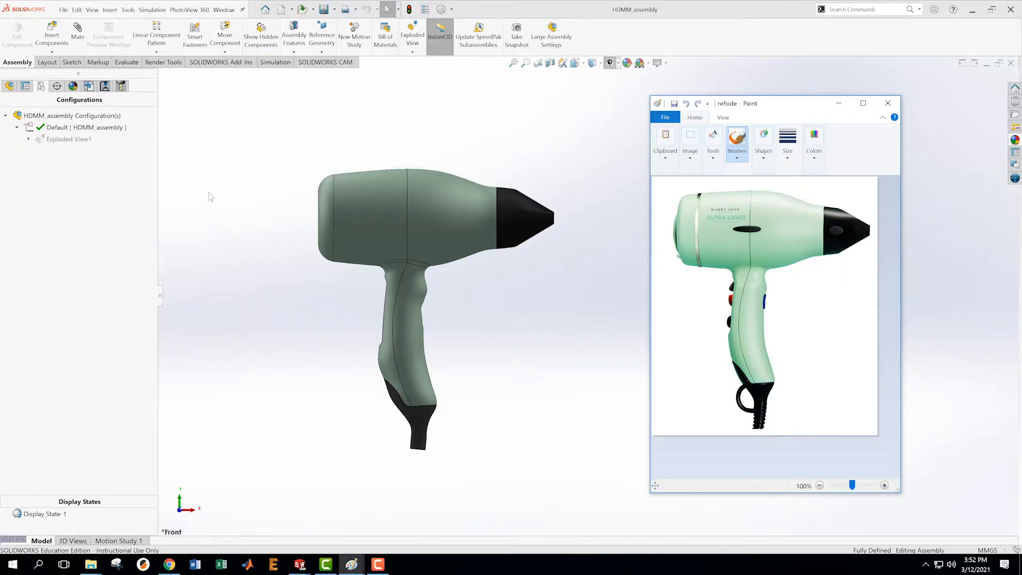
- Activate Exploded View1 to show the exploded assembly, then bring up the side reference photo
click(6, 116)
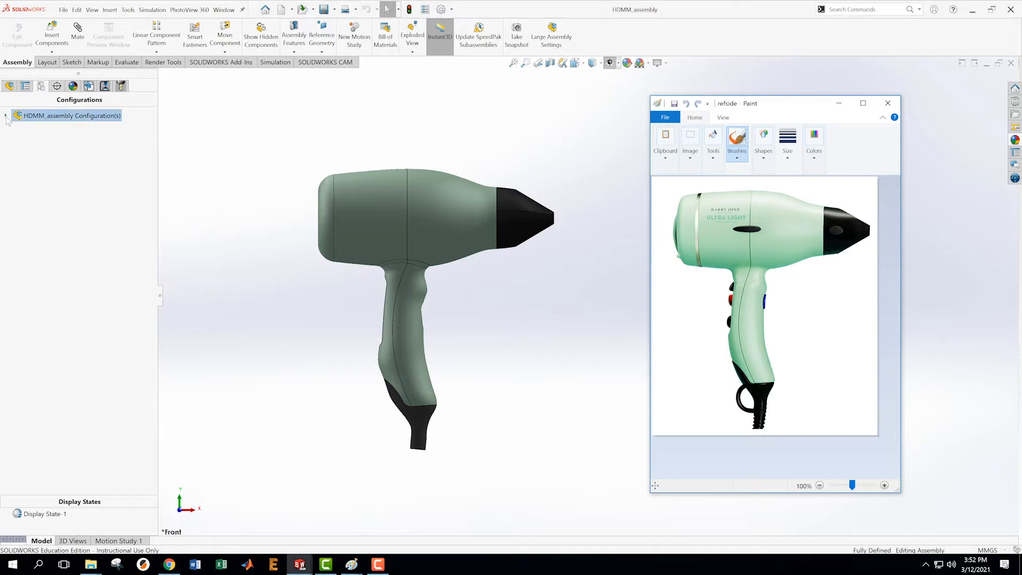
click(6, 115)
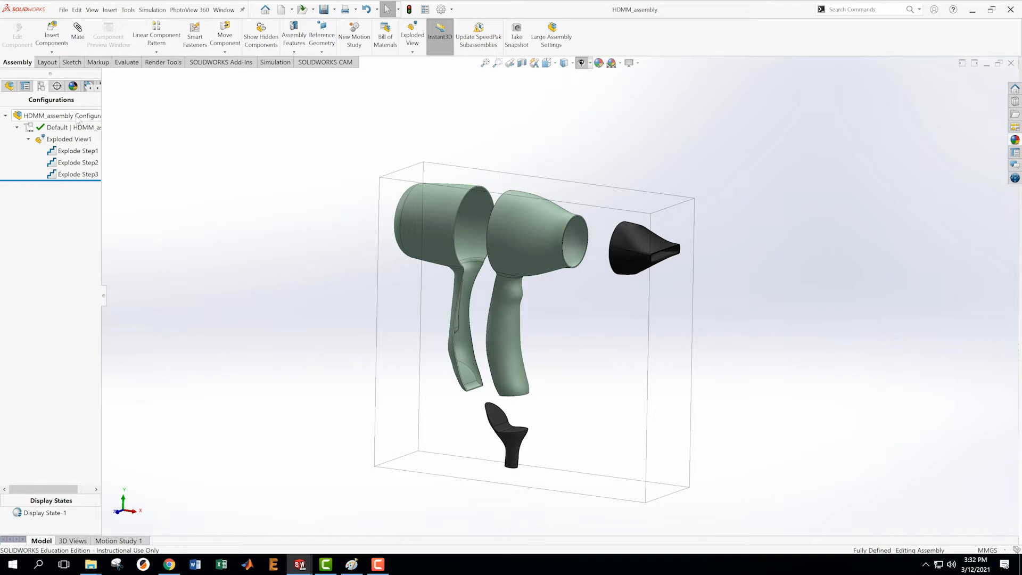
click(168, 564)
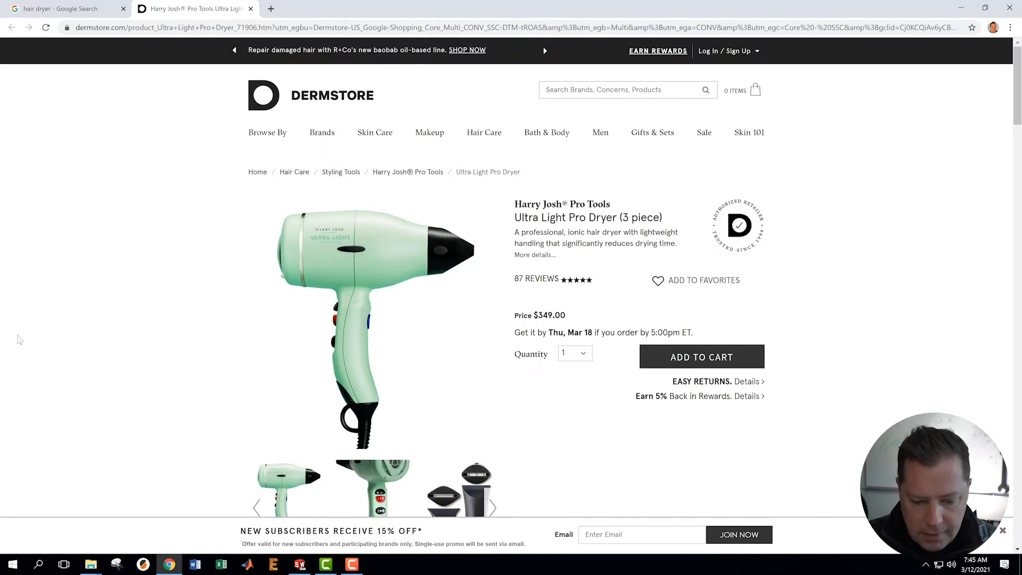
mouse_move(117, 564)
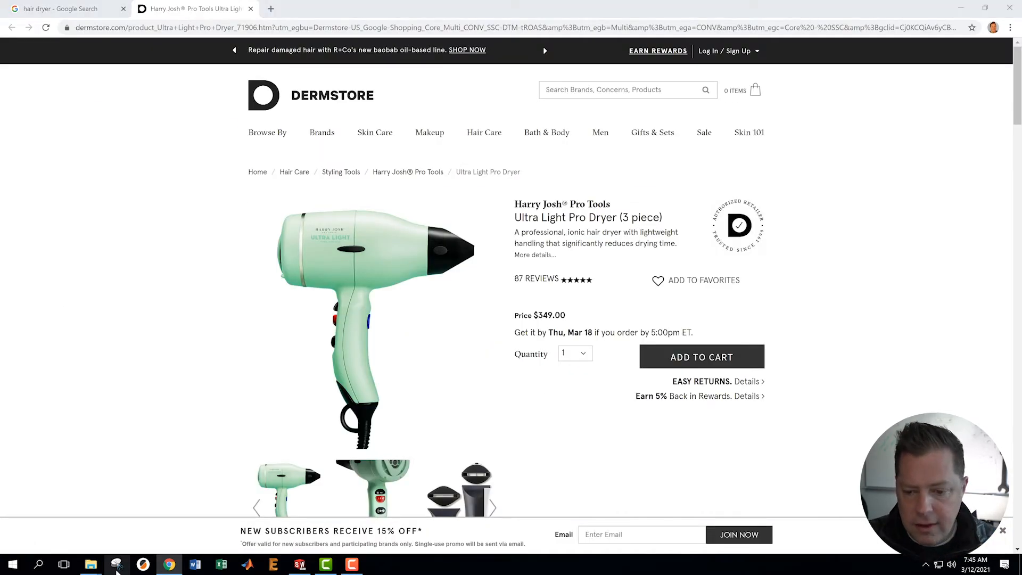
click(117, 564)
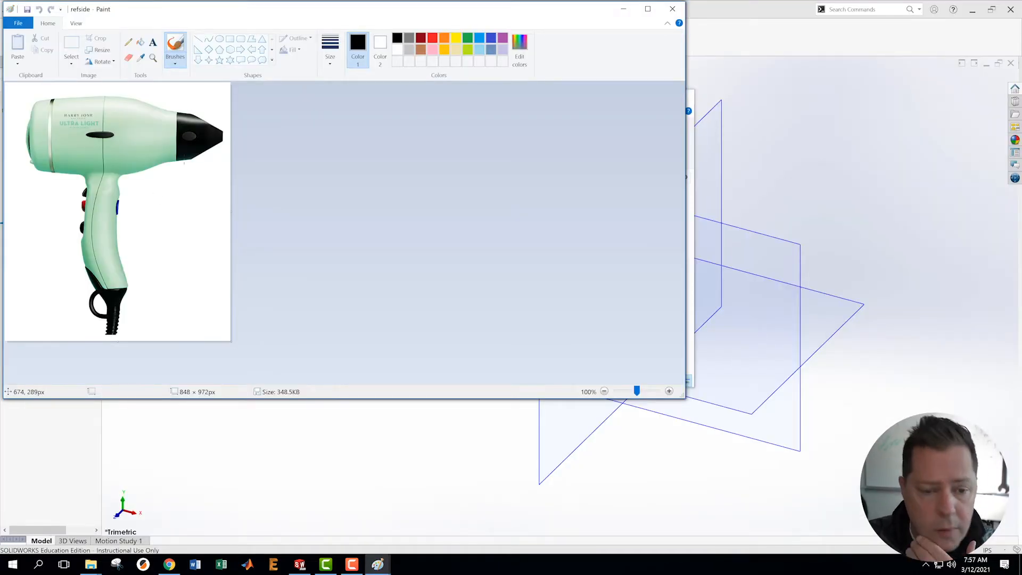
mouse_move(161, 156)
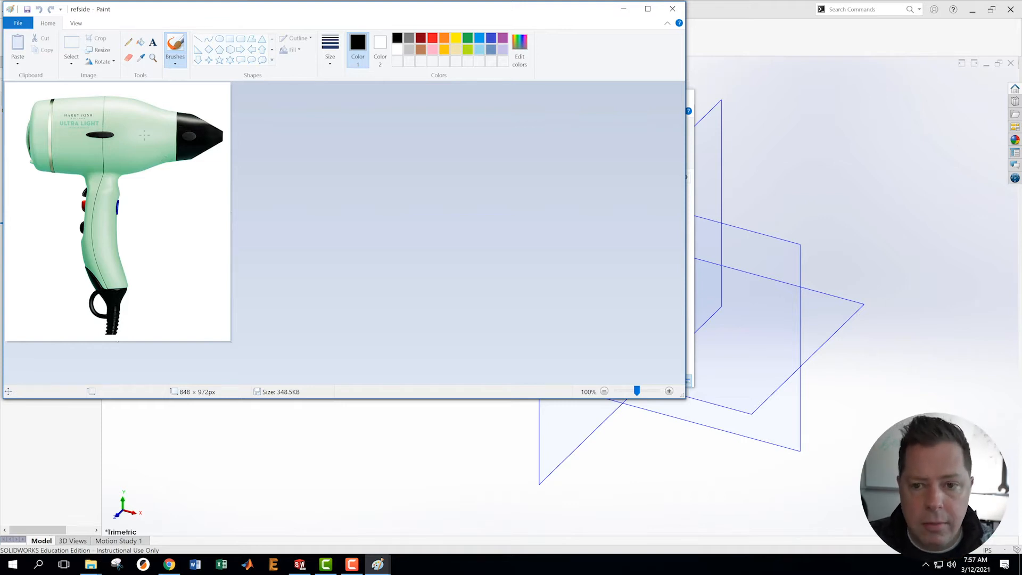
- Switch to red and trace the dryer body's top edge over the side photo
click(432, 38)
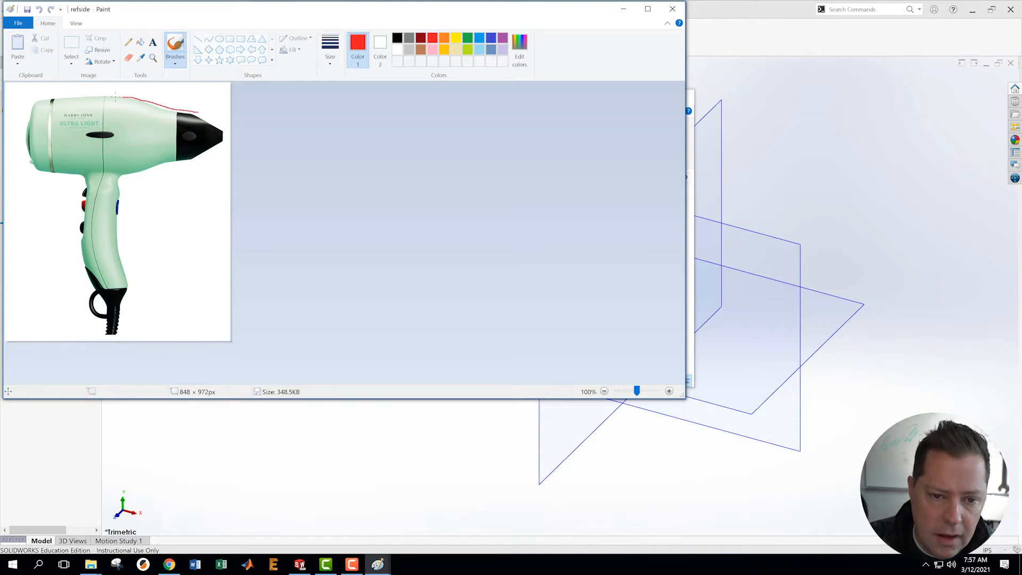
drag(118, 97, 41, 172)
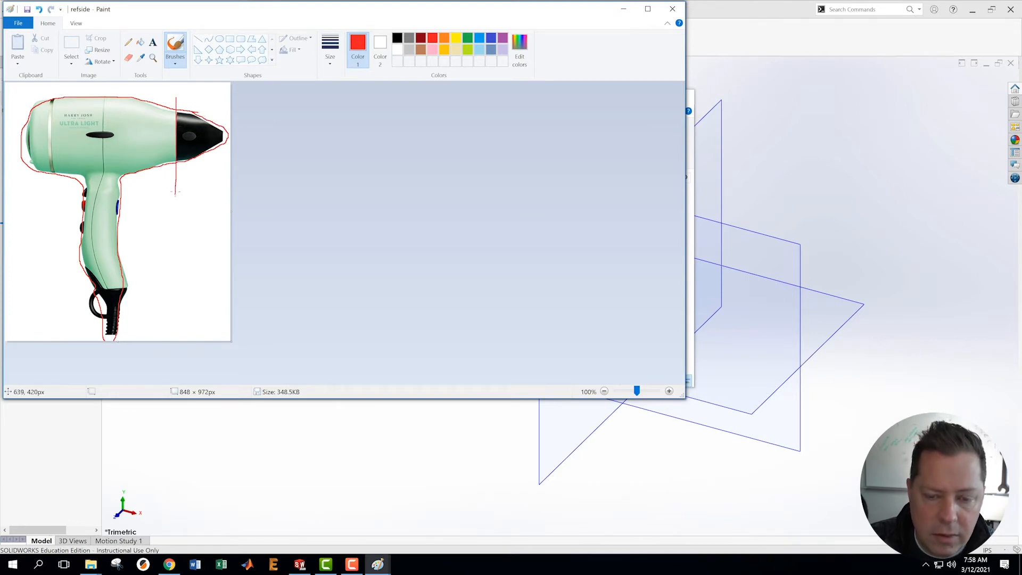
mouse_move(212, 169)
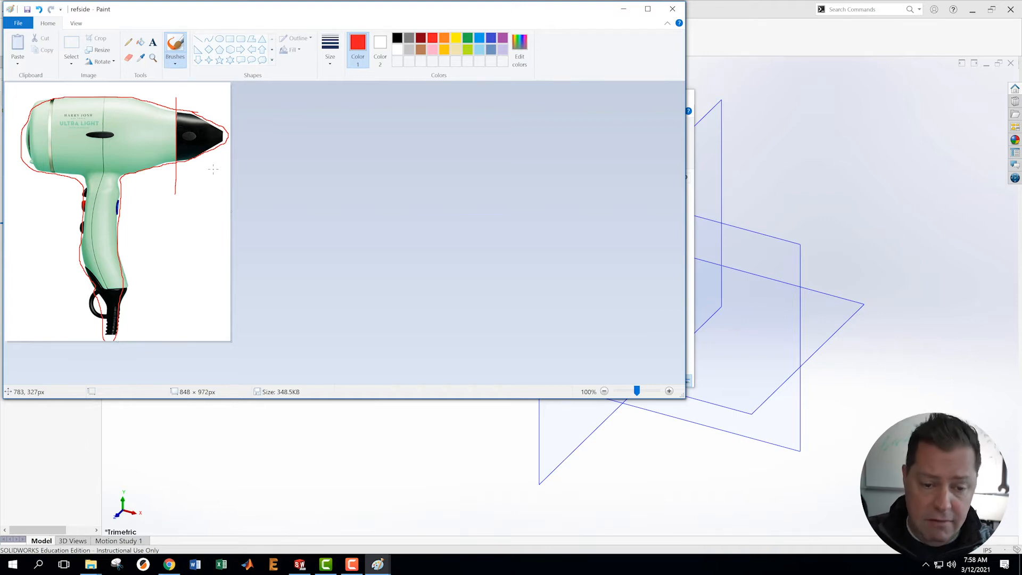
mouse_move(127, 125)
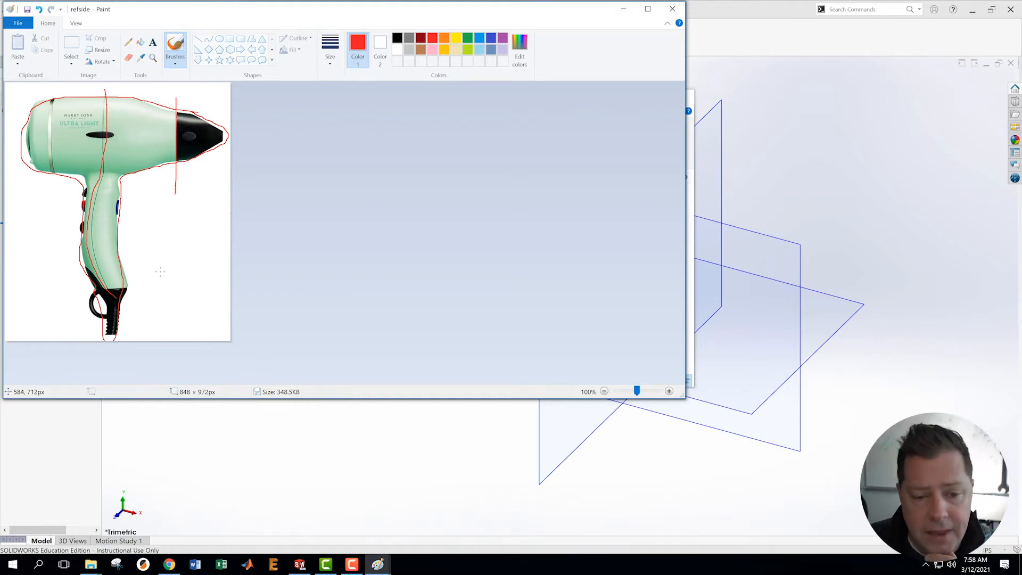
mouse_move(104, 207)
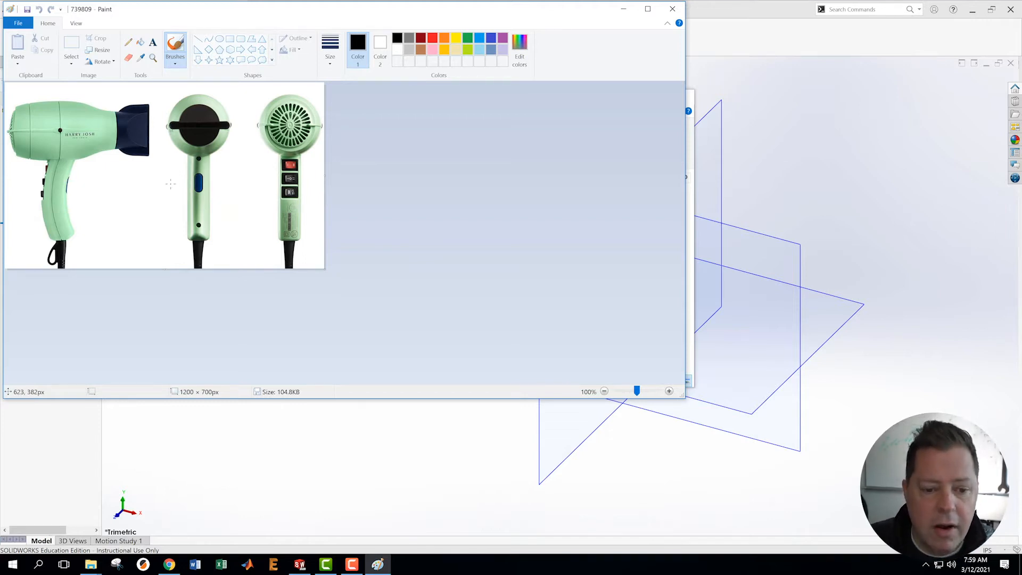
- Circle the back grill in red on the three-view photo, then close the image
click(421, 37)
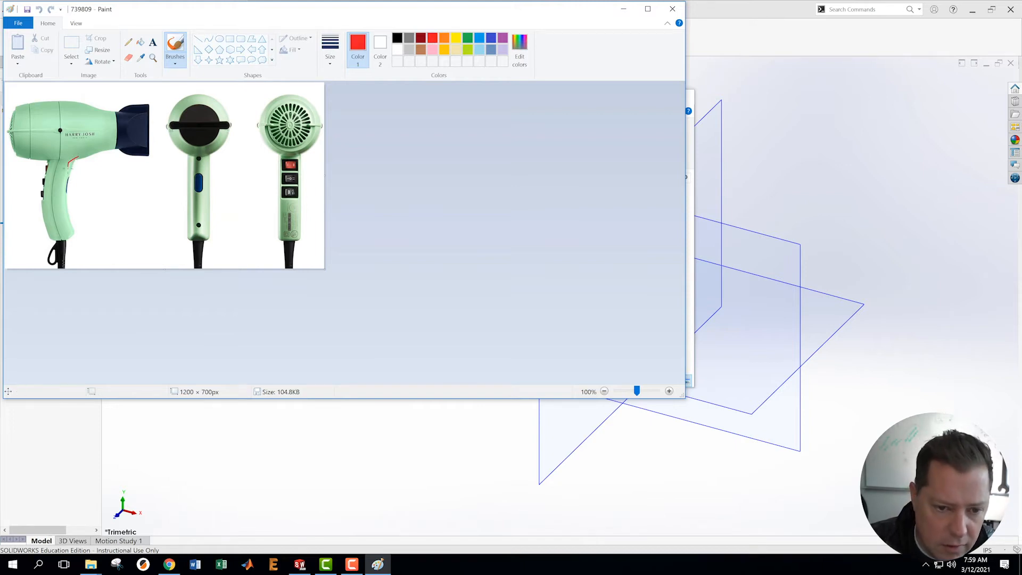
mouse_move(241, 183)
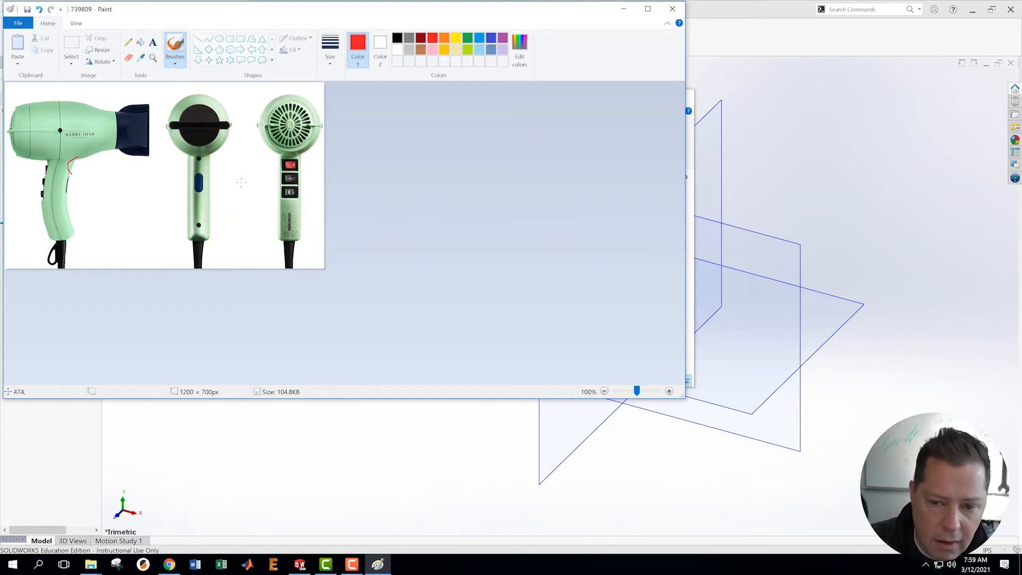
drag(261, 160, 287, 195)
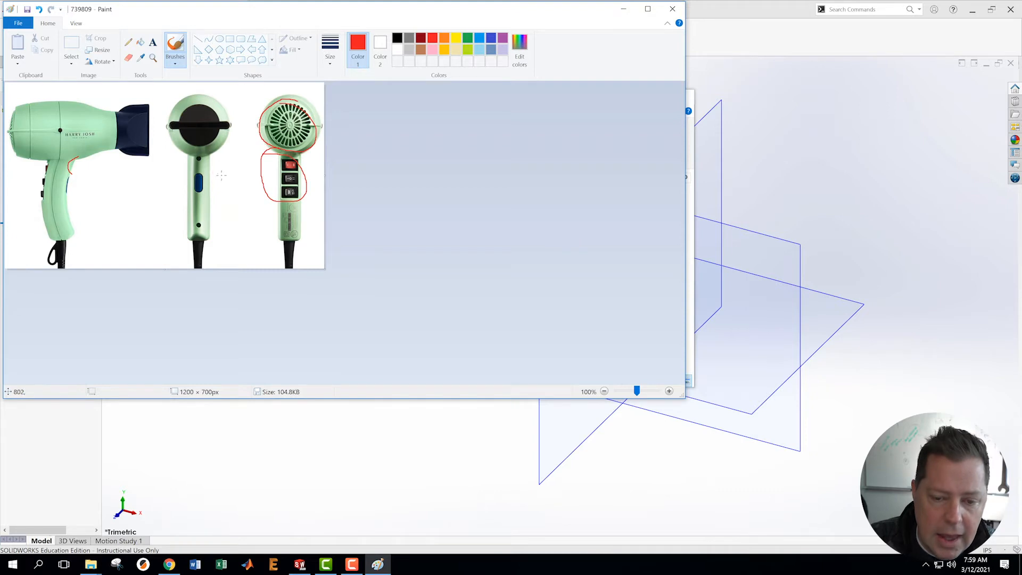
mouse_move(155, 241)
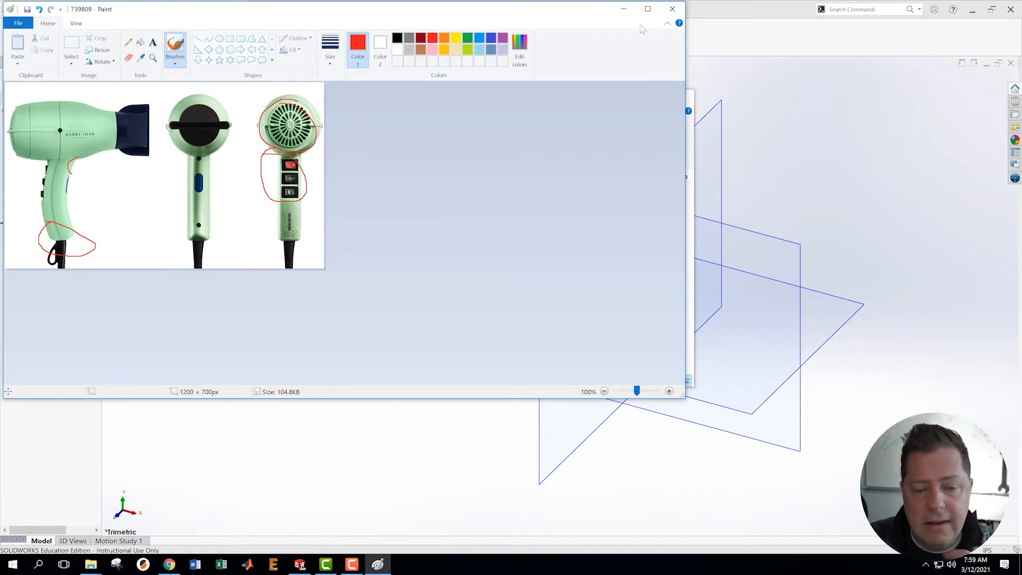
click(672, 9)
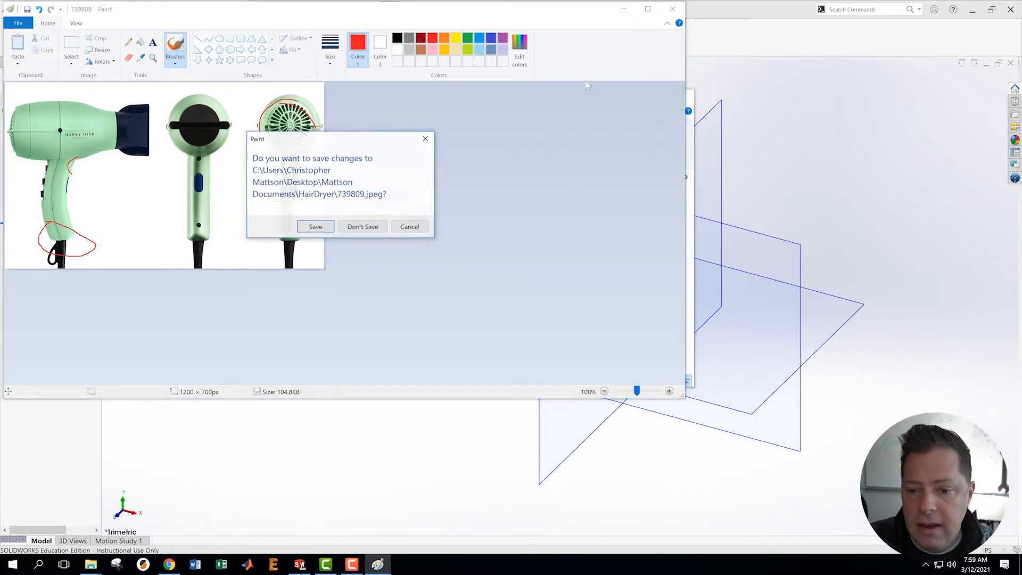
- Discard the red markups and open refside from the HairDryer folder
click(362, 226)
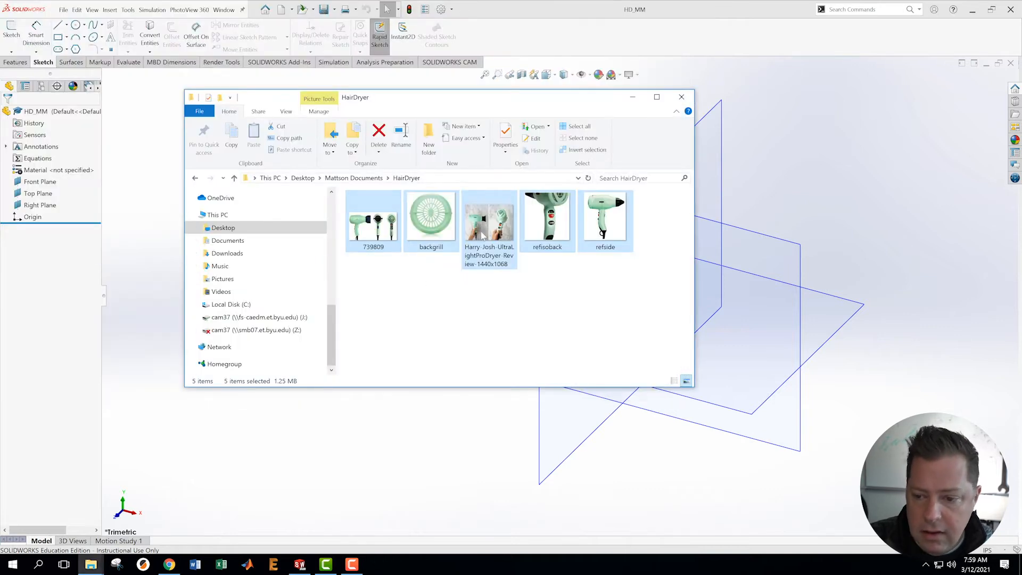
click(604, 218)
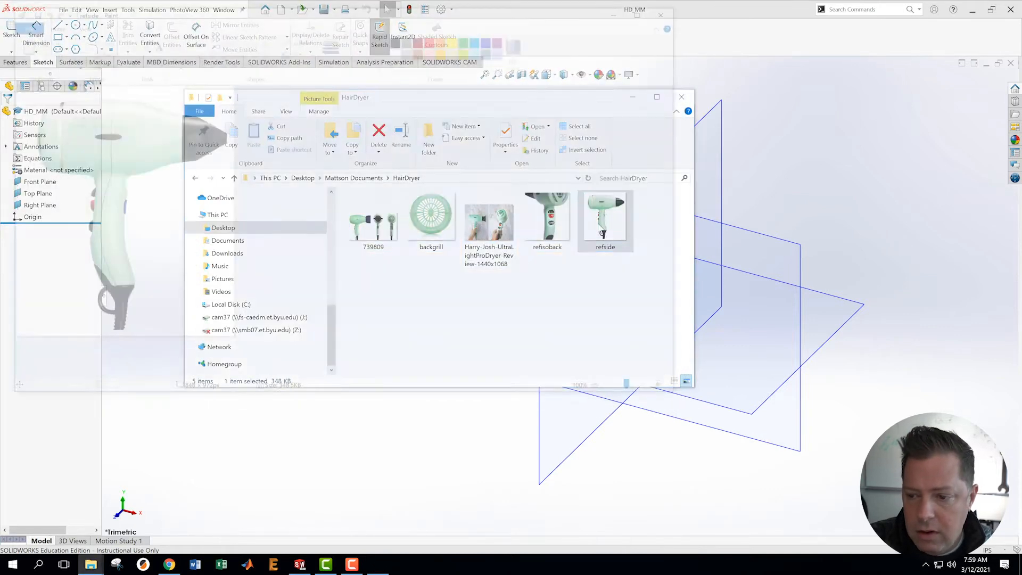
double_click(605, 217)
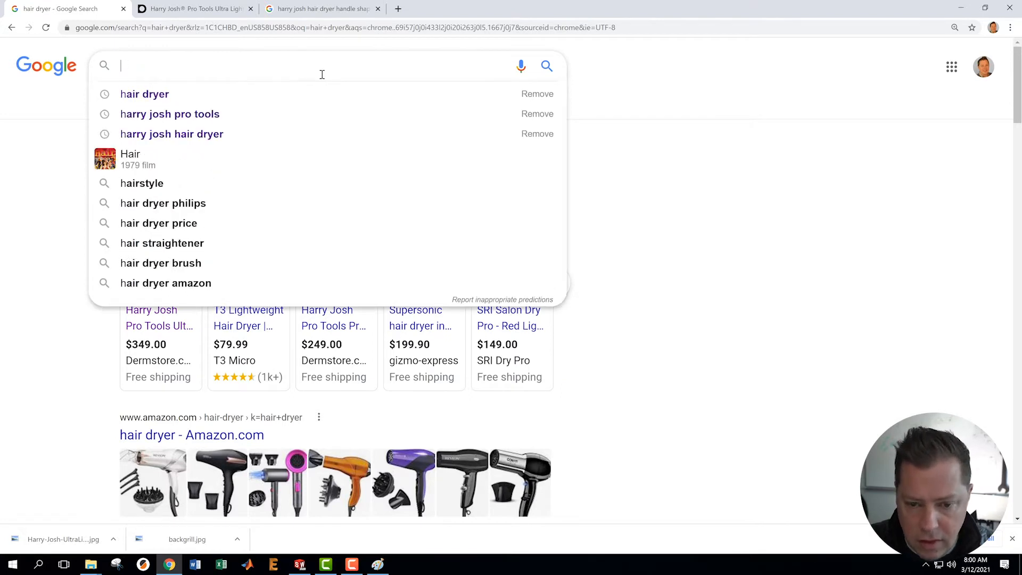
- Search 'harry josh pro tools dim' and read the review's roughly 10 by 7 inch size
text(harr)
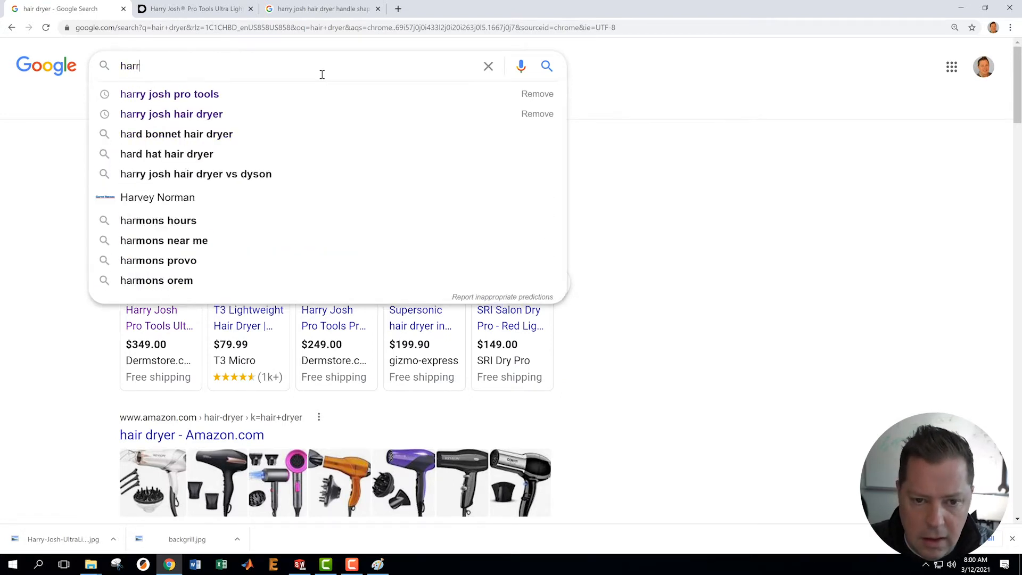
text(y josh)
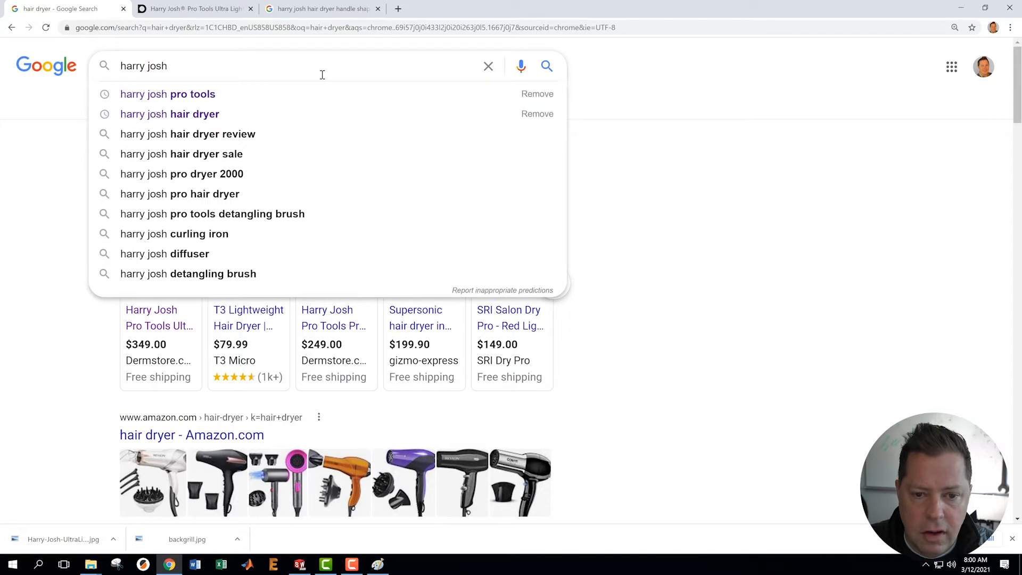
text(pro too)
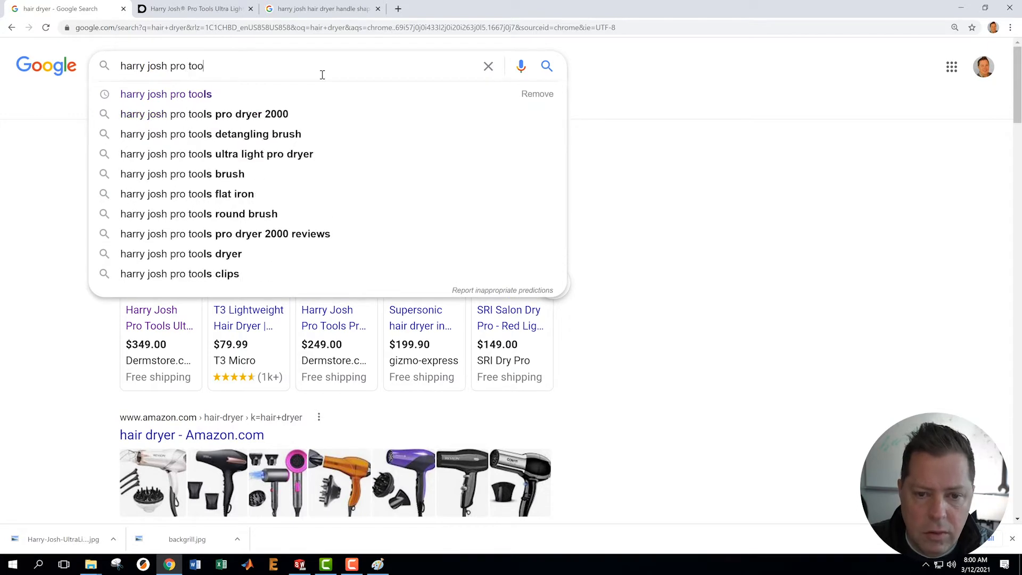
text(ls dim)
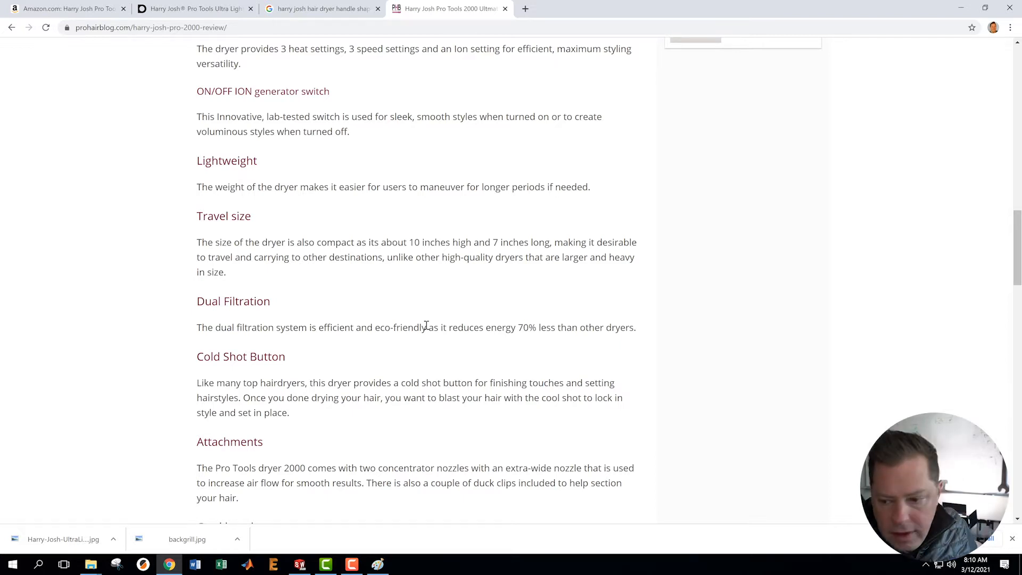
mouse_move(471, 232)
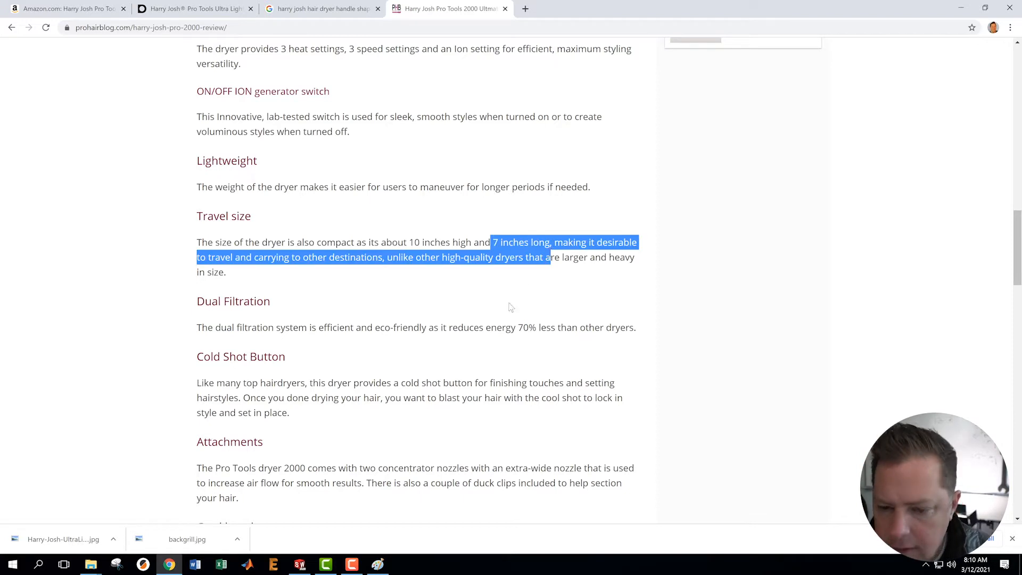
click(358, 274)
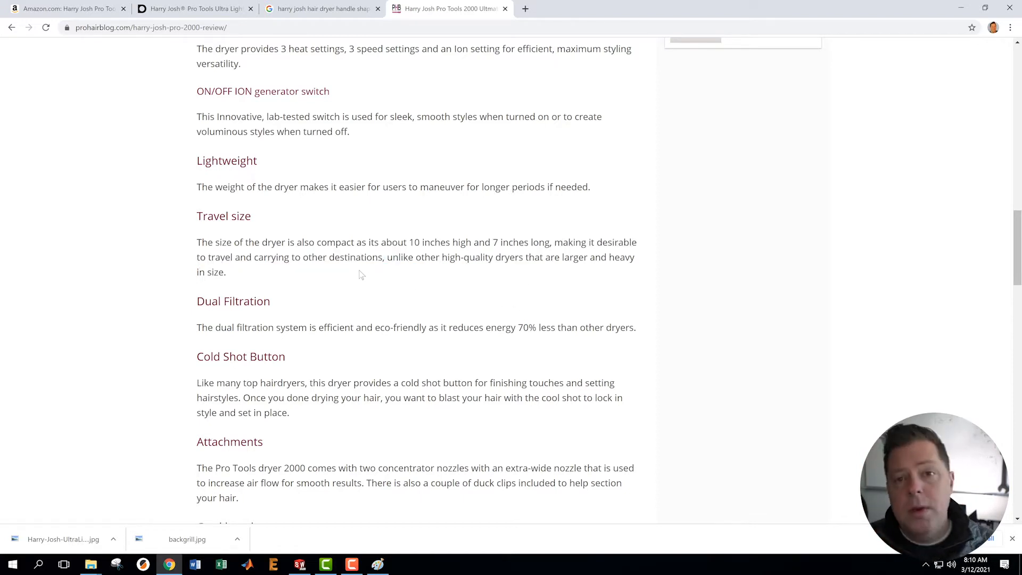
mouse_move(416, 272)
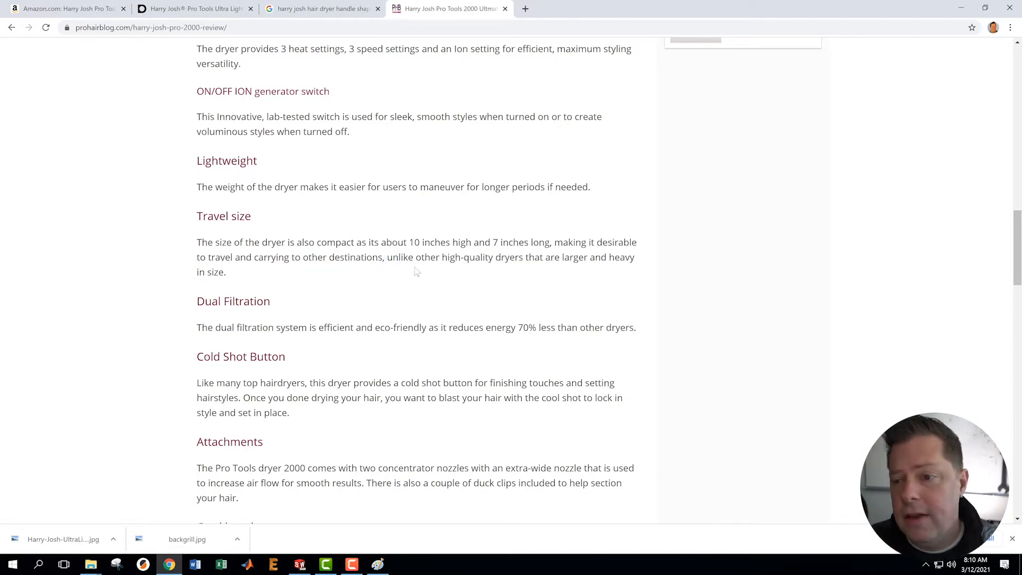
mouse_move(505, 9)
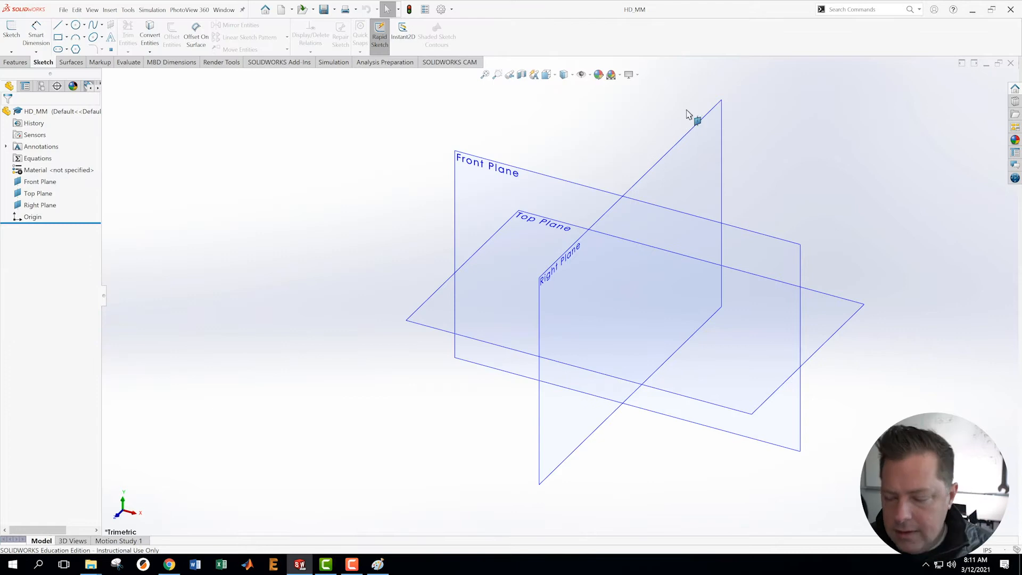
mouse_move(339, 241)
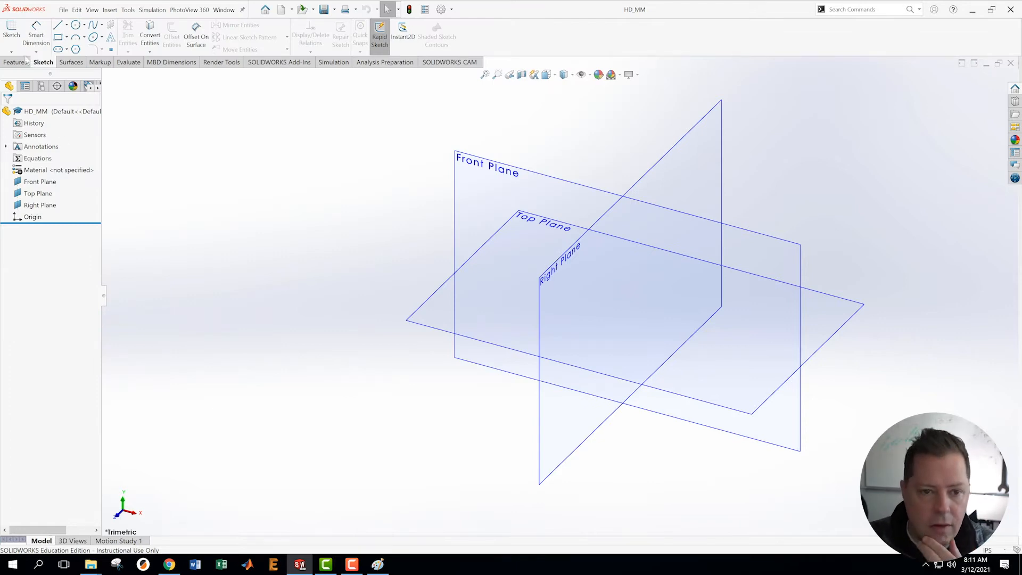
mouse_move(58, 25)
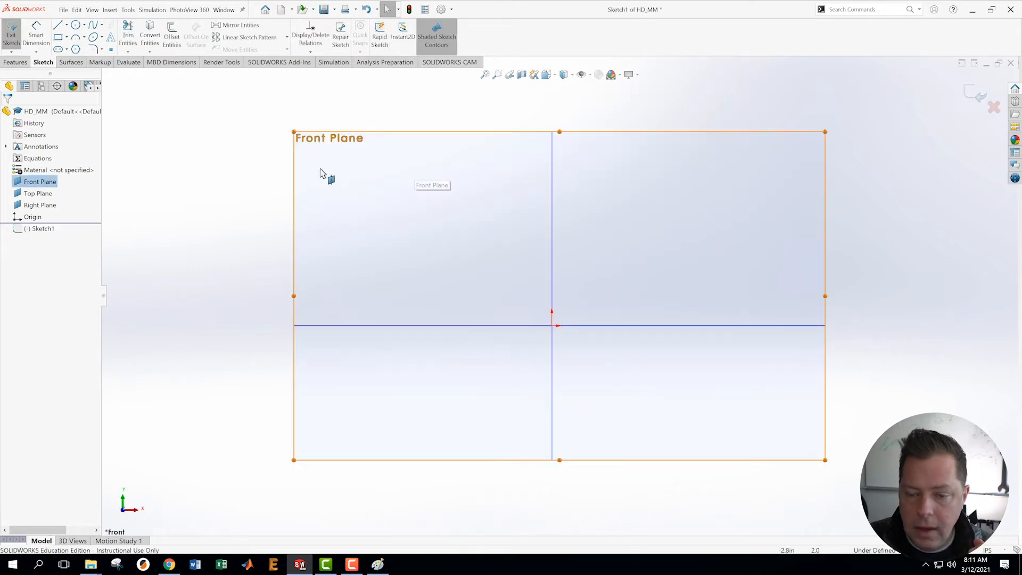
mouse_move(311, 171)
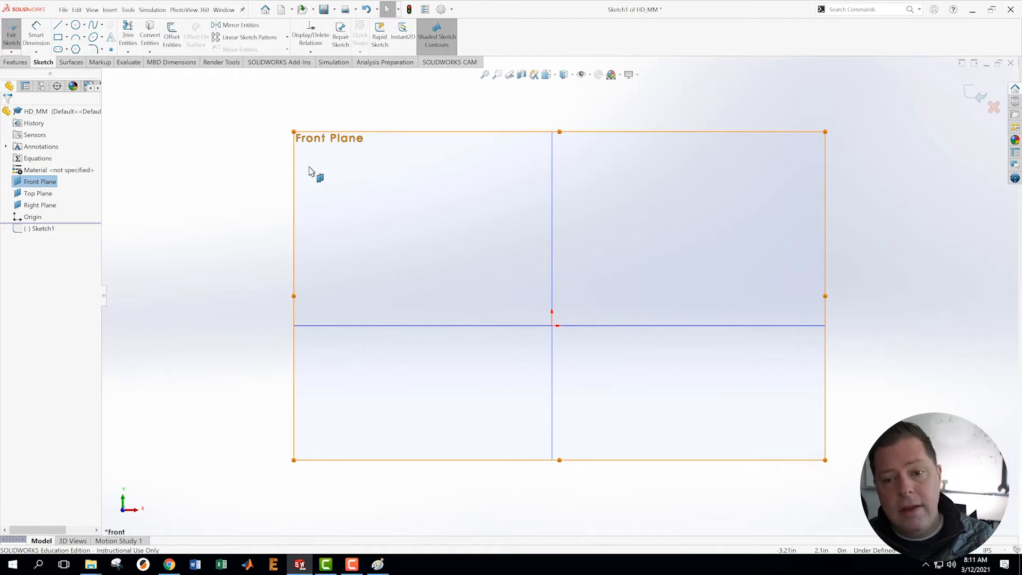
mouse_move(276, 75)
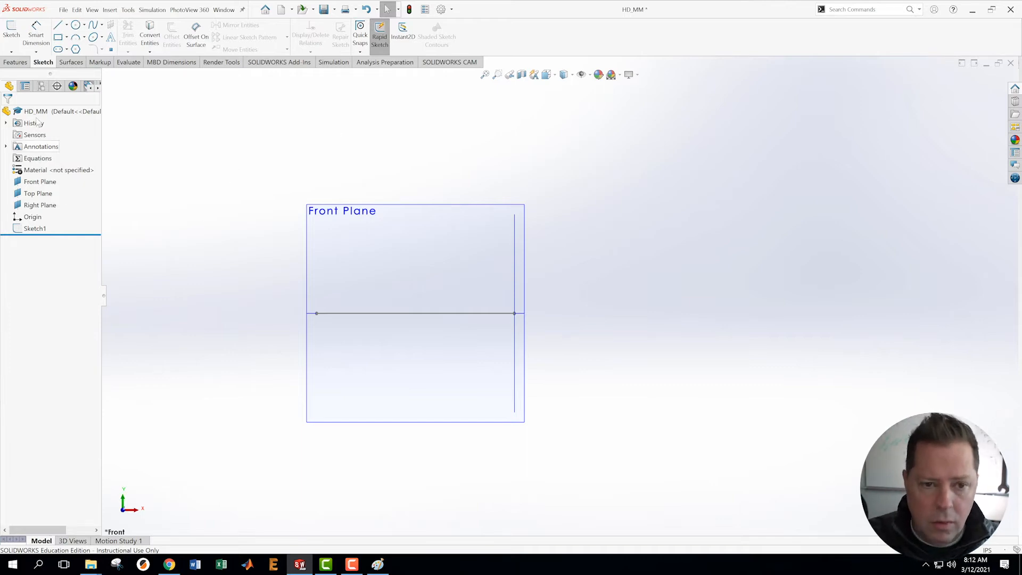
mouse_move(89, 98)
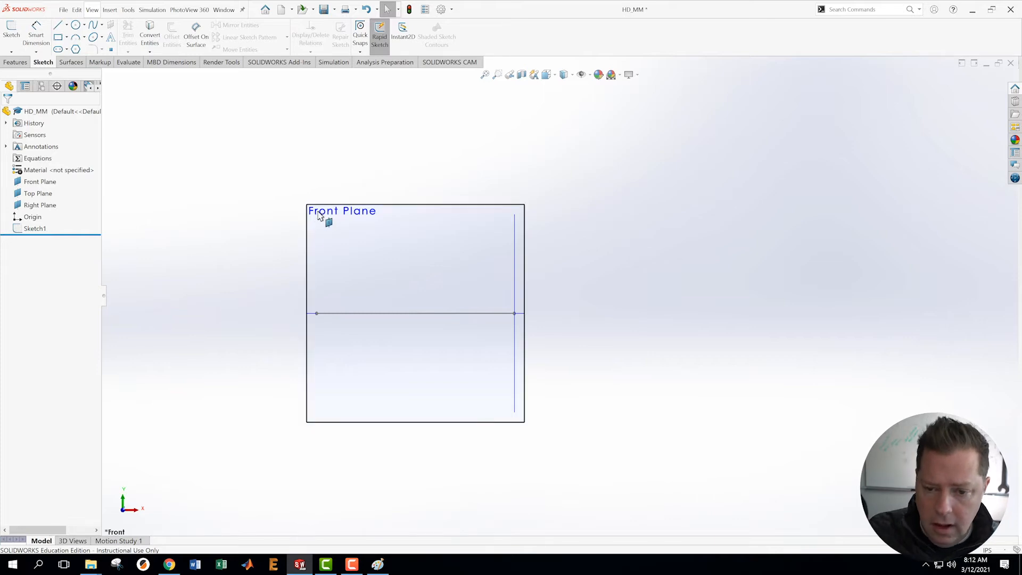
- Choose Sketch Picture from the Tools menu to browse for a background image
click(128, 9)
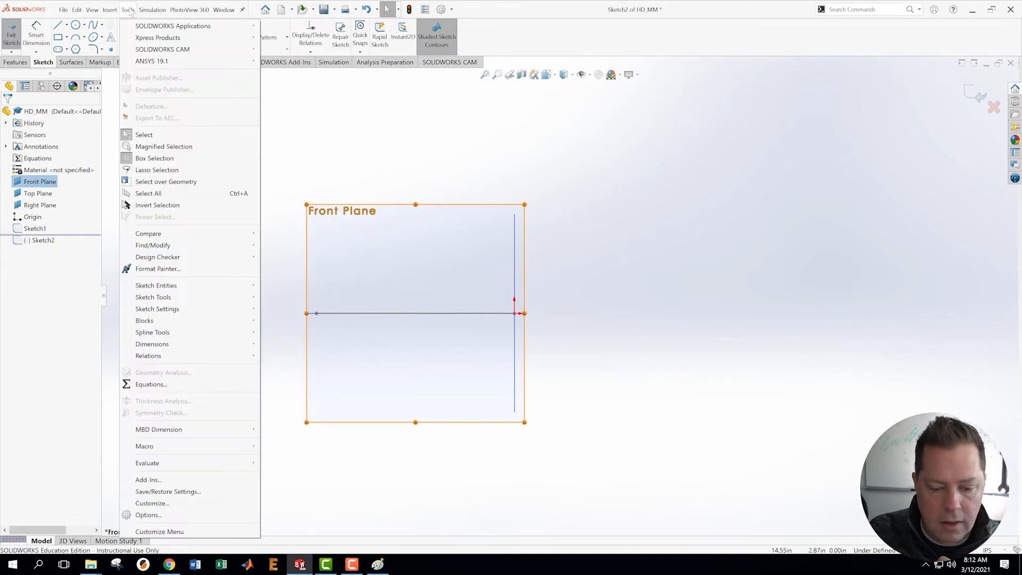
mouse_move(152, 297)
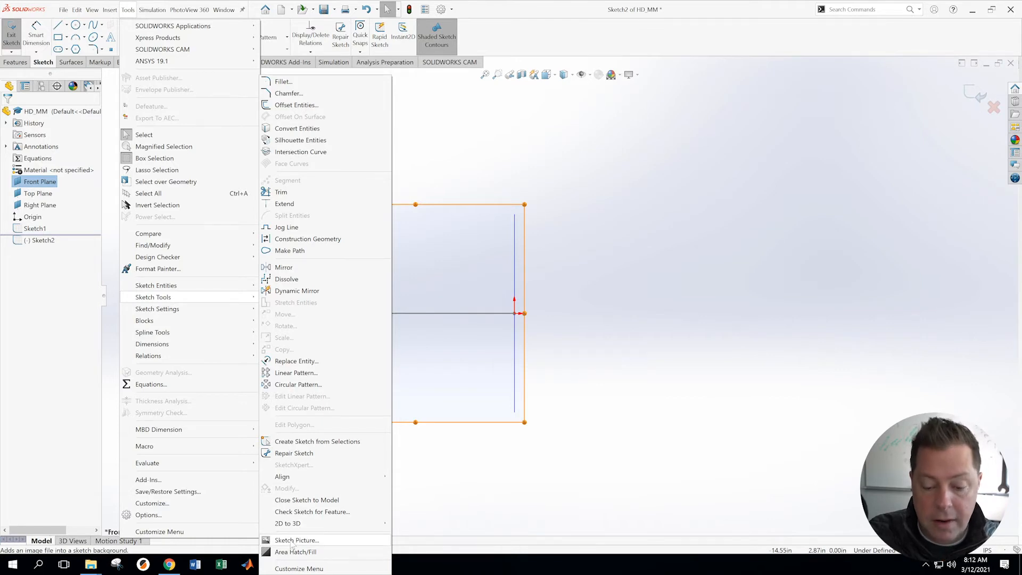
click(296, 540)
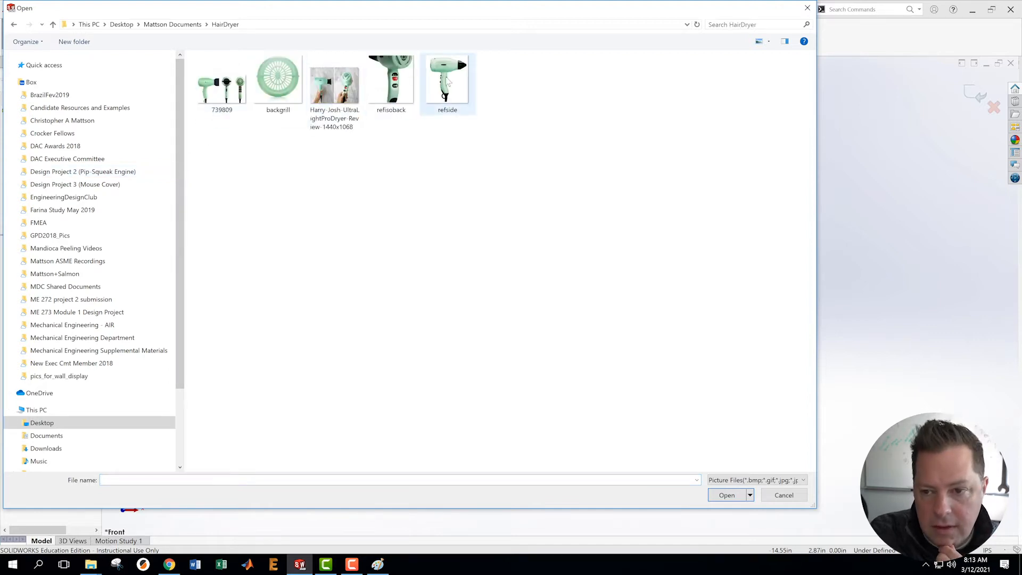
- Load the refside side-view photo into the sketch as a picture
click(447, 78)
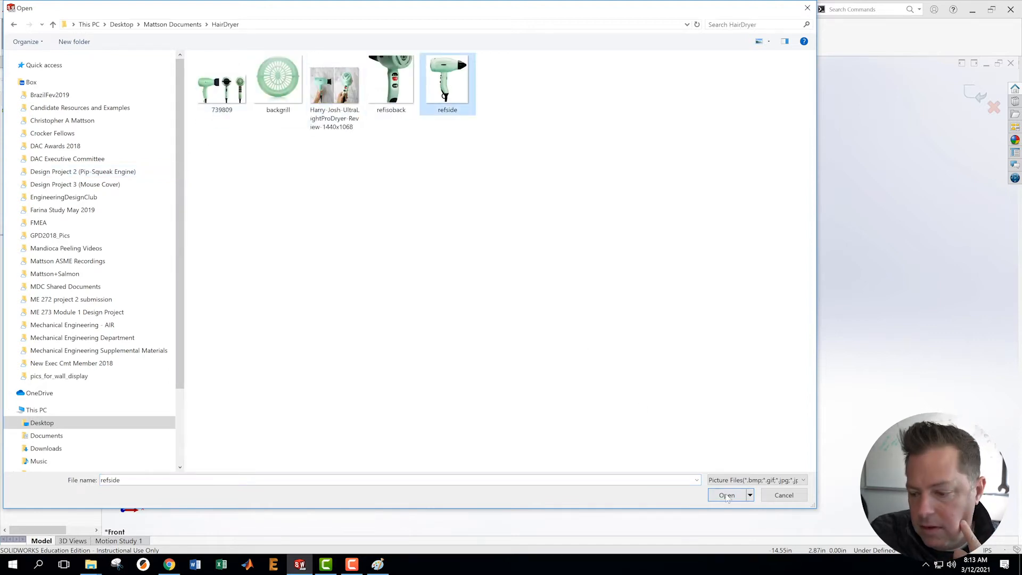
click(727, 496)
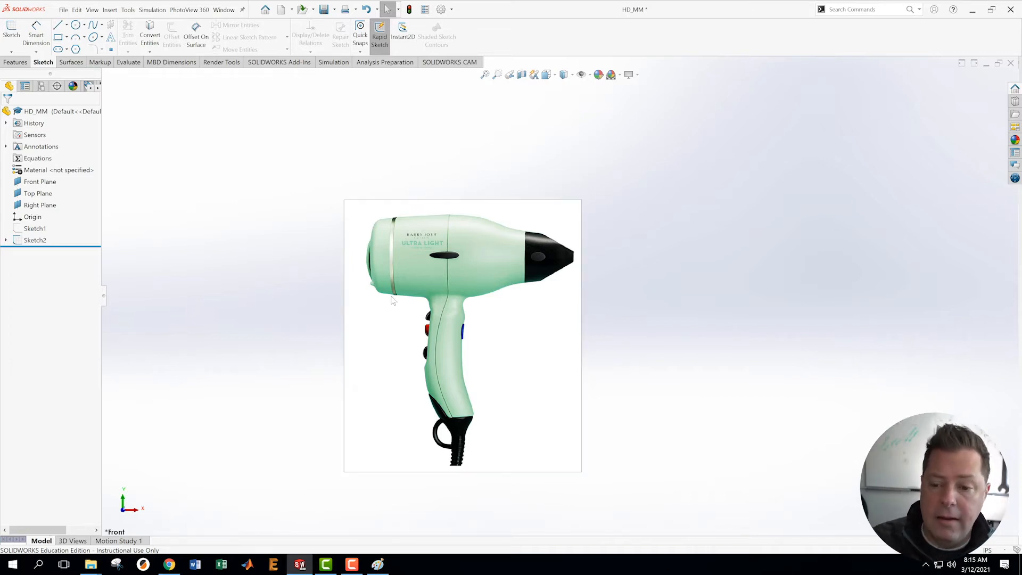
mouse_move(419, 290)
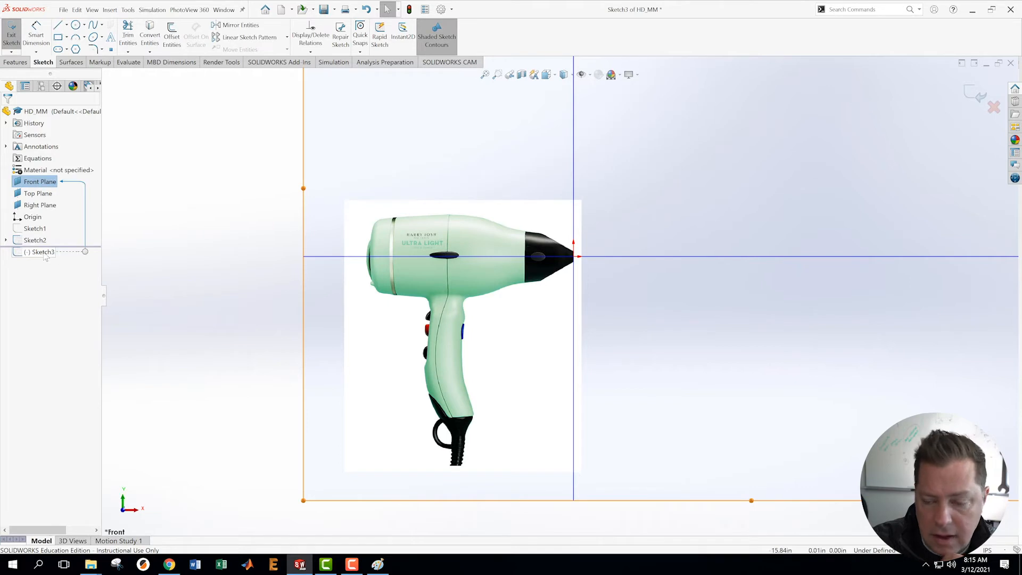
mouse_move(58, 50)
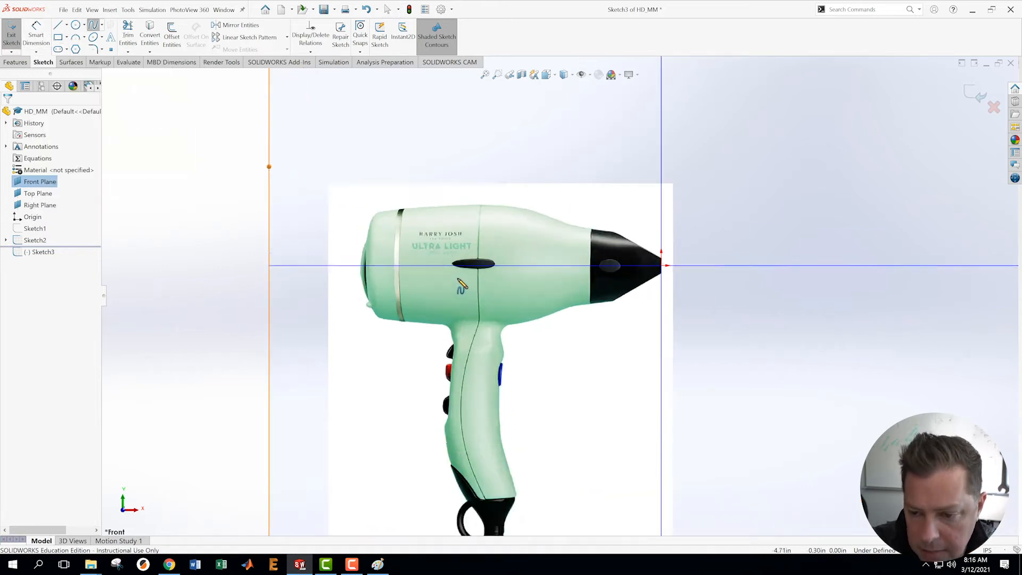
- Zoom in on the dryer body's lower edge in the photo
scroll(up, 3)
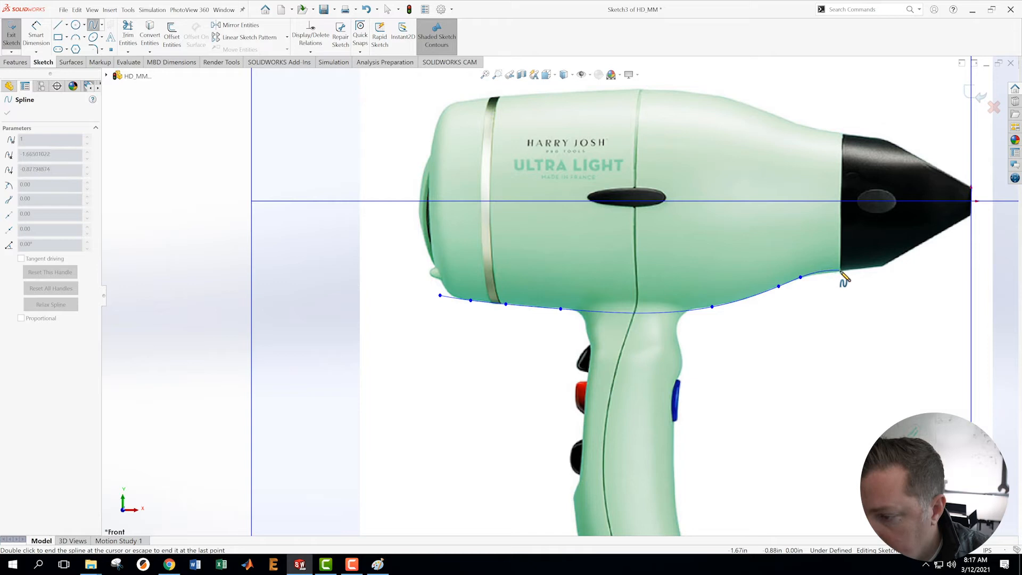
mouse_move(841, 287)
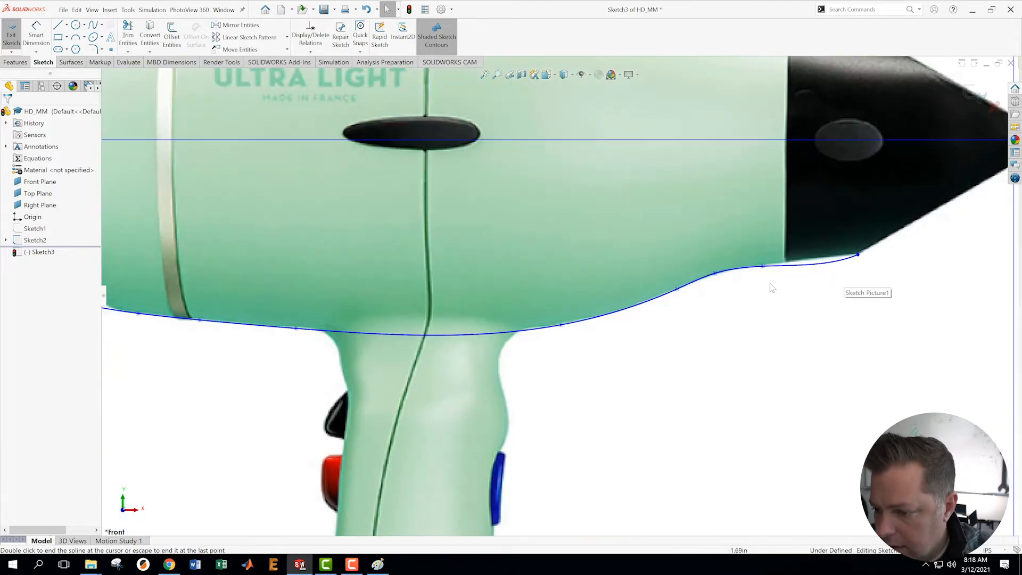
- Move spline points and curvature controls so the curve follows the body's underside
click(775, 265)
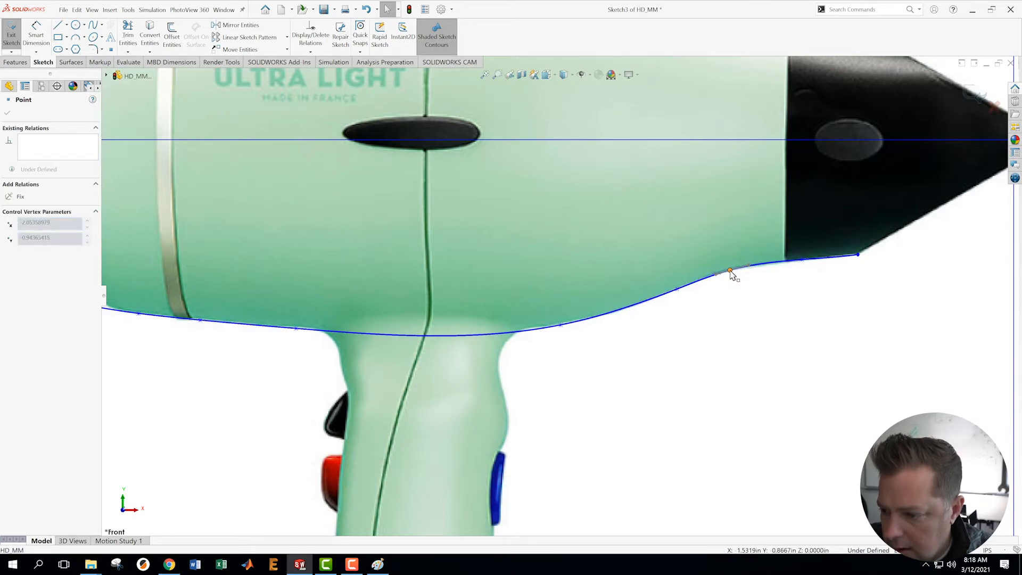
click(730, 270)
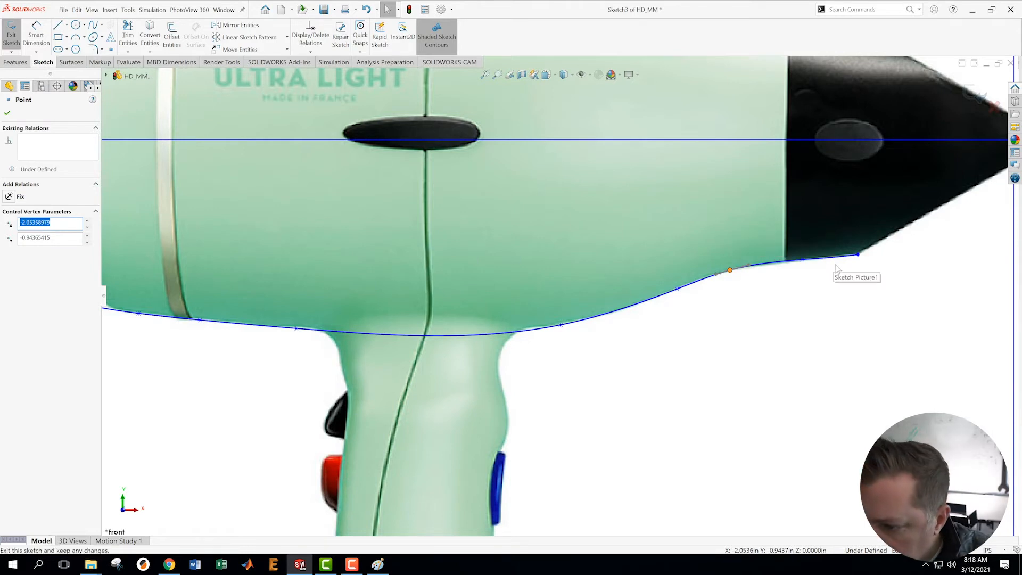
mouse_move(875, 262)
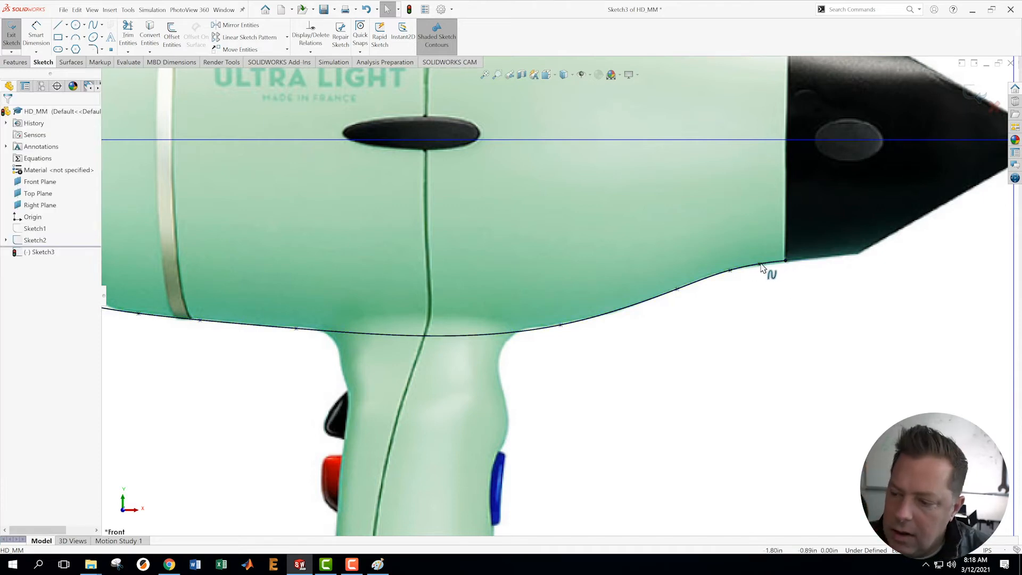
right_click(738, 270)
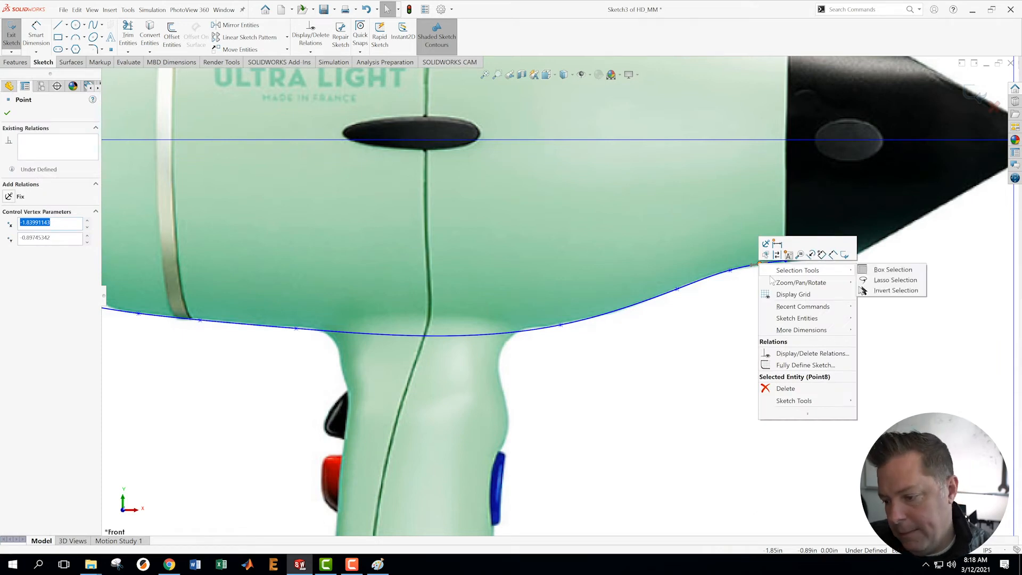
mouse_move(789, 291)
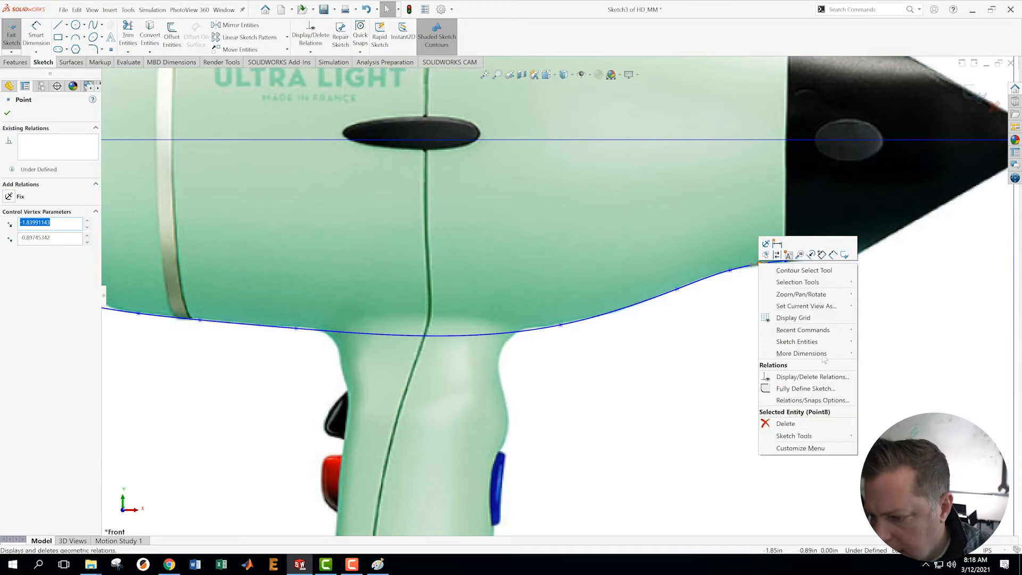
mouse_move(797, 282)
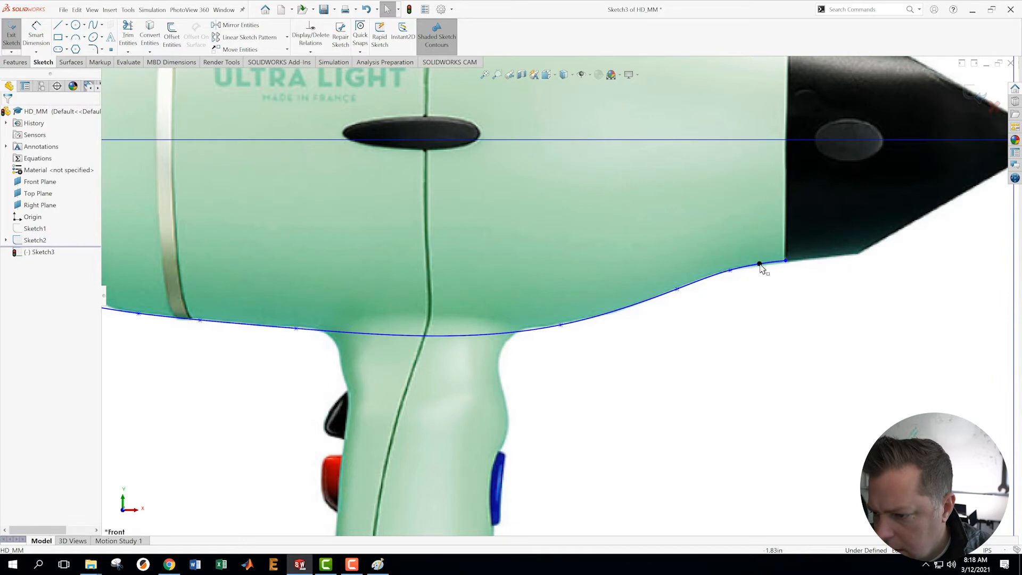
mouse_move(773, 310)
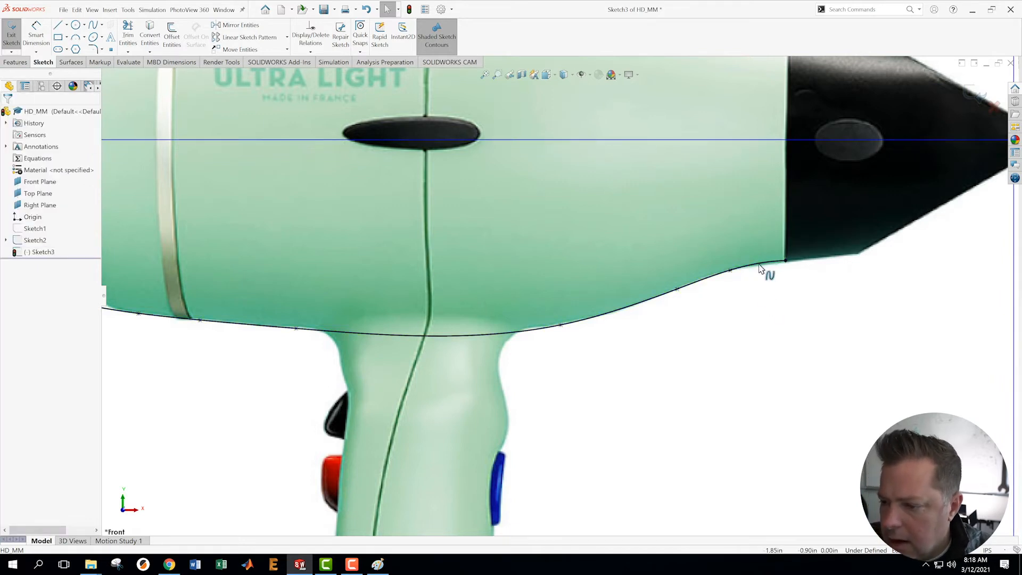
right_click(750, 268)
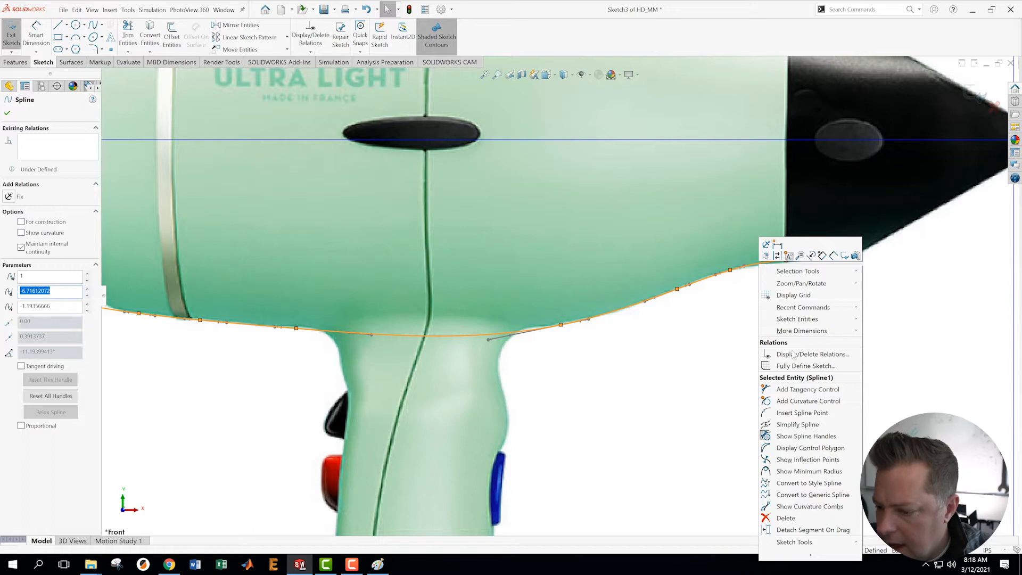
mouse_move(808, 401)
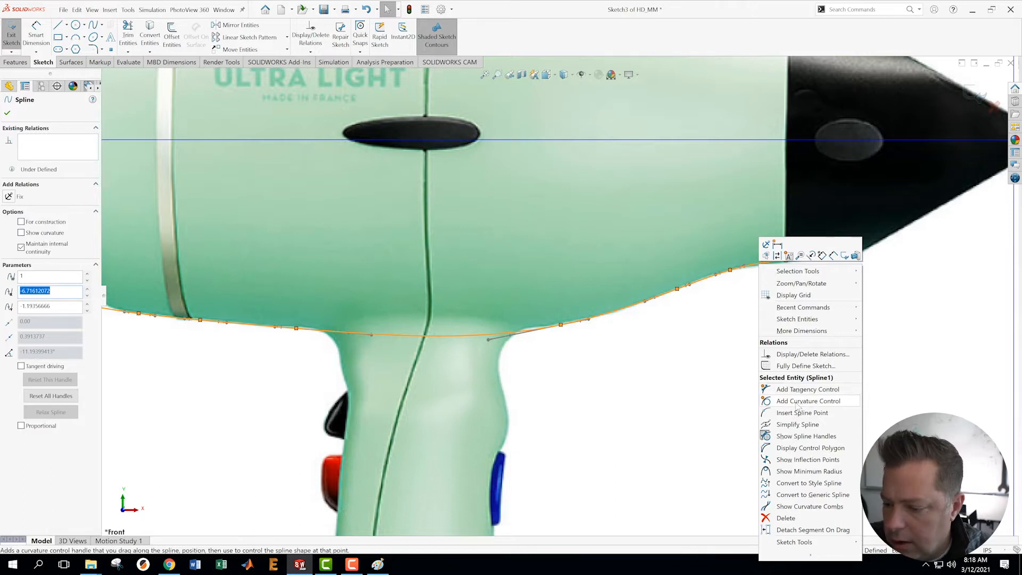
mouse_move(802, 412)
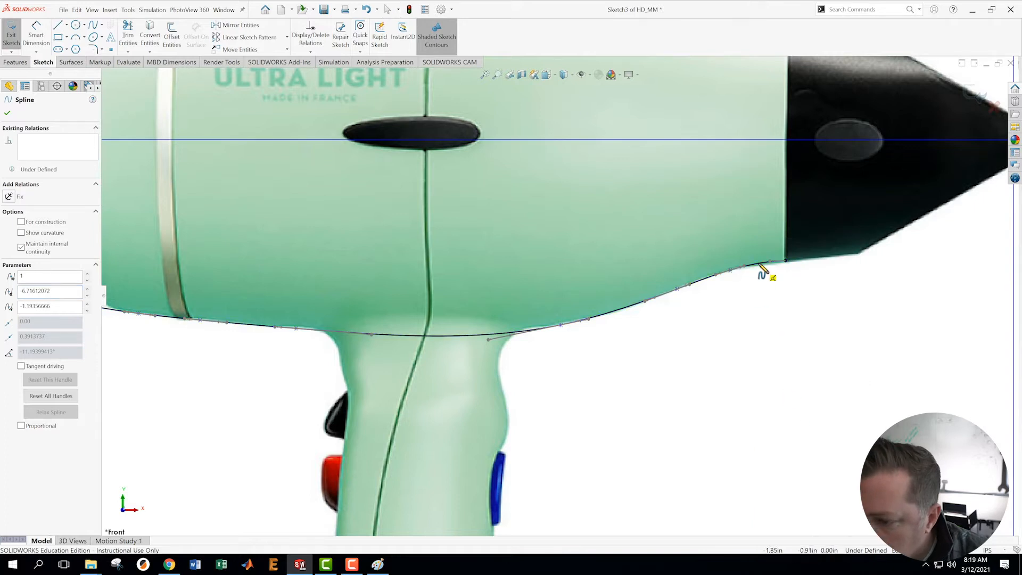
click(761, 270)
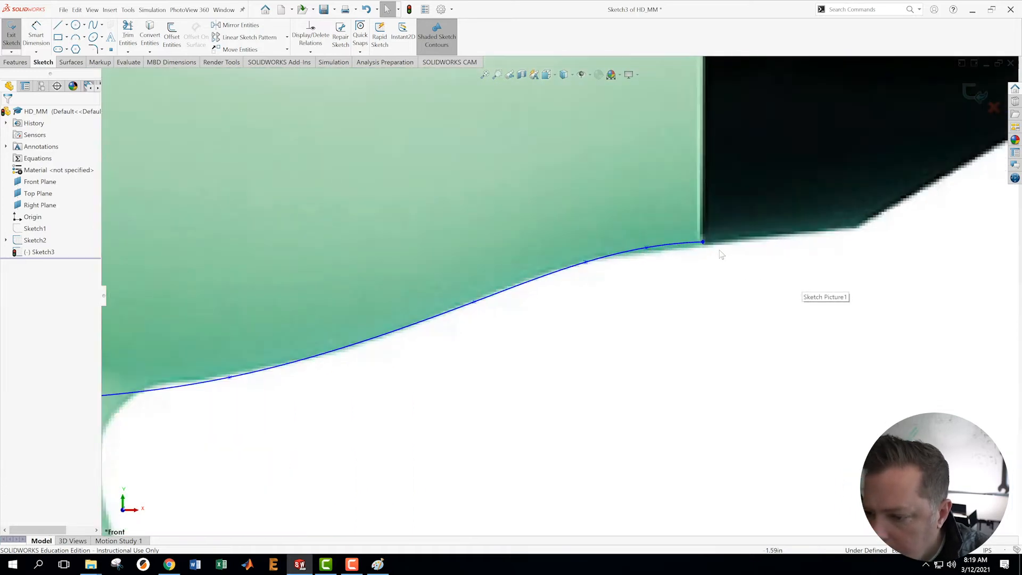
click(702, 247)
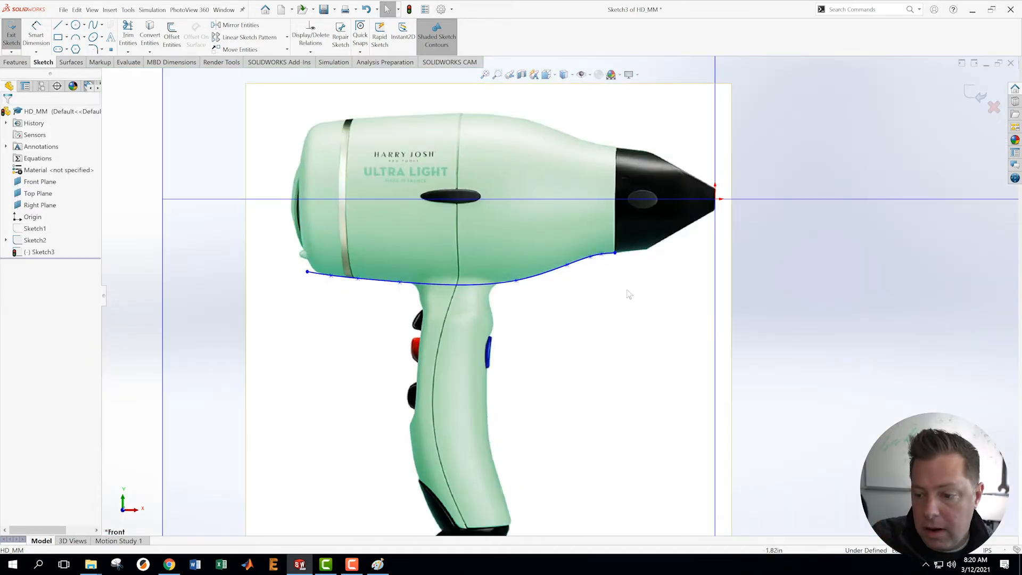
mouse_move(175, 221)
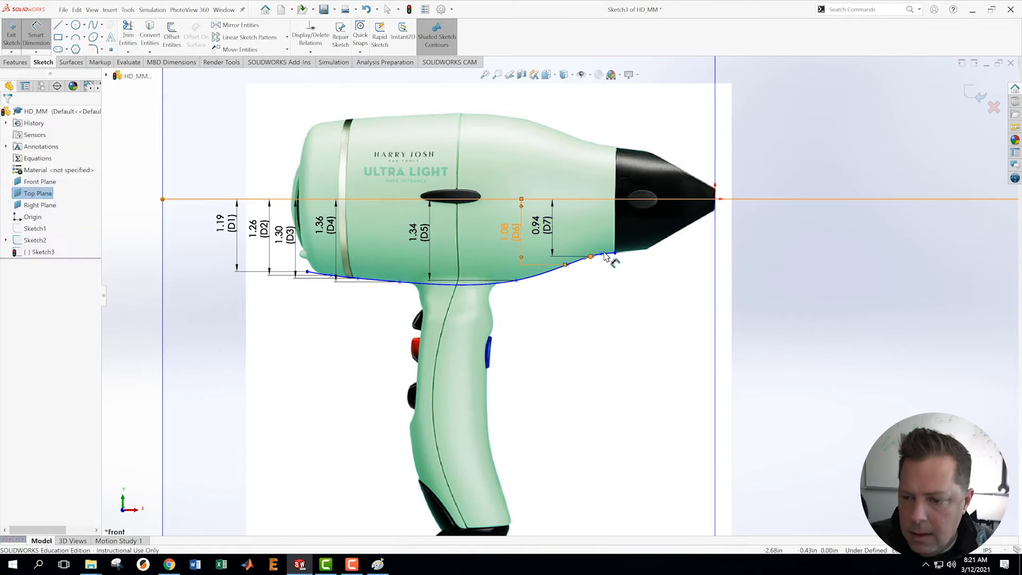
- Dimension the heights of two spline points from the centerline
click(546, 225)
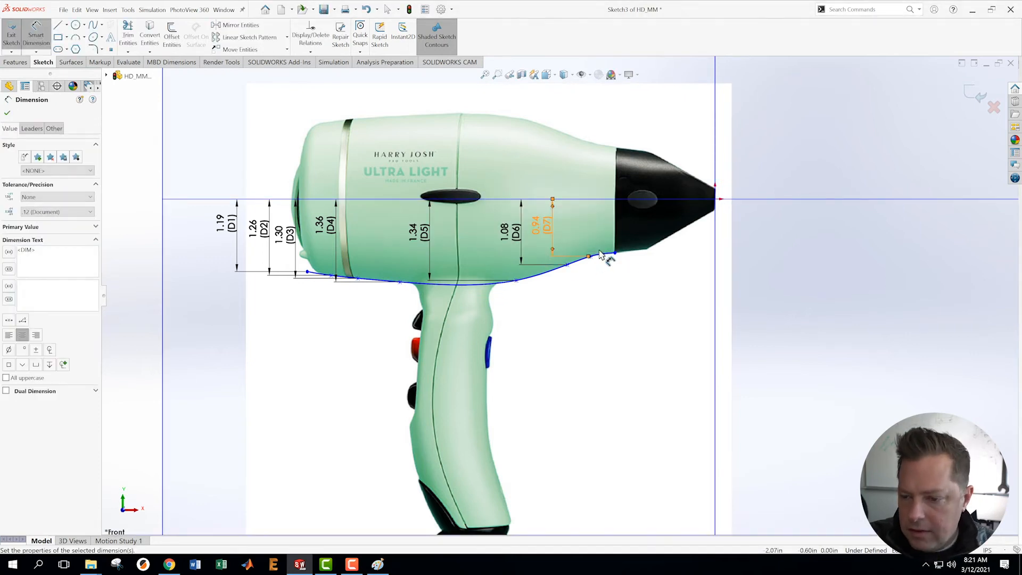
click(601, 253)
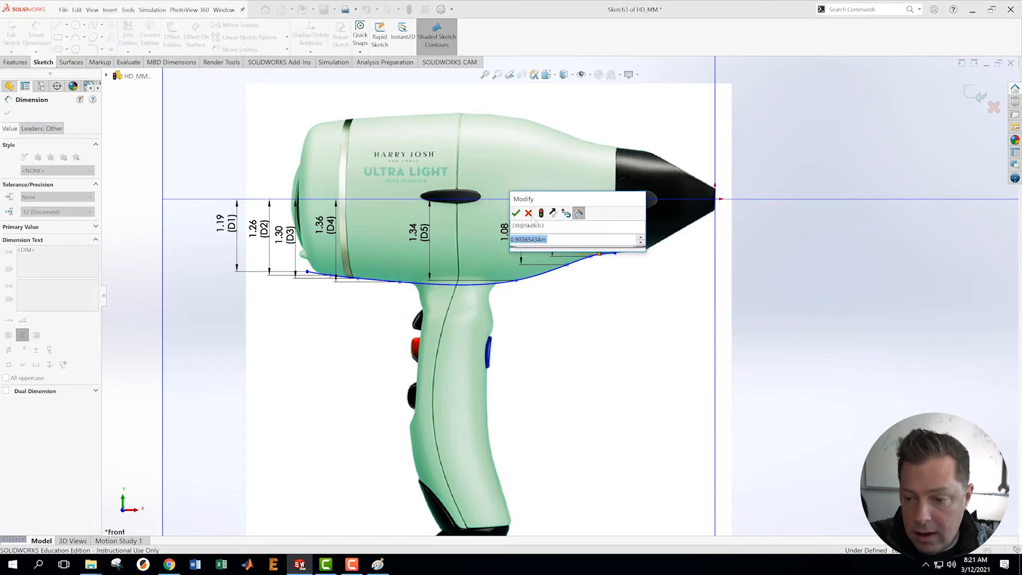
click(517, 213)
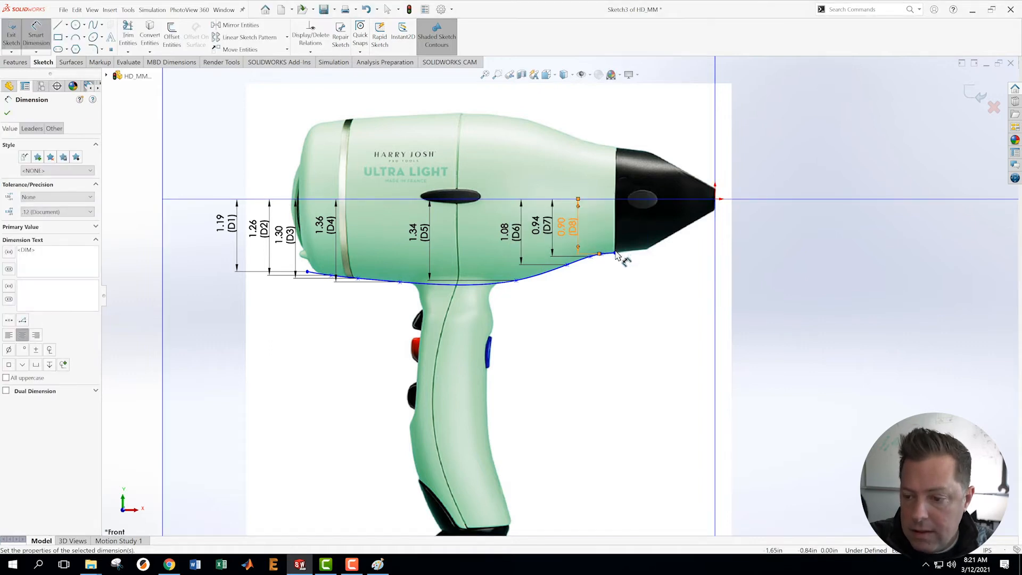
click(599, 253)
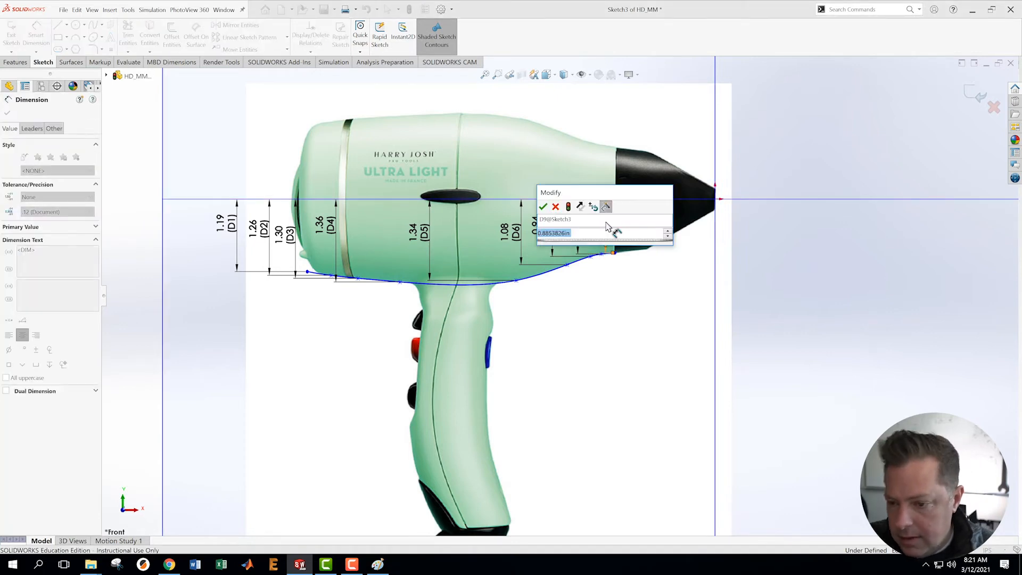
click(543, 206)
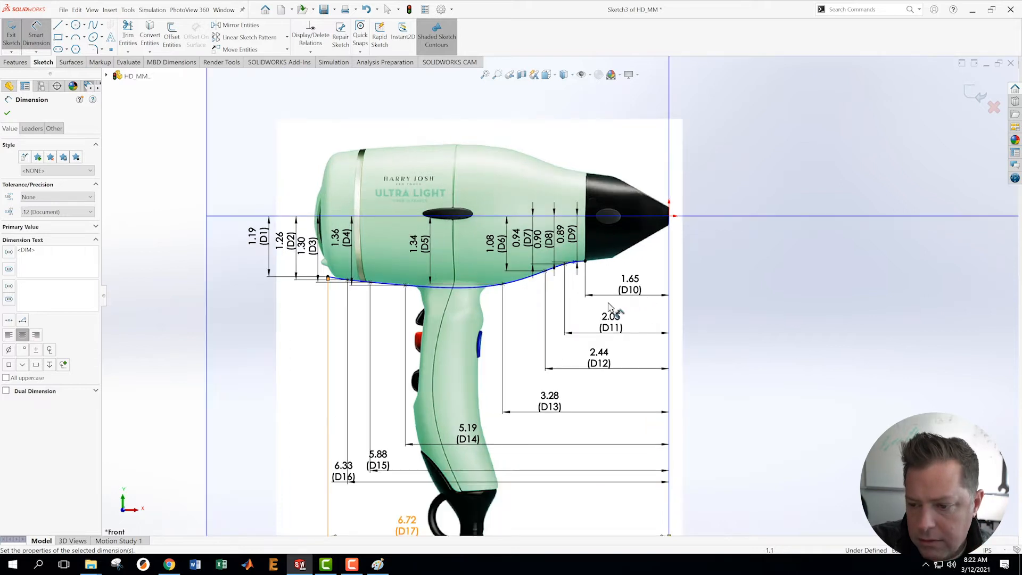
- Dimension the curve's front end to the nozzle tip at 1.87 and finish the sketch
scroll(up, 3)
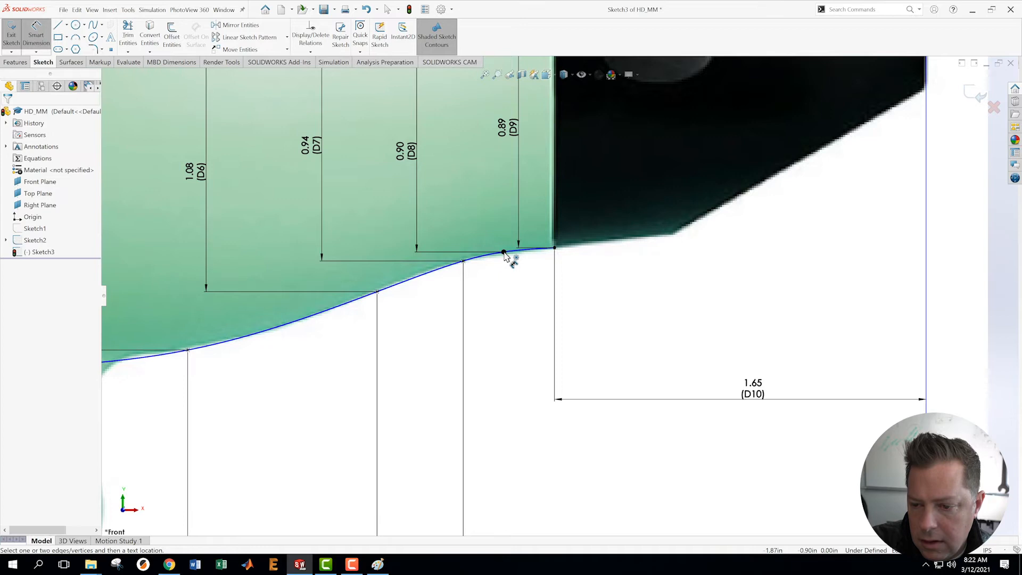
click(503, 252)
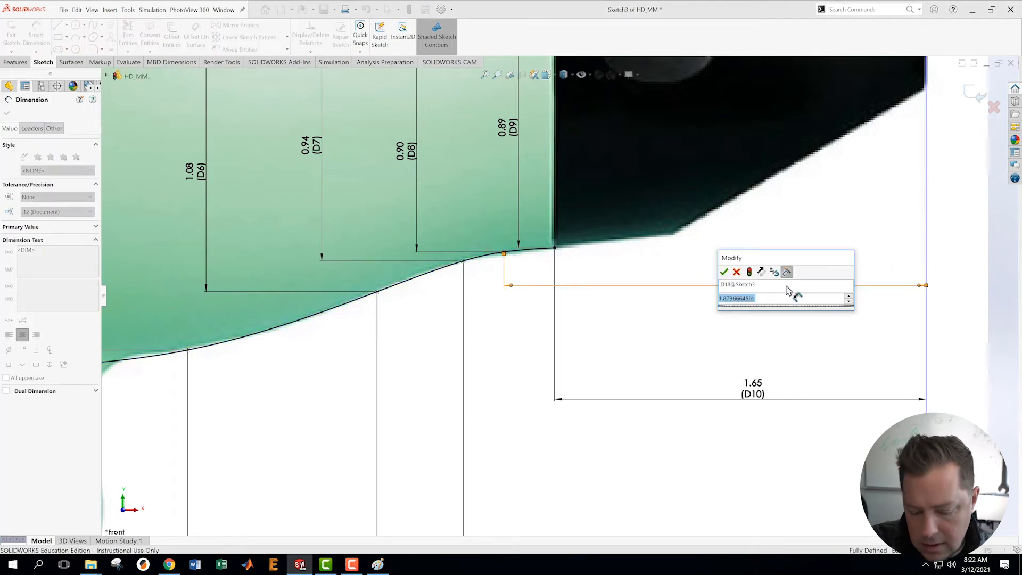
click(724, 272)
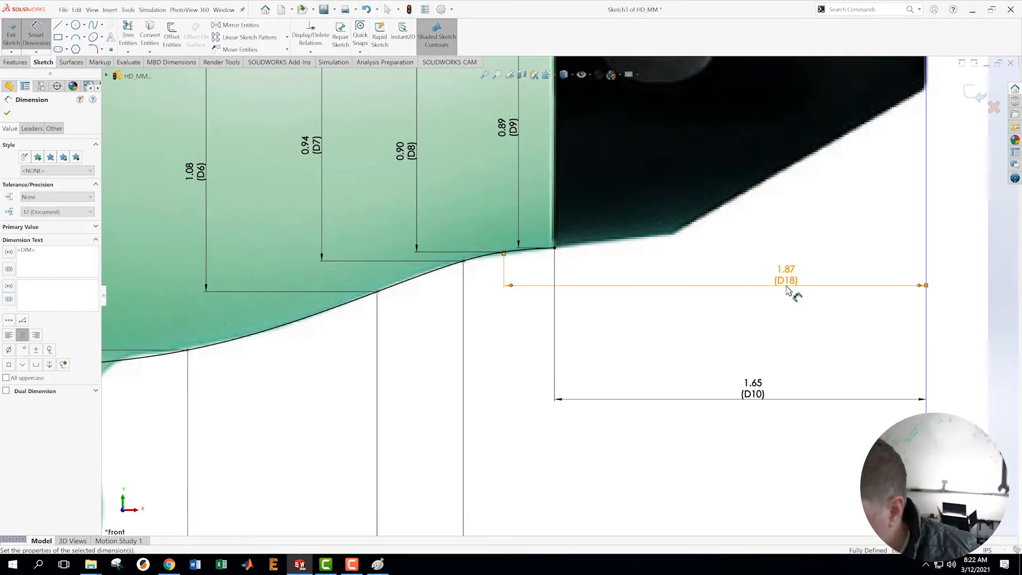
mouse_move(789, 292)
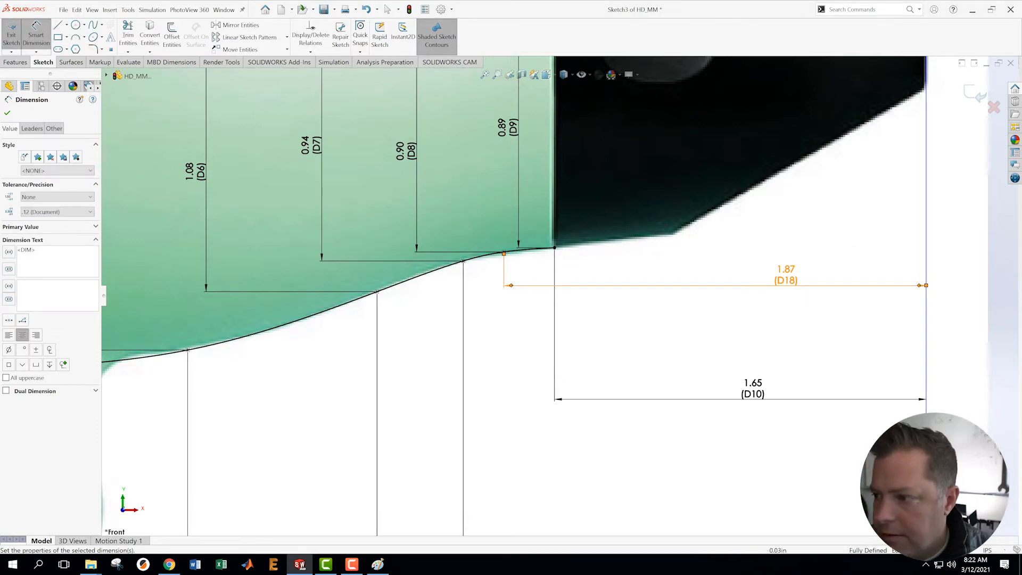
right_click(29, 240)
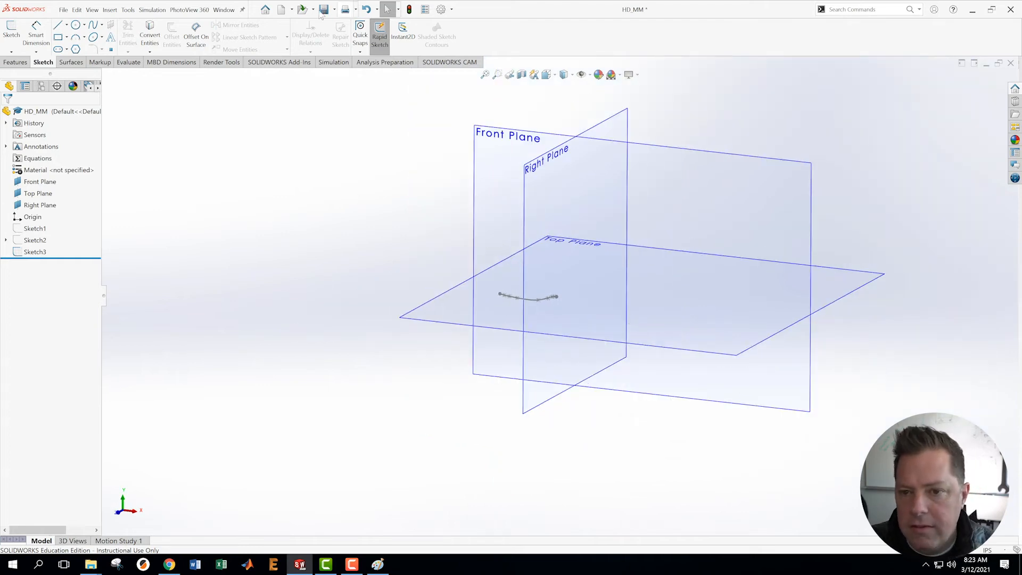
- Create reference axis Axis1 where the Front and Top planes intersect
click(15, 61)
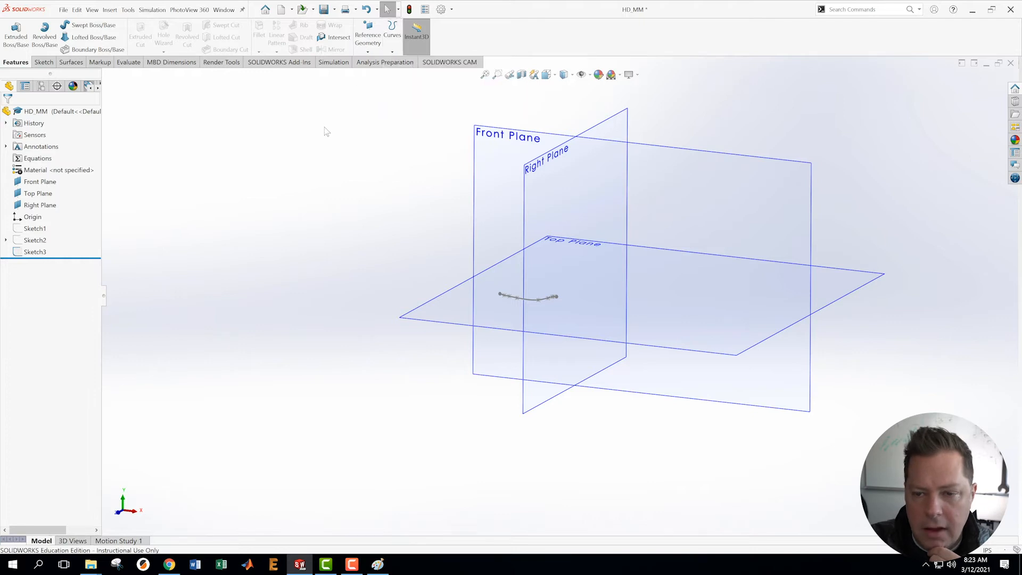
click(367, 35)
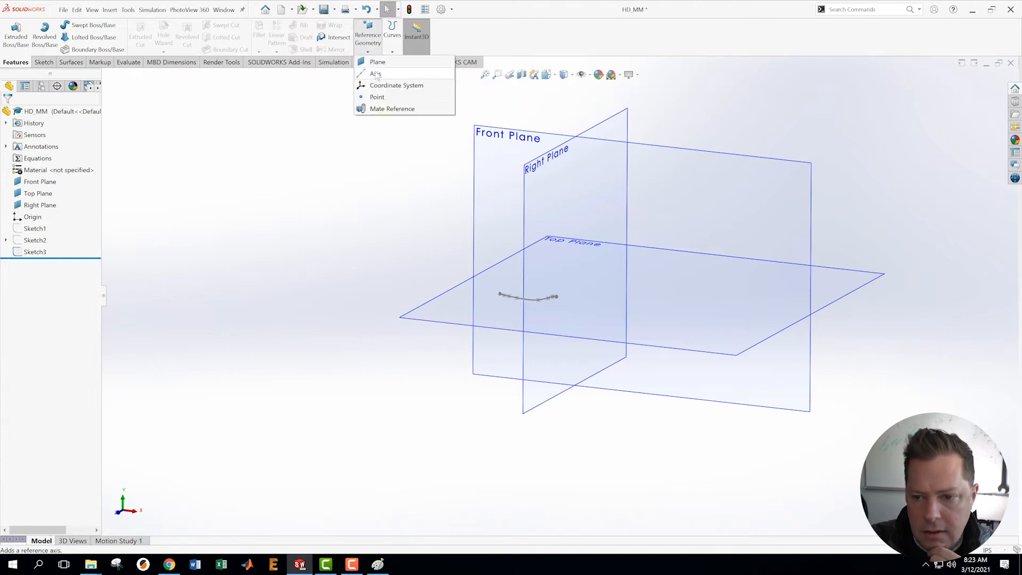
click(375, 73)
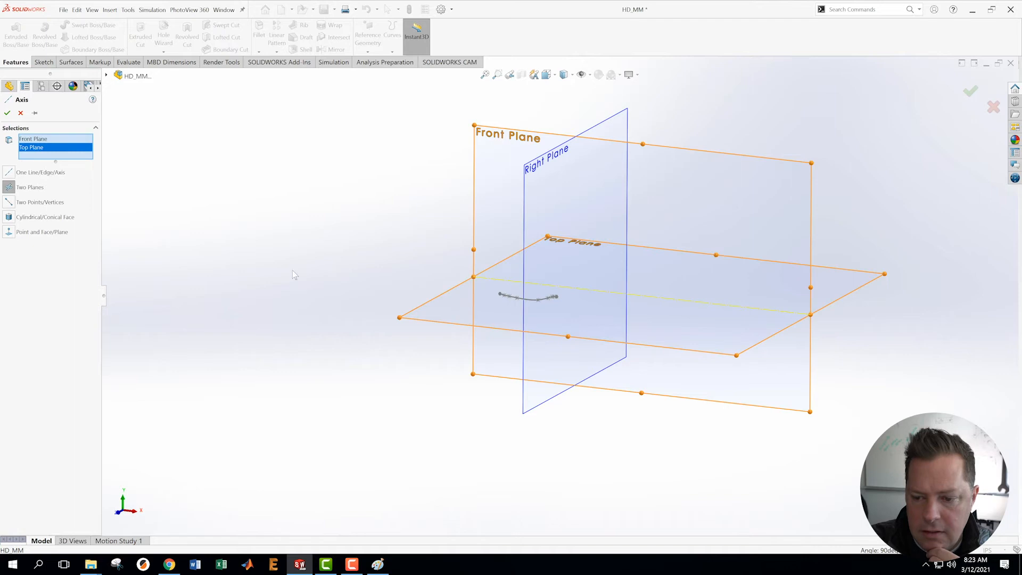
click(7, 113)
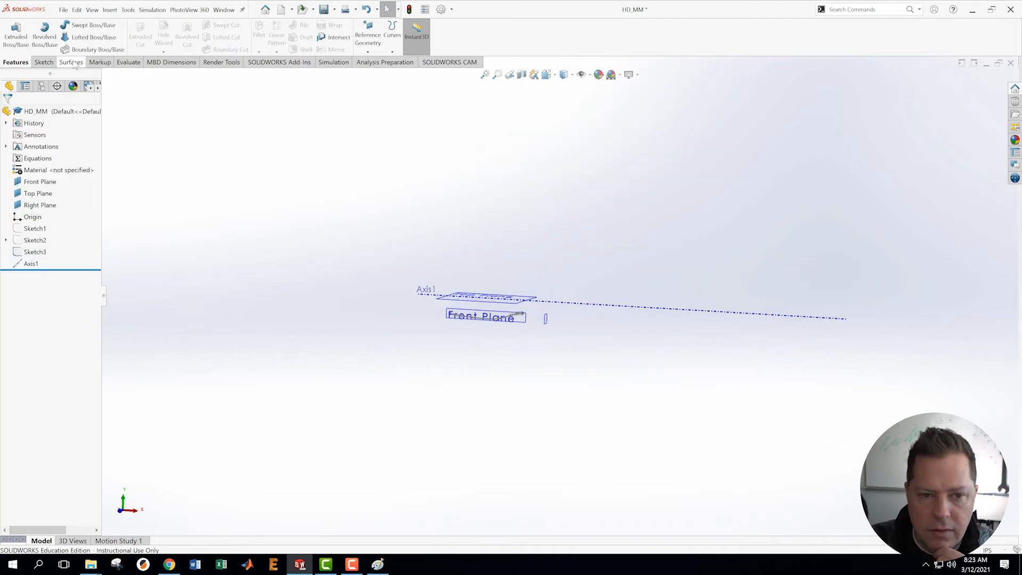
- Revolve the body spline 360° around Axis1 into the Surface-Revolve1 body surface
click(70, 62)
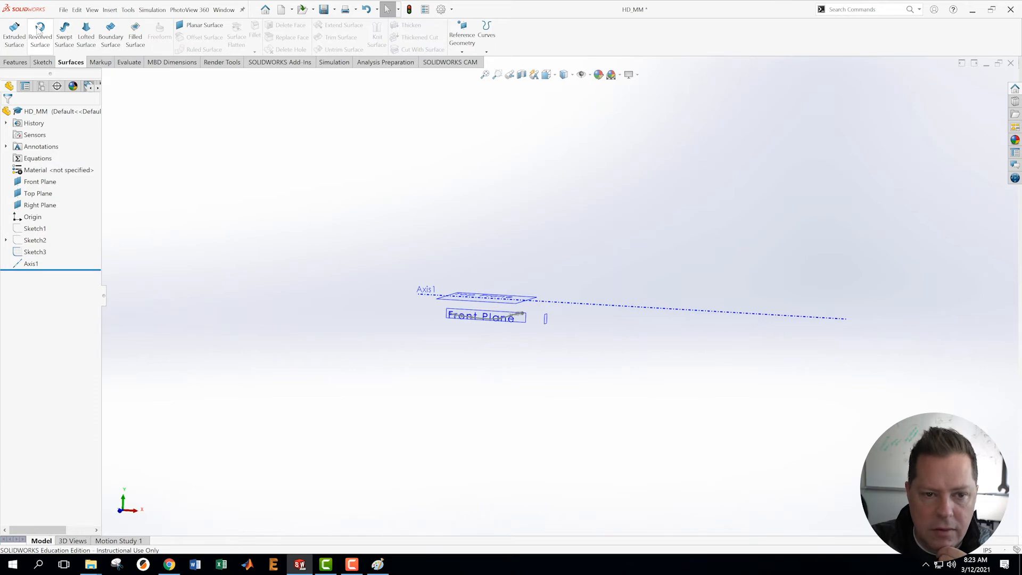
click(39, 33)
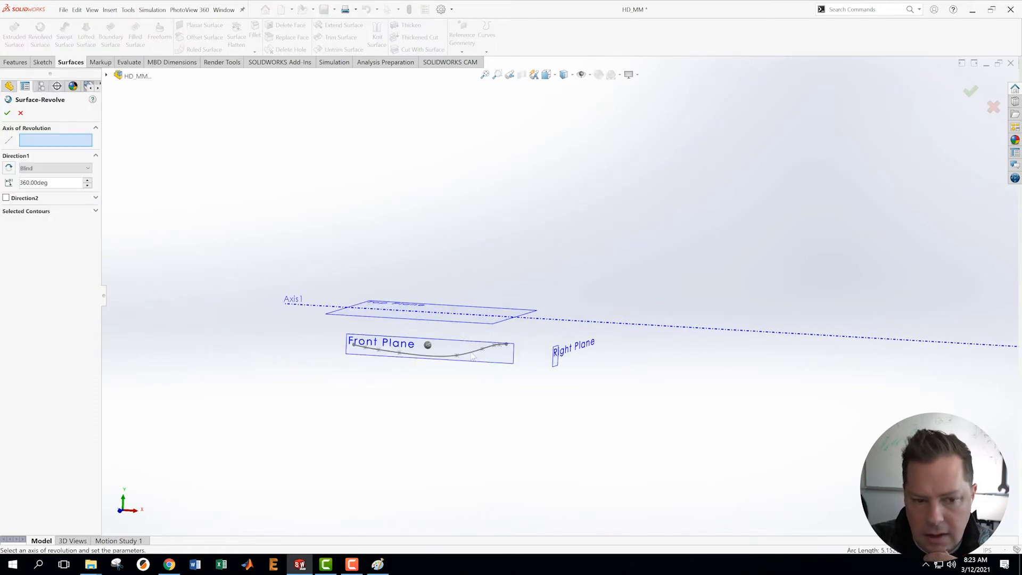
mouse_move(610, 325)
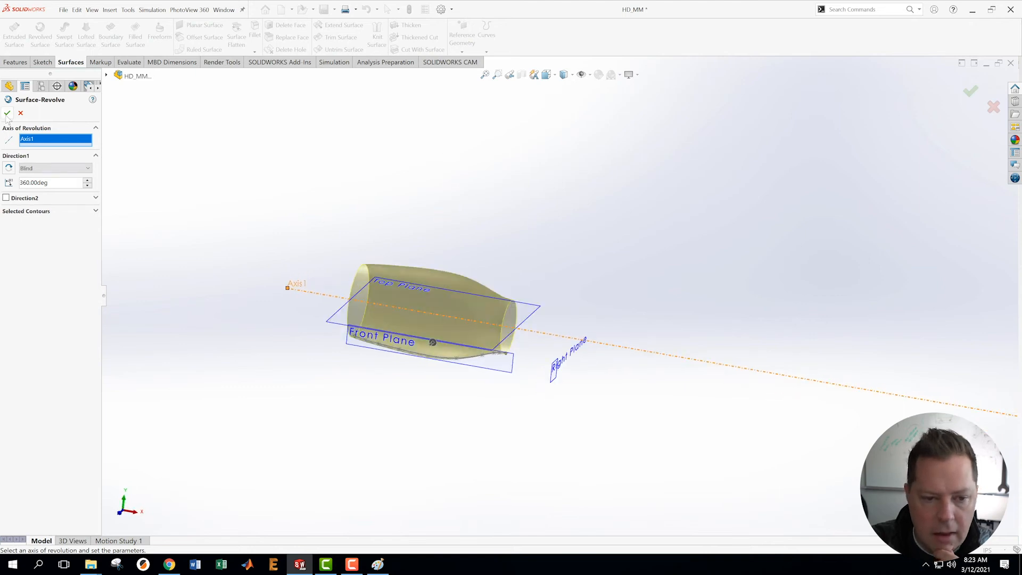
click(7, 113)
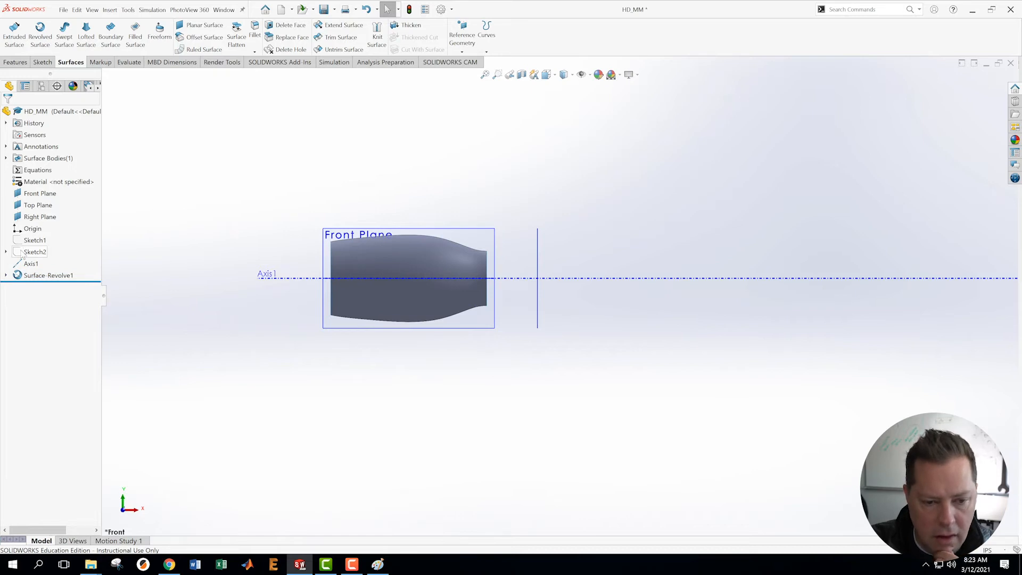
- Unhide Sketch2's reference photo so it shows behind the revolved body
right_click(35, 252)
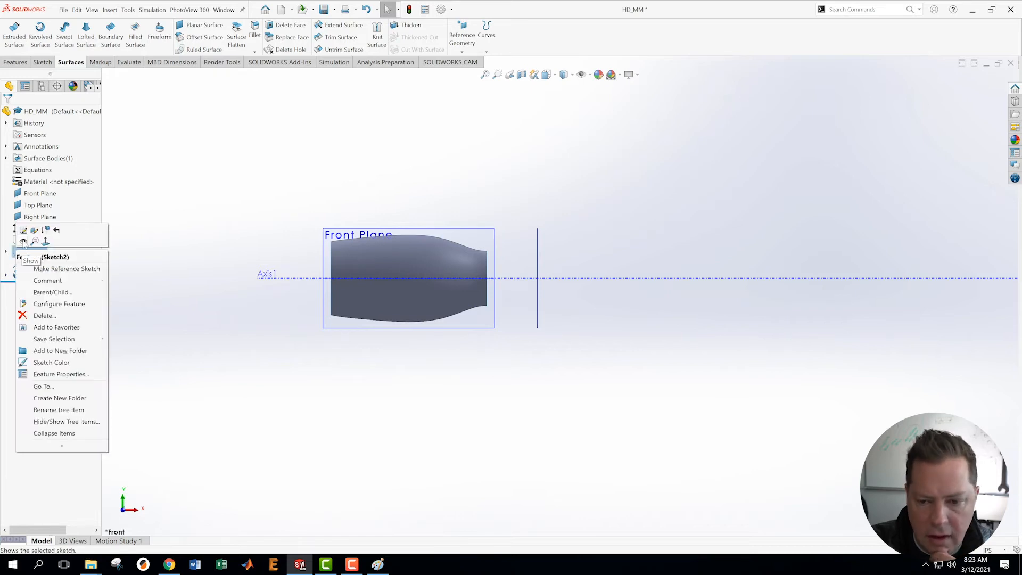
click(31, 261)
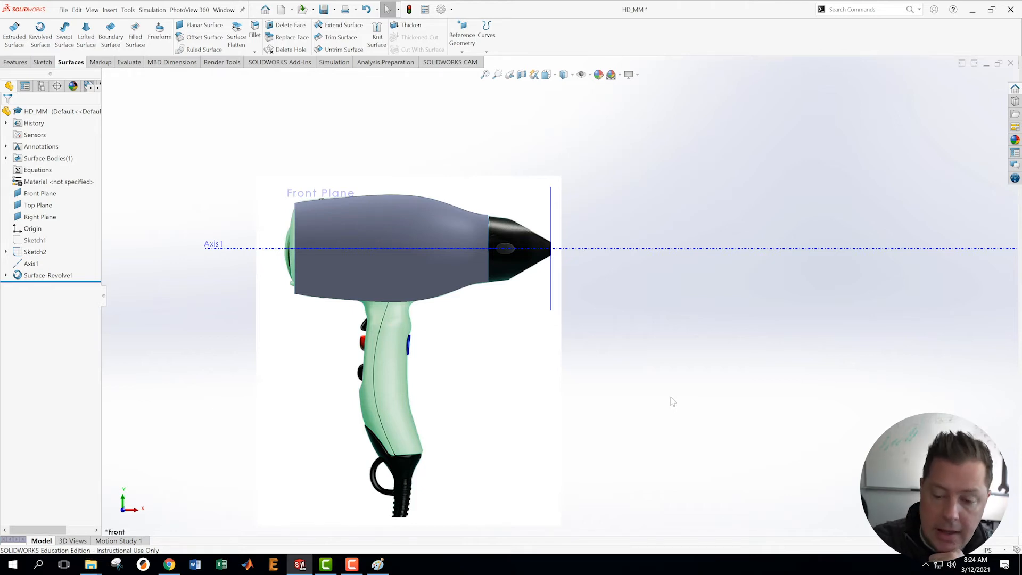
mouse_move(410, 289)
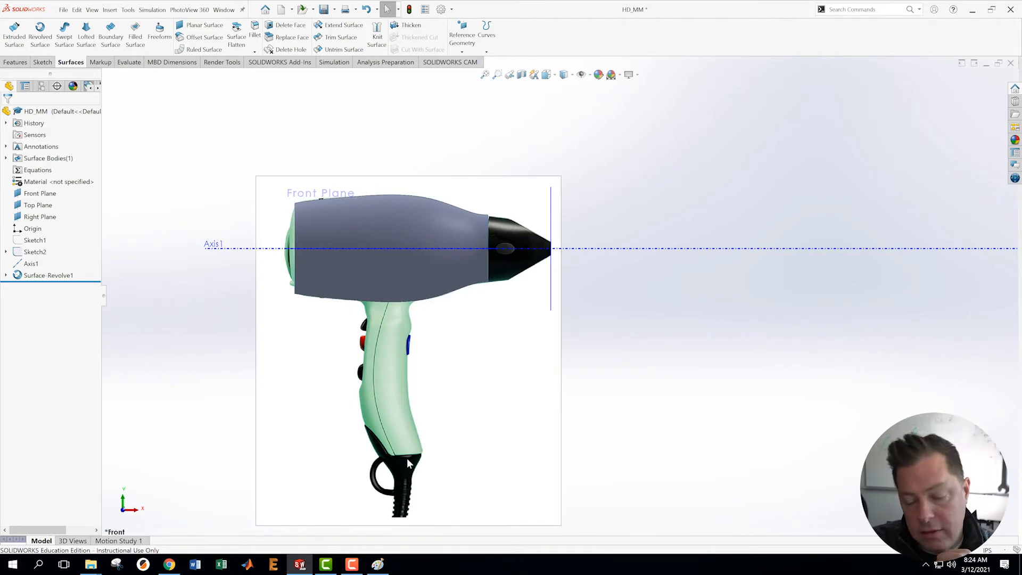
mouse_move(409, 464)
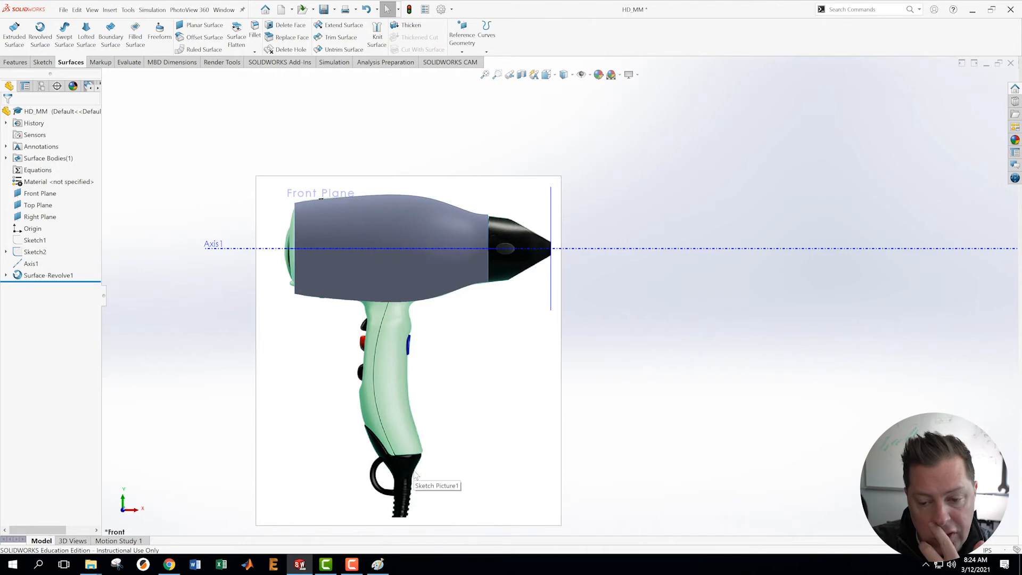
mouse_move(444, 465)
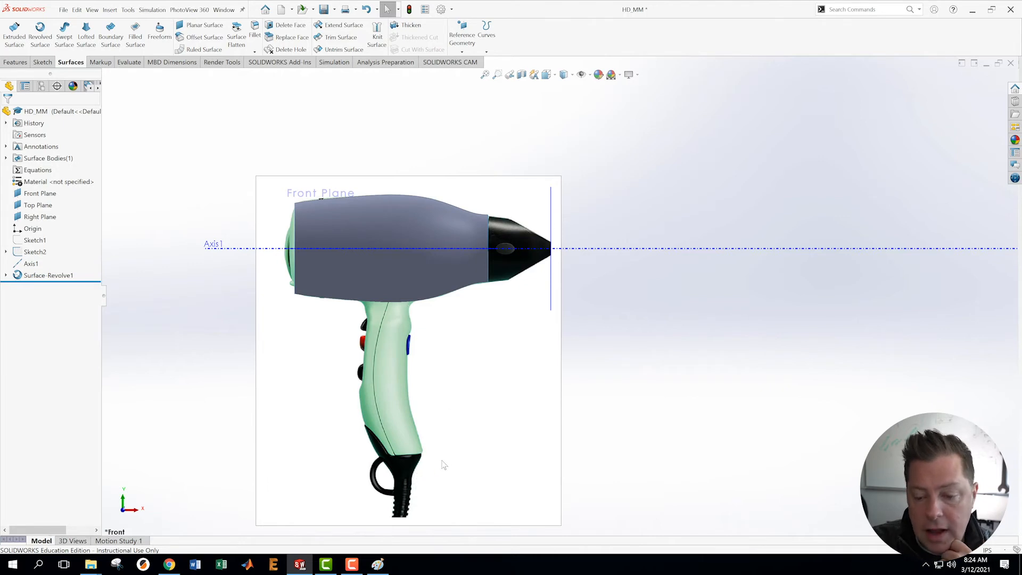
mouse_move(407, 481)
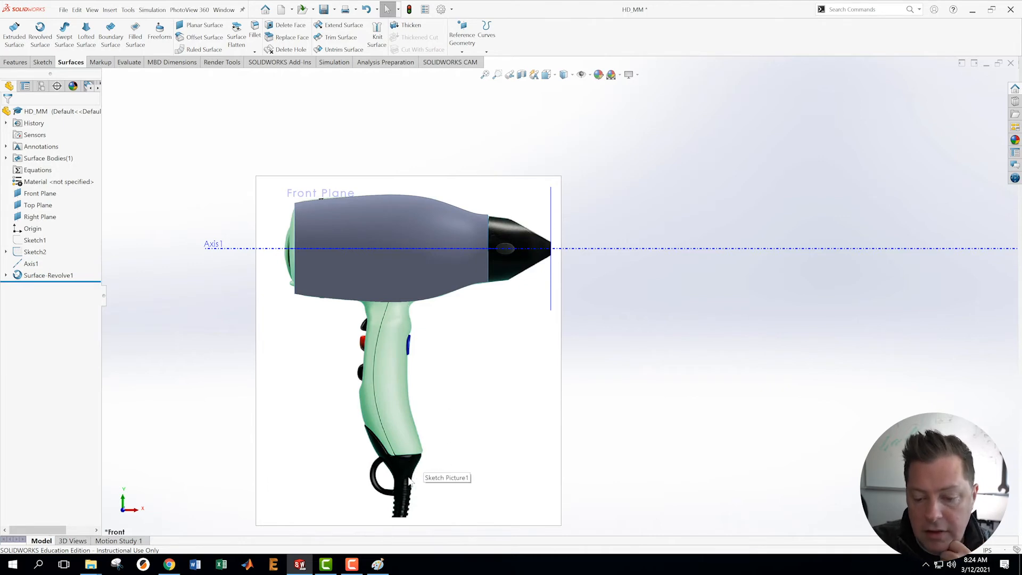
mouse_move(425, 505)
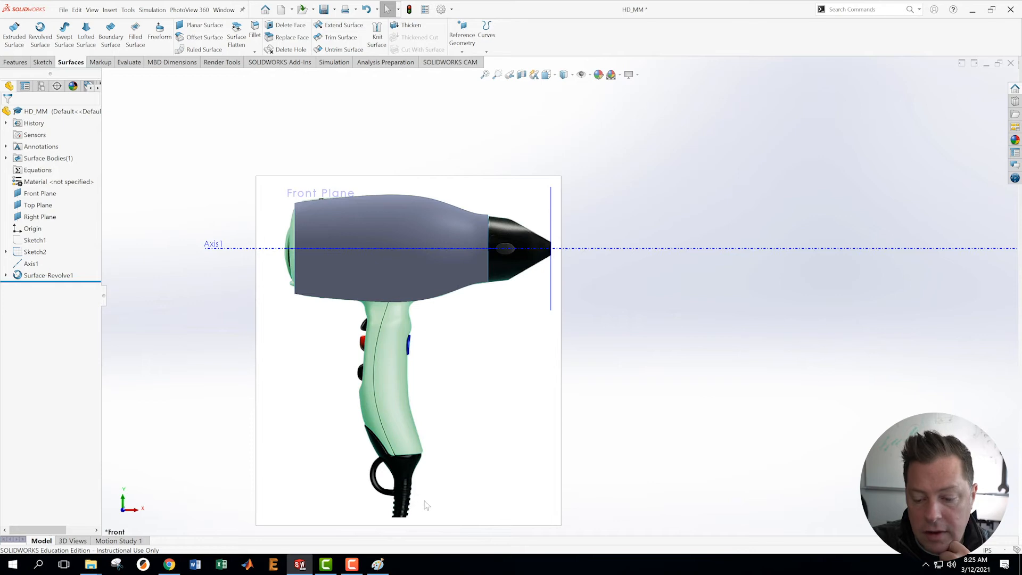
mouse_move(375, 476)
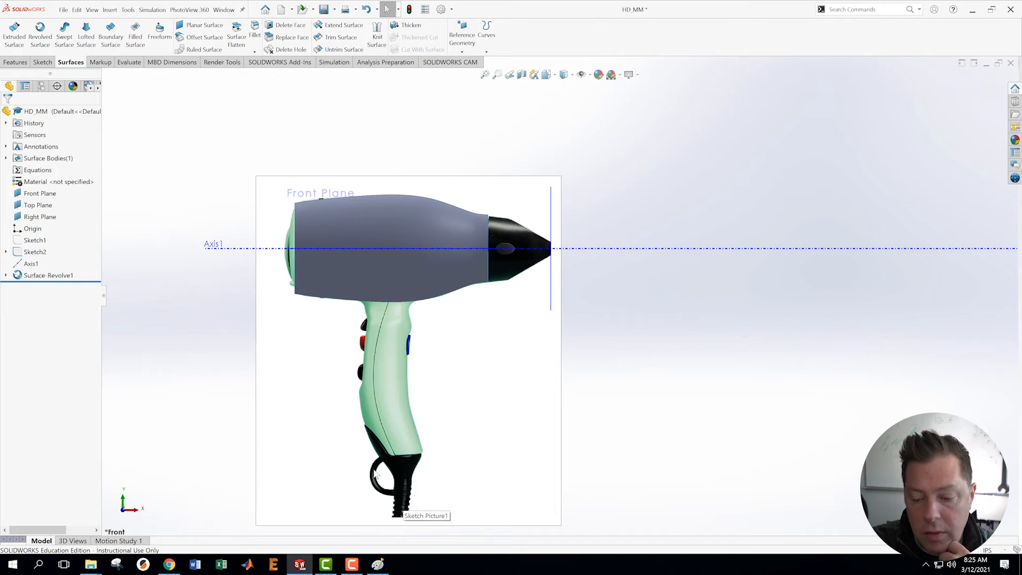
mouse_move(416, 309)
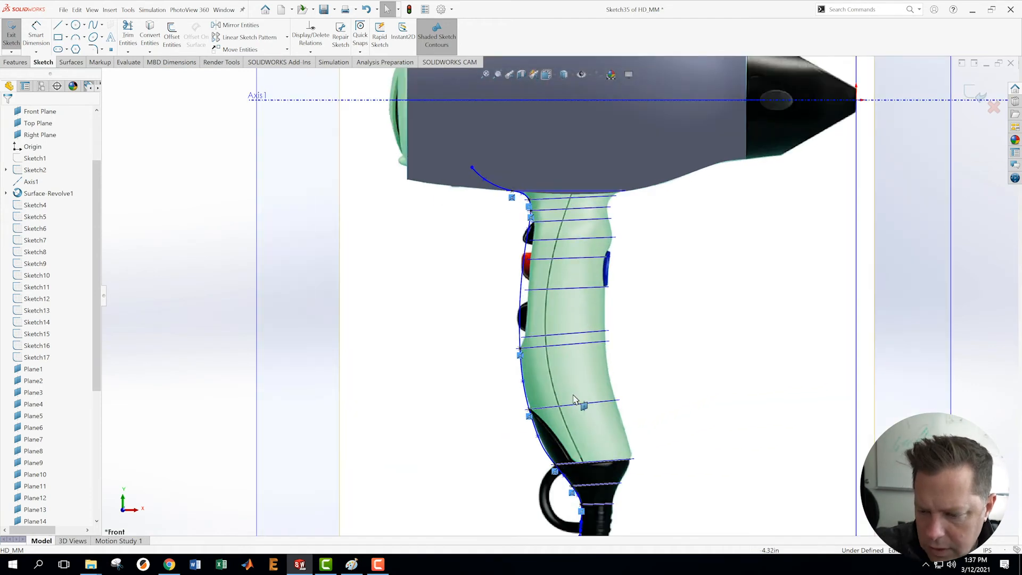
- Scroll down past the traced handle cross-section sketches and planes
scroll(down, 3)
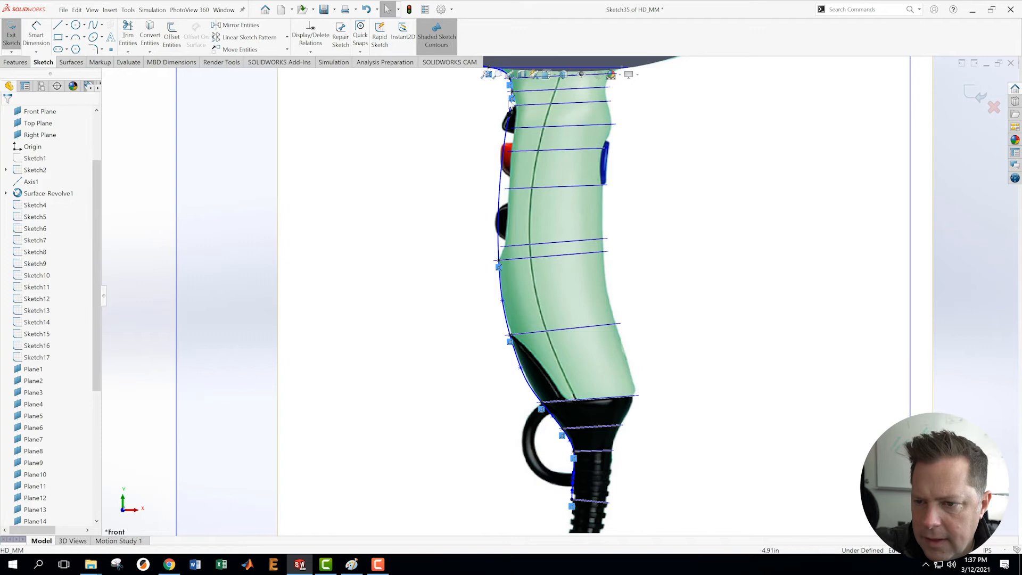
scroll(down, 3)
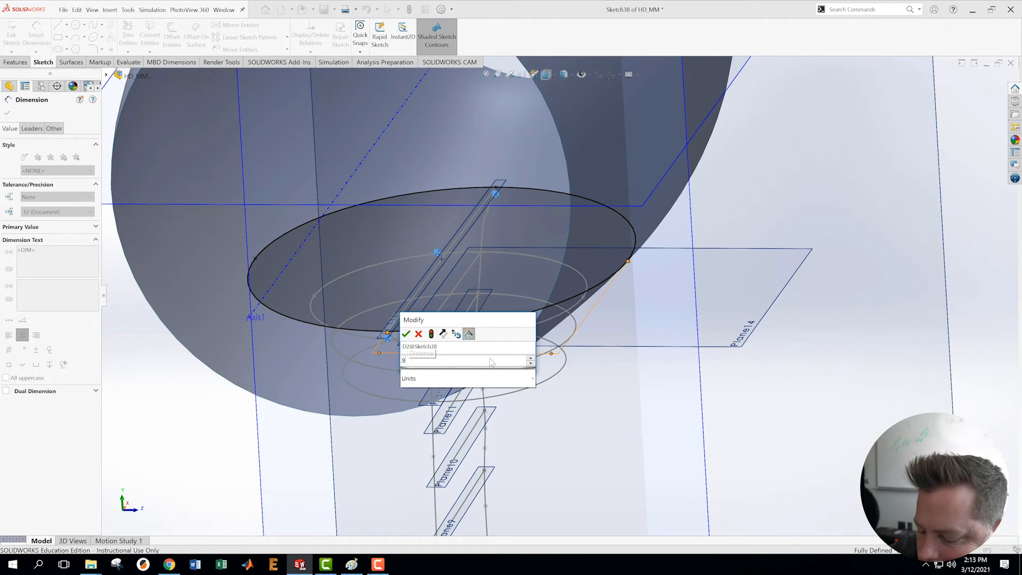
- Dimension Sketch38's handle-joint ellipse at 0.93in
click(407, 334)
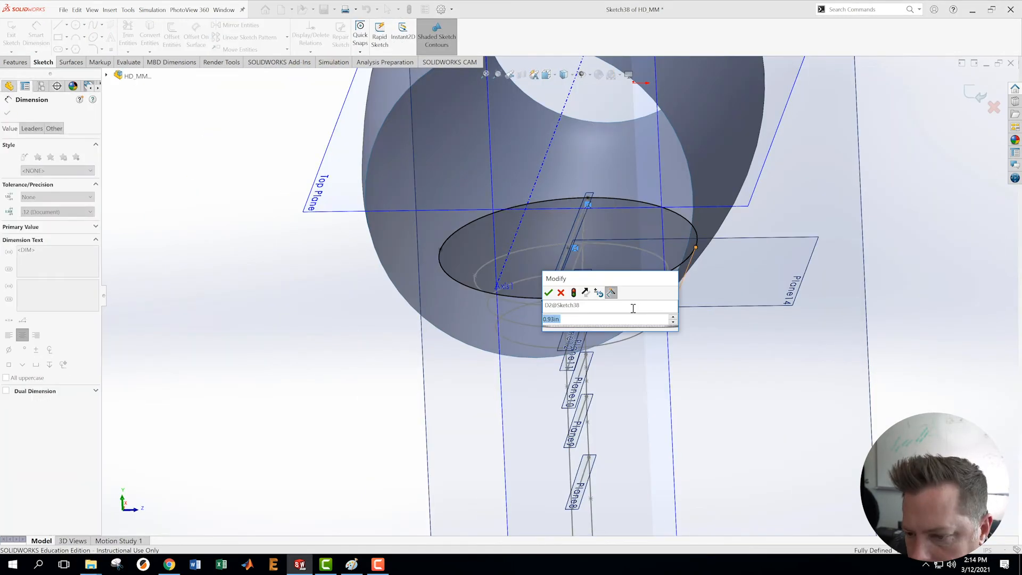
click(549, 292)
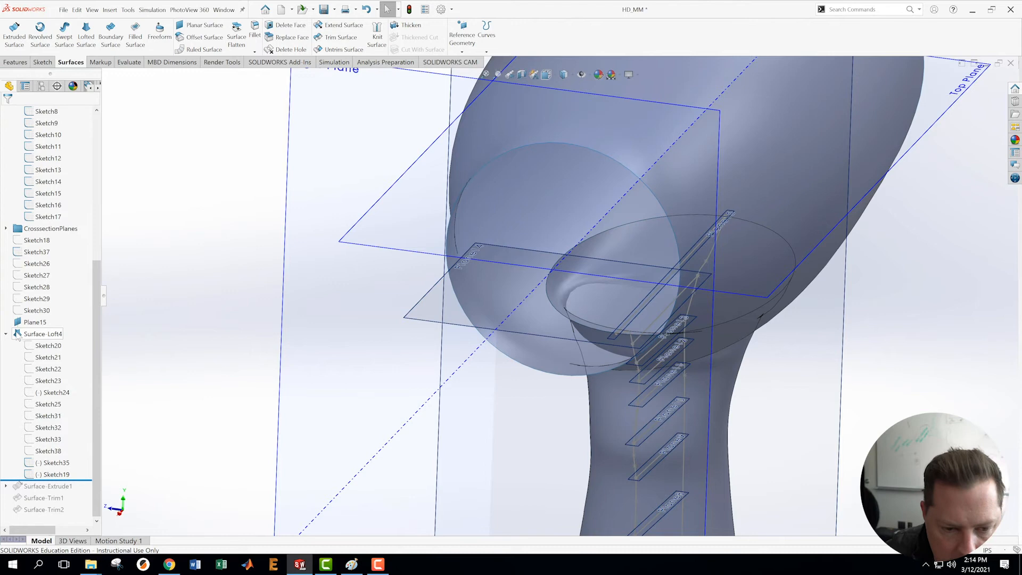
- Trim the handle loft and revolved body surfaces against each other
click(340, 37)
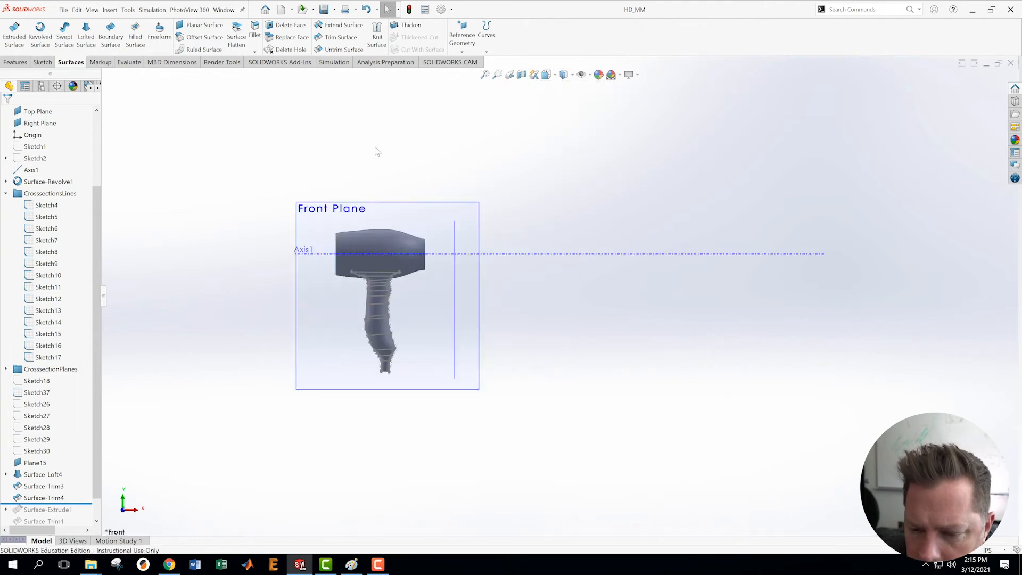
click(581, 74)
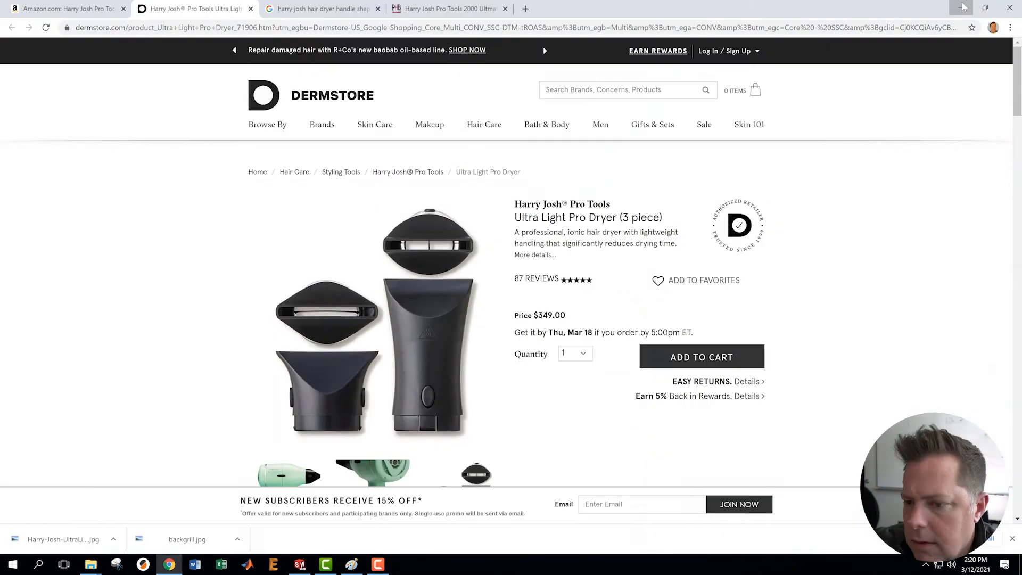
- Leave the Dermstore dryer page in Chrome and return to SOLIDWORKS
click(299, 564)
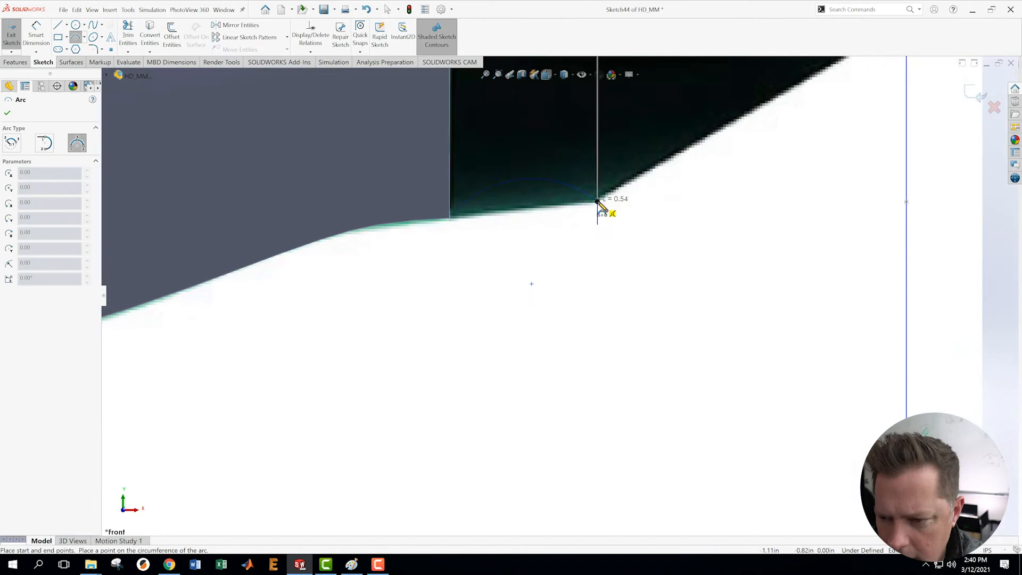
- Sketch an arc at the body-nozzle corner and build the Surface-Loft8 nozzle
click(11, 34)
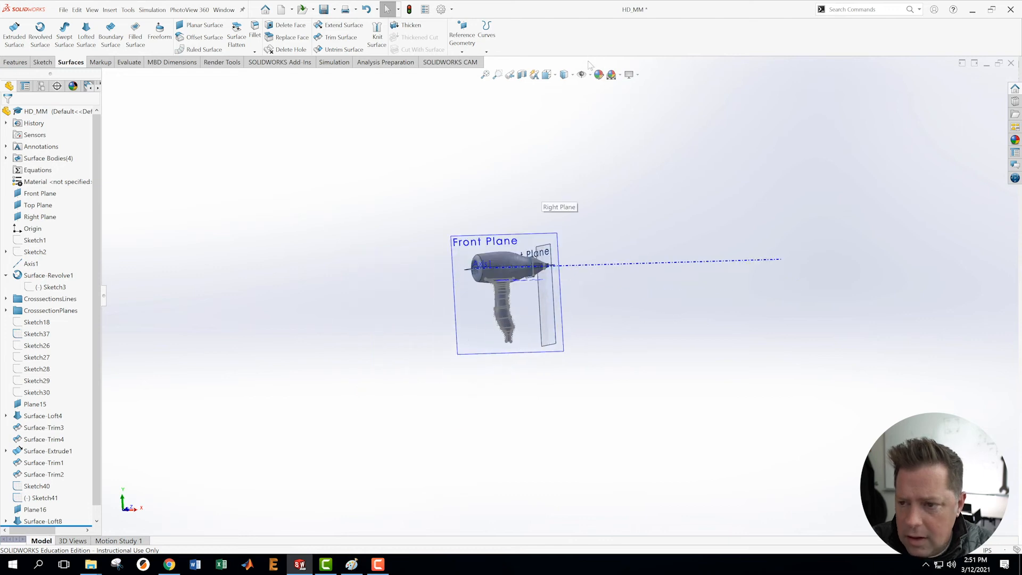
click(581, 74)
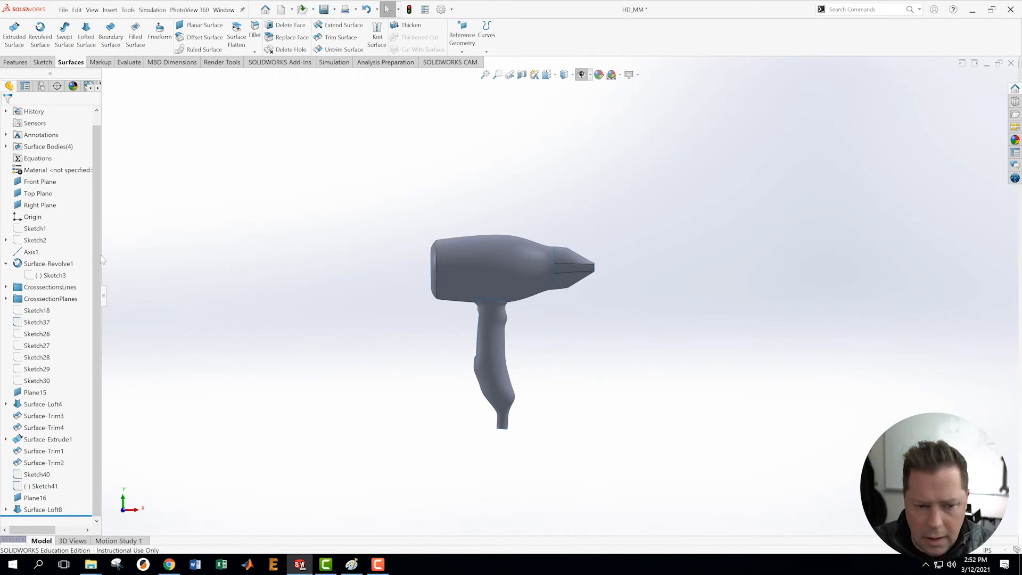
- Show the sketches and reference photo, and view the Front Plane head-on
click(34, 240)
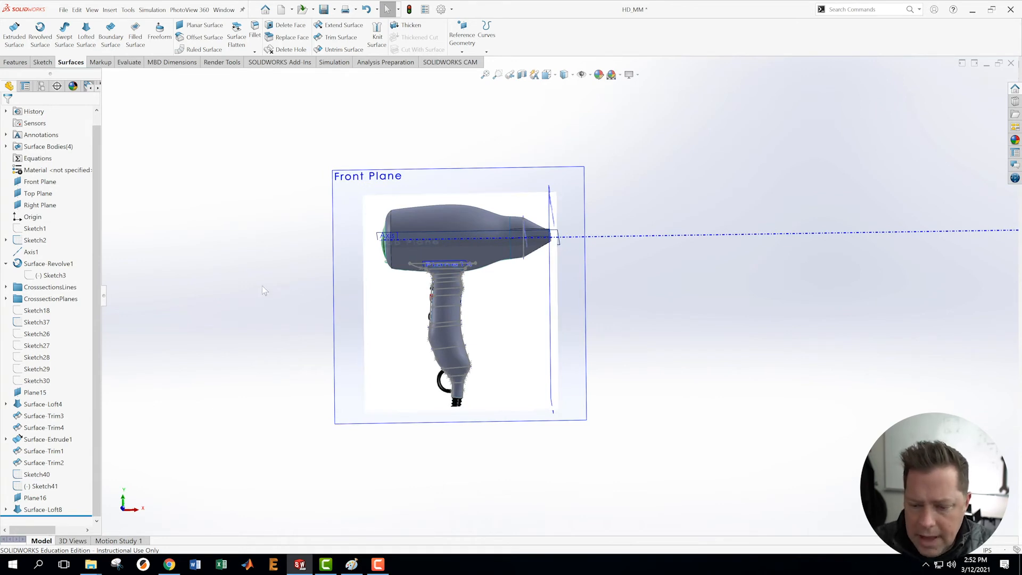
mouse_move(221, 363)
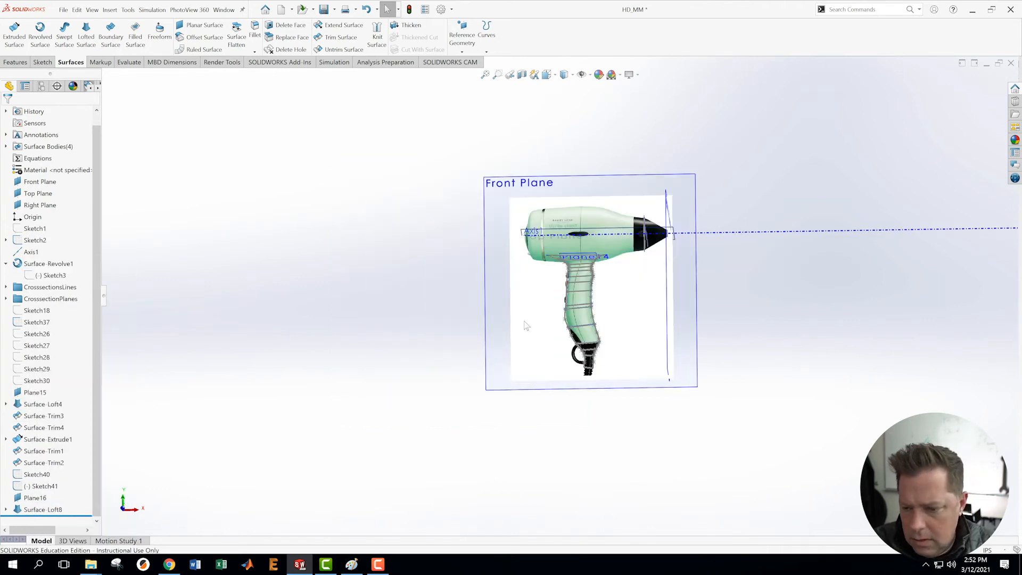
click(546, 74)
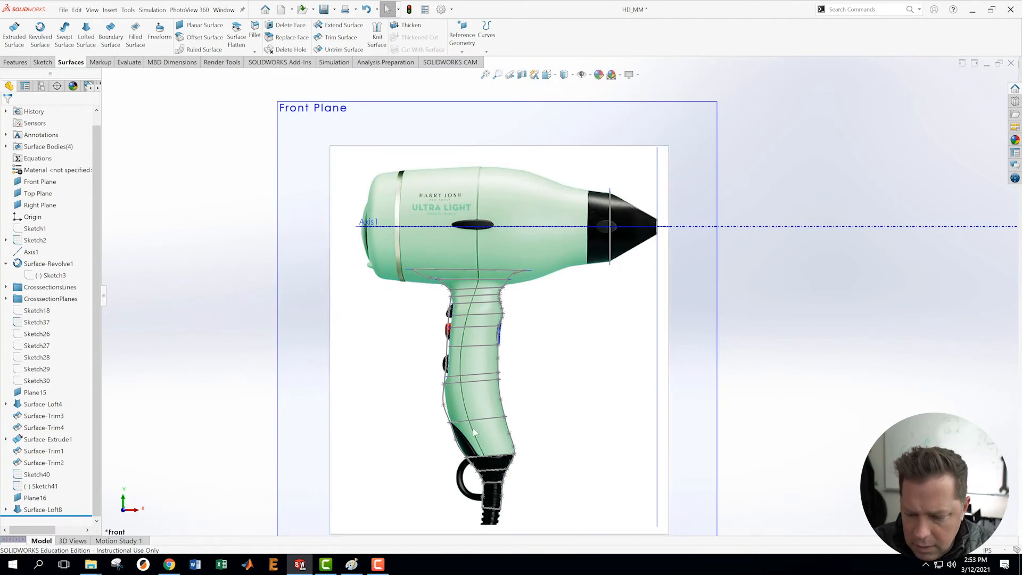
mouse_move(429, 418)
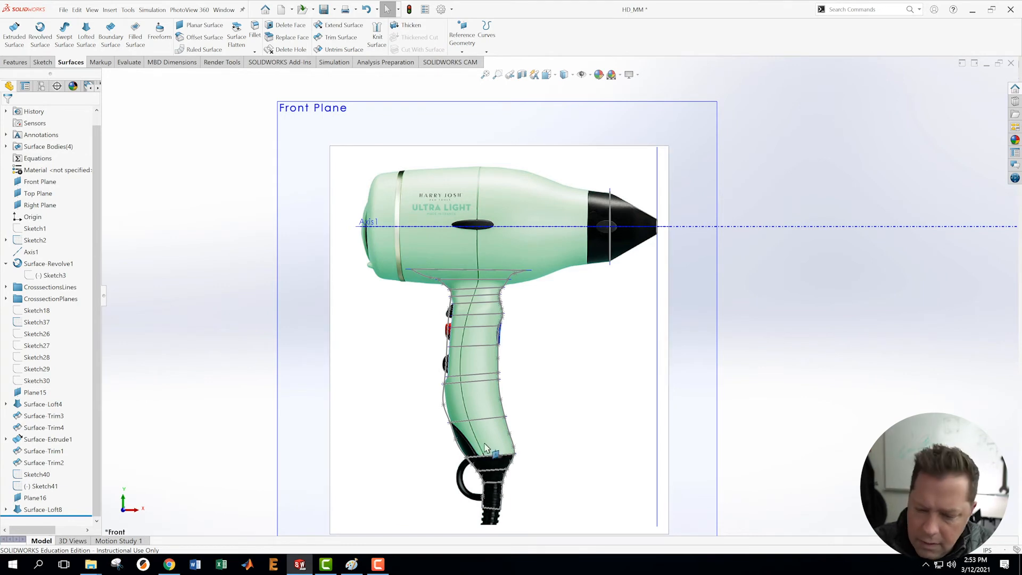
mouse_move(555, 448)
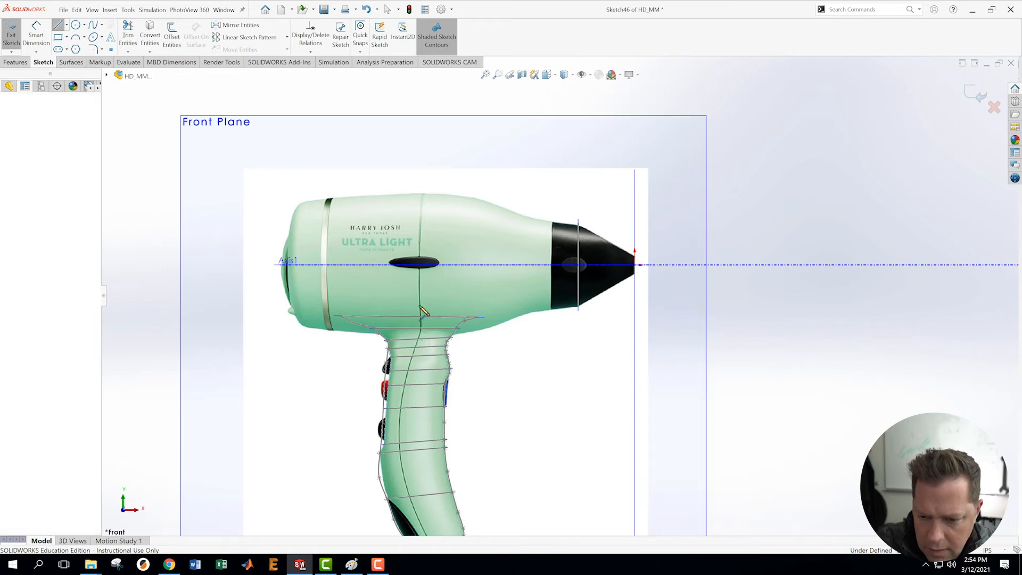
- Draw a vertical line up through the dryer body
click(422, 315)
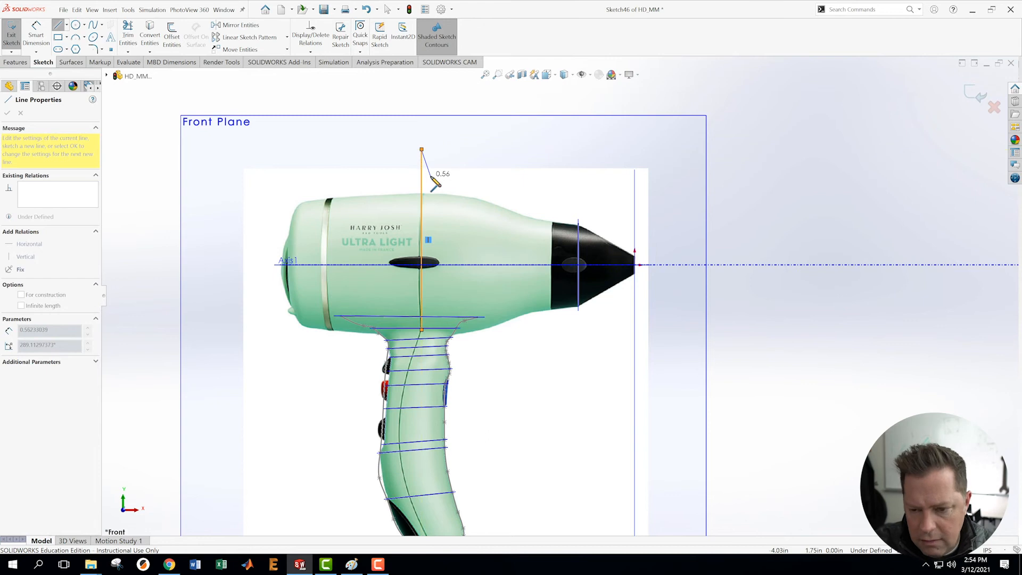
click(7, 112)
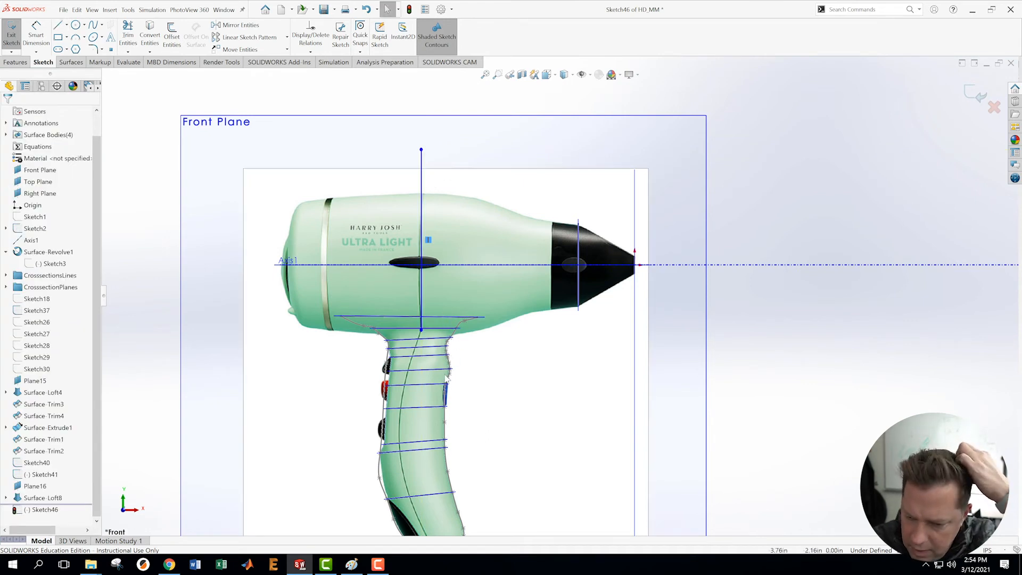
scroll(up, 3)
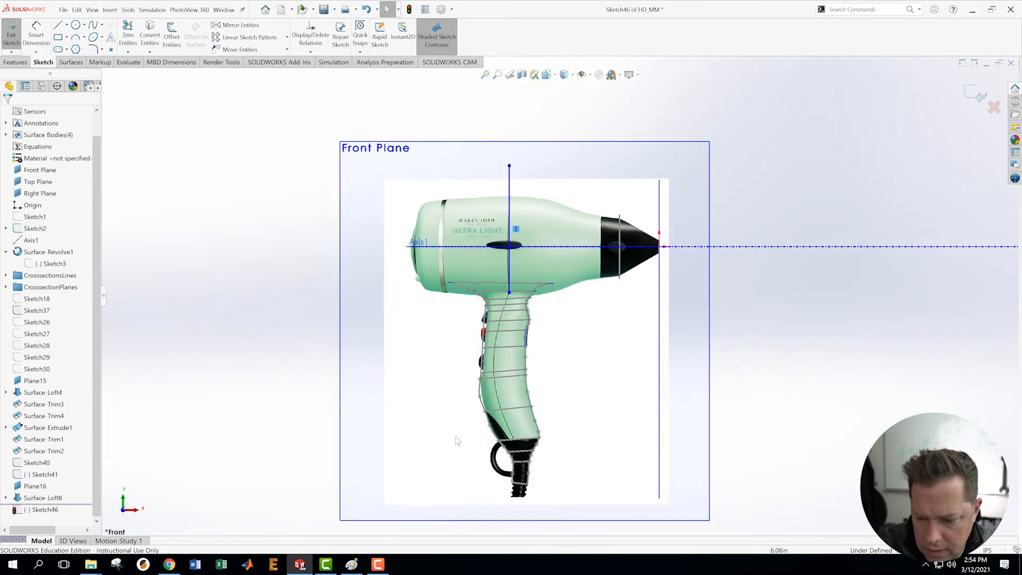
scroll(up, 3)
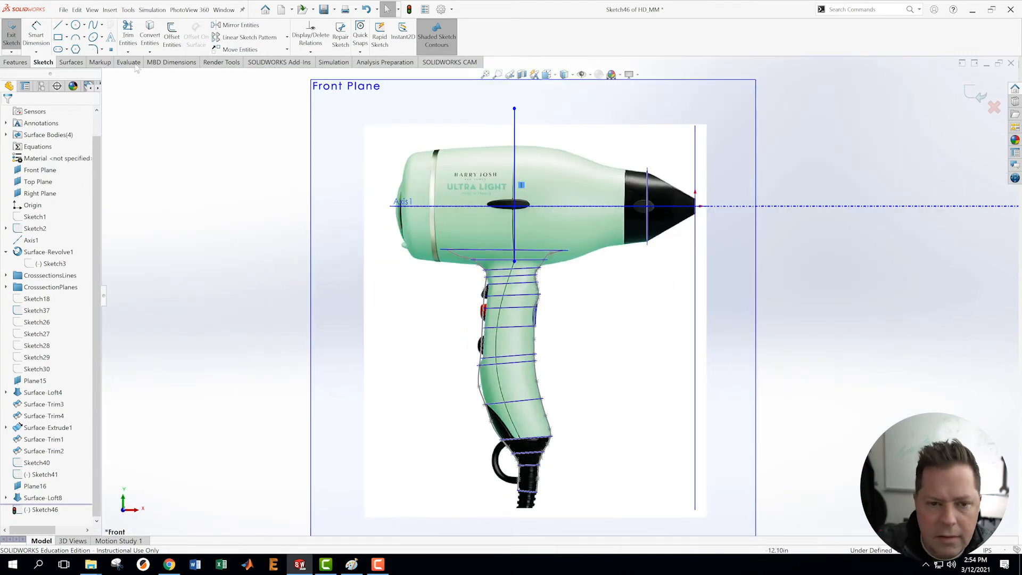
- Sketch a 3-point arc tracing the curve down the middle of the handle
click(76, 36)
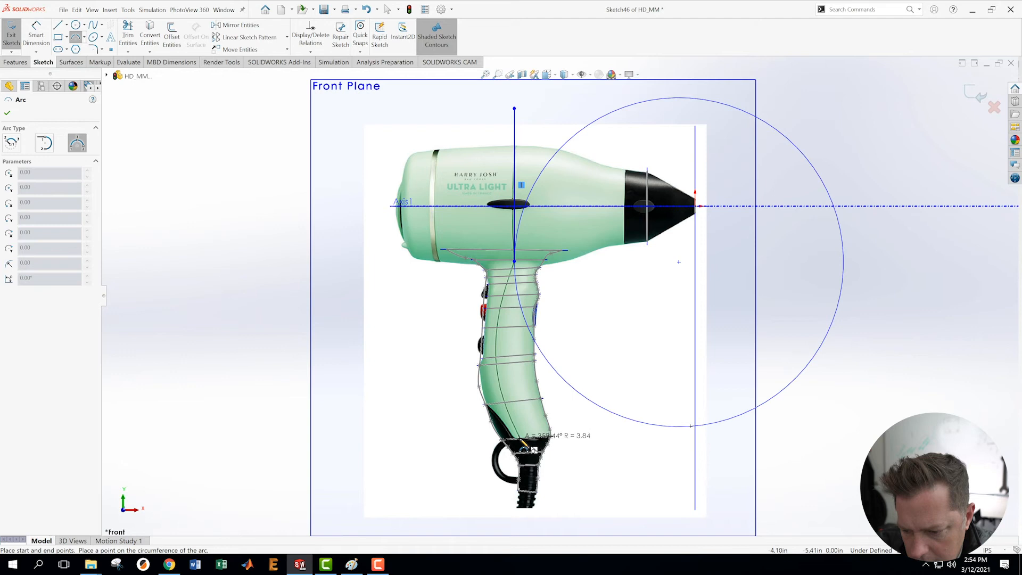
click(525, 440)
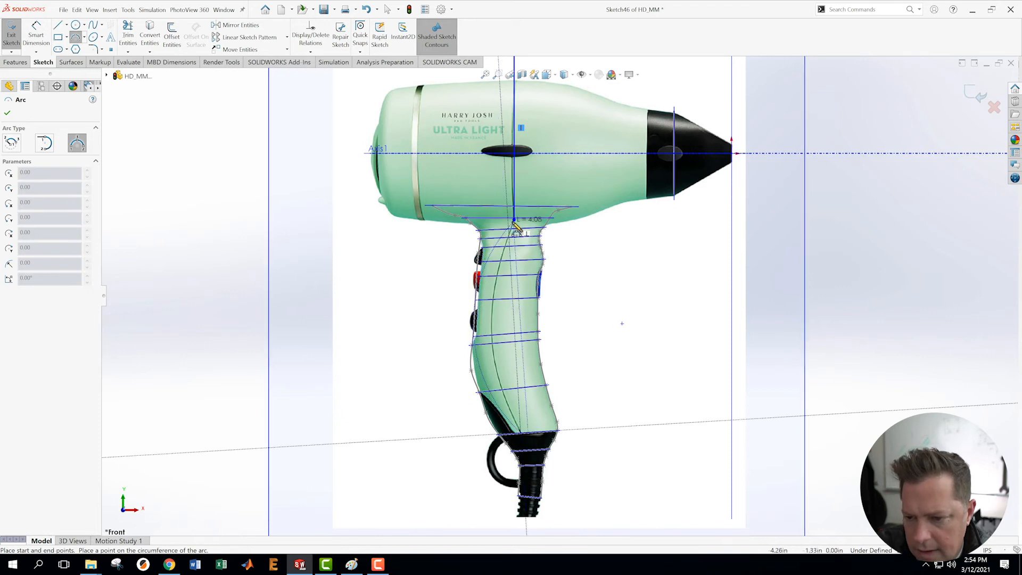
mouse_move(499, 293)
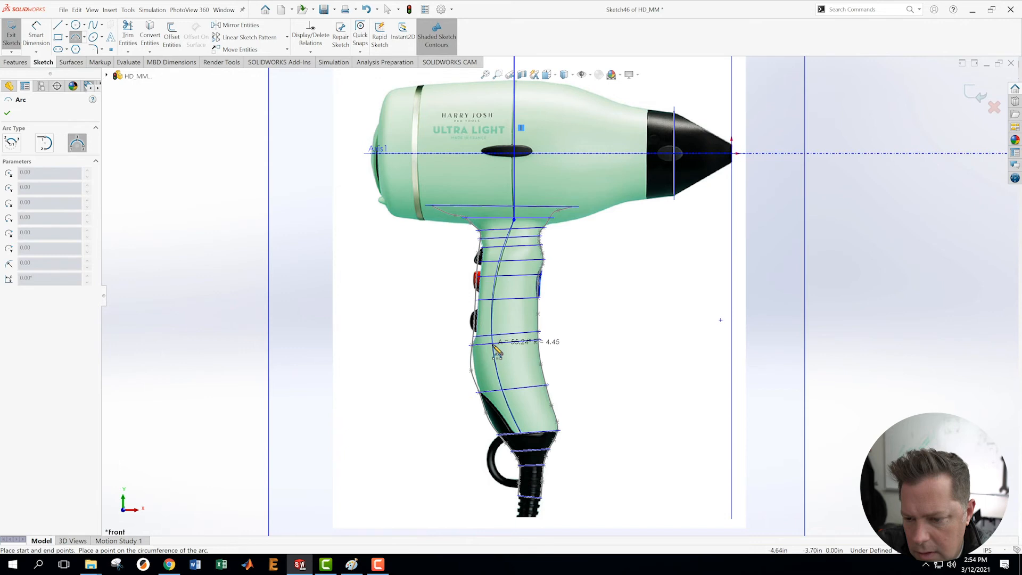
mouse_move(495, 357)
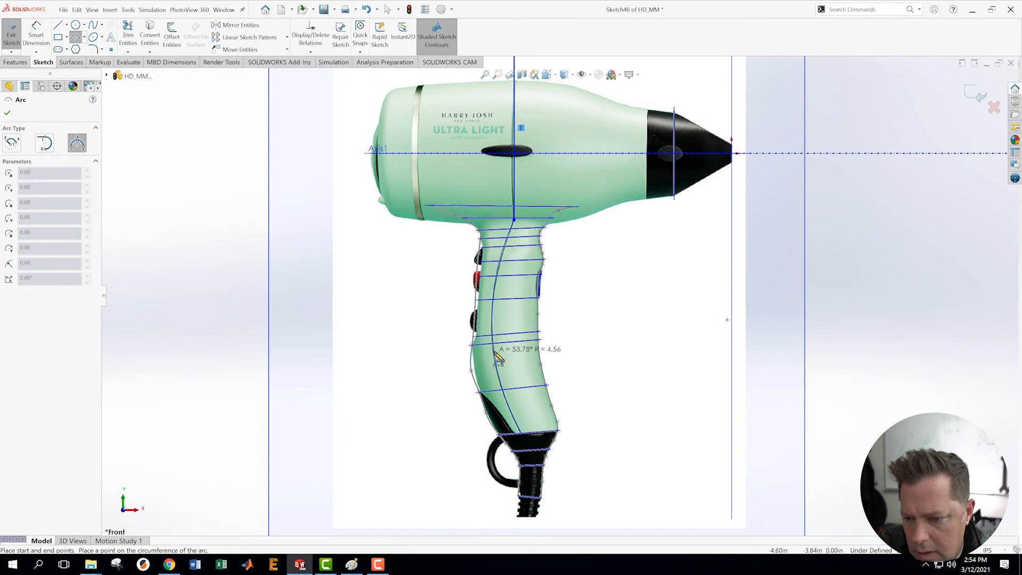
click(496, 352)
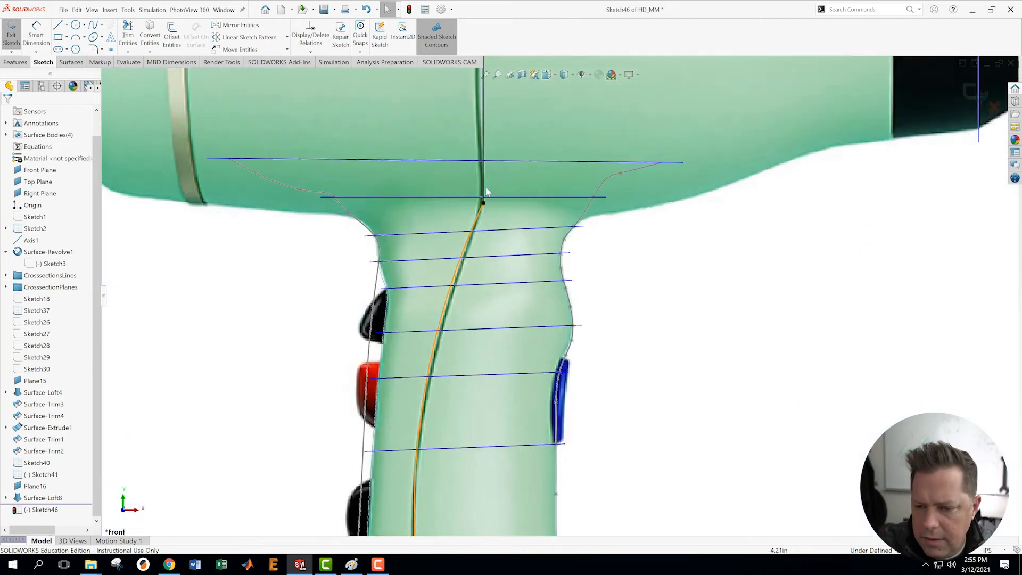
- Fillet the handle arc-line corner at R0.27 and exit Sketch46
click(484, 202)
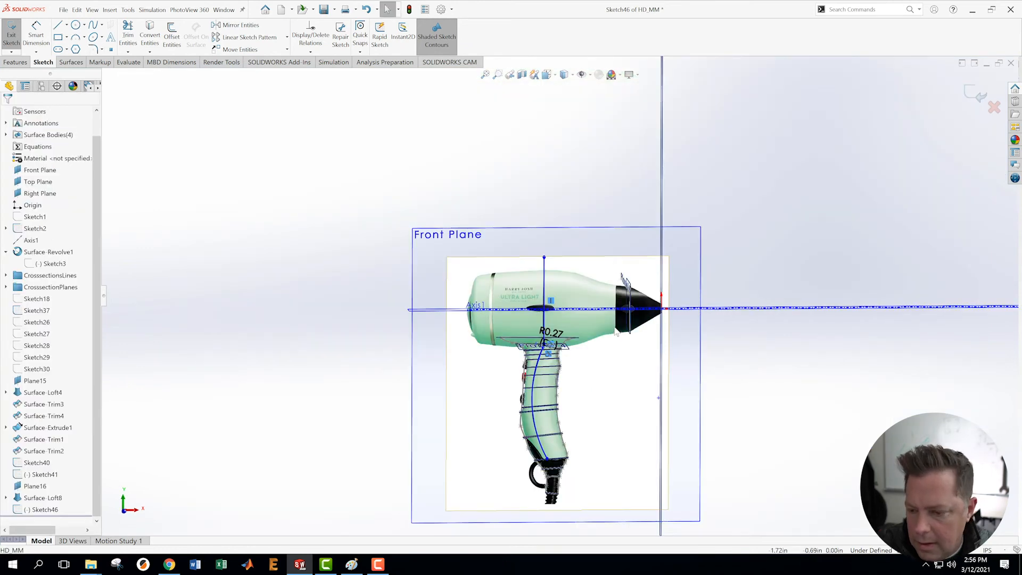
mouse_move(616, 319)
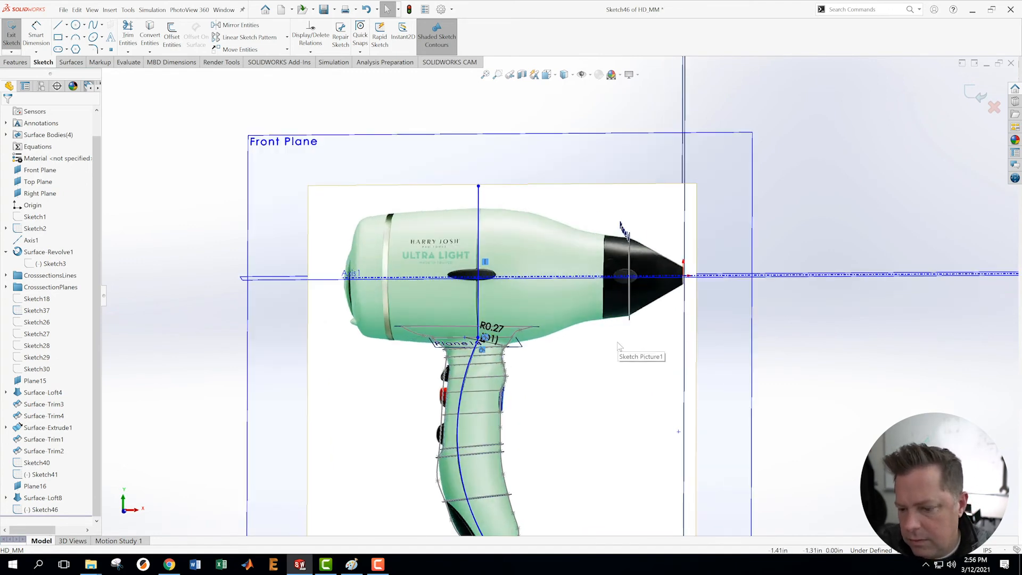
scroll(down, 3)
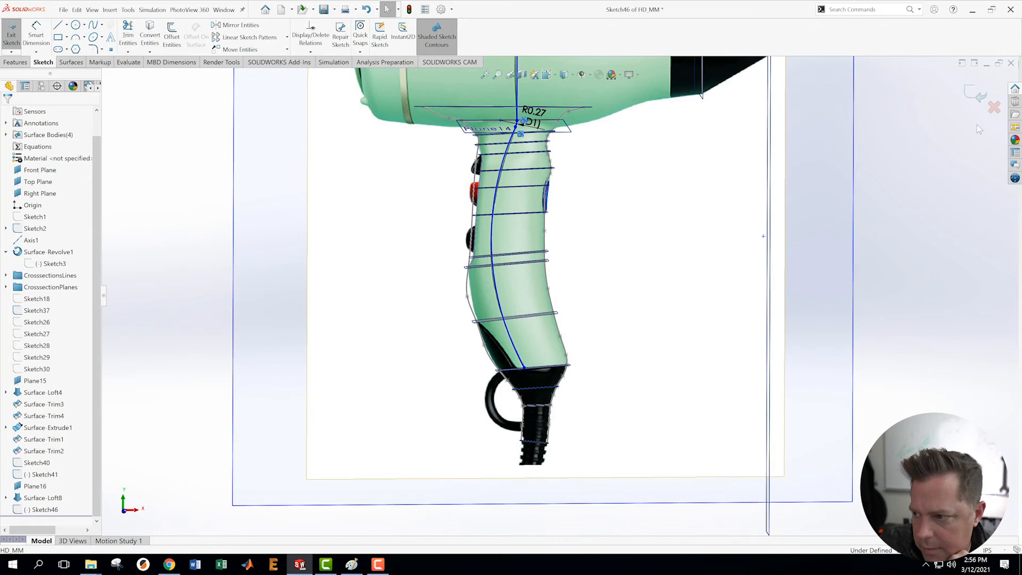
mouse_move(978, 95)
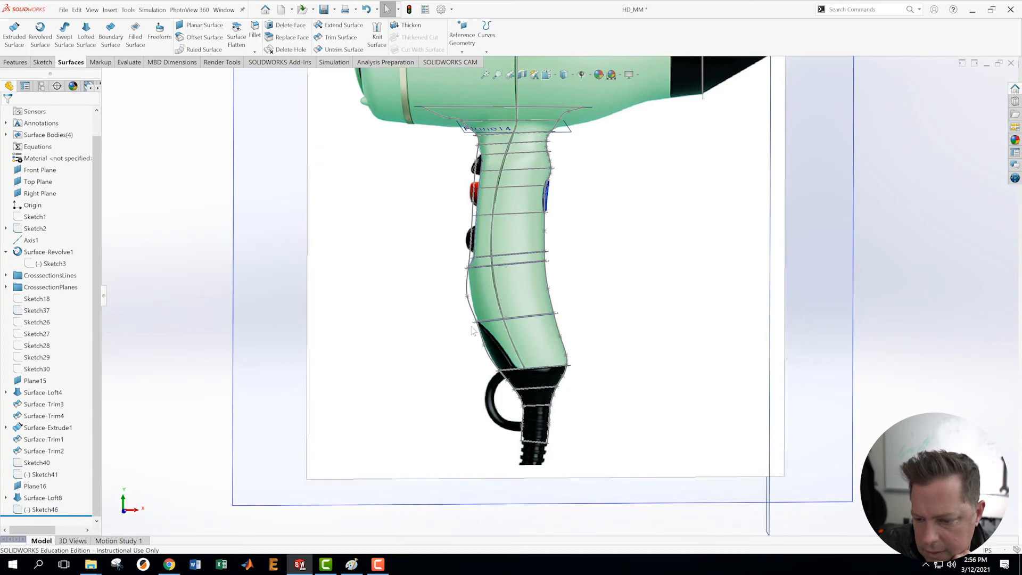
mouse_move(470, 316)
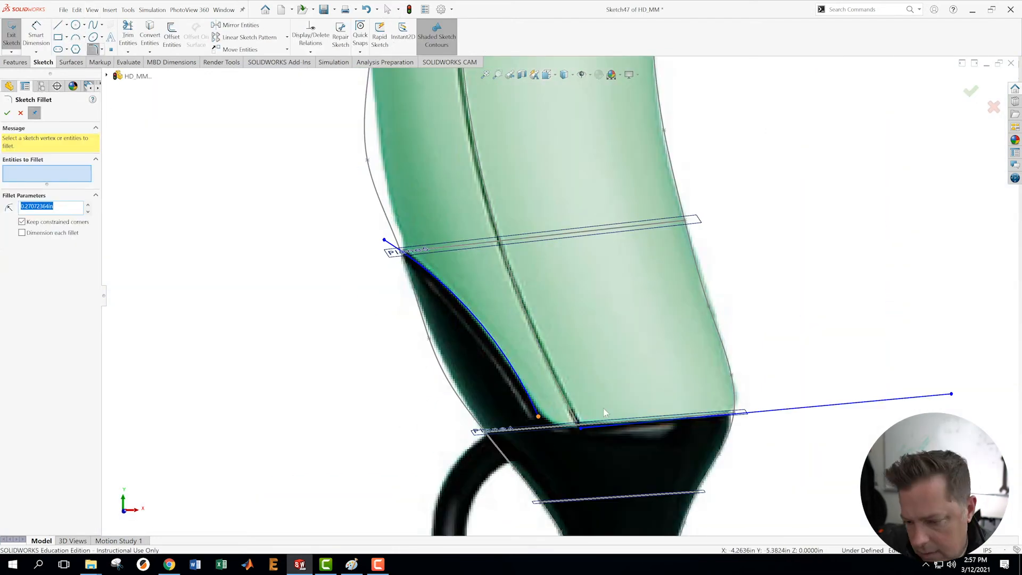
- Zoom the view toward the black grip at the bottom of the handle
scroll(down, 3)
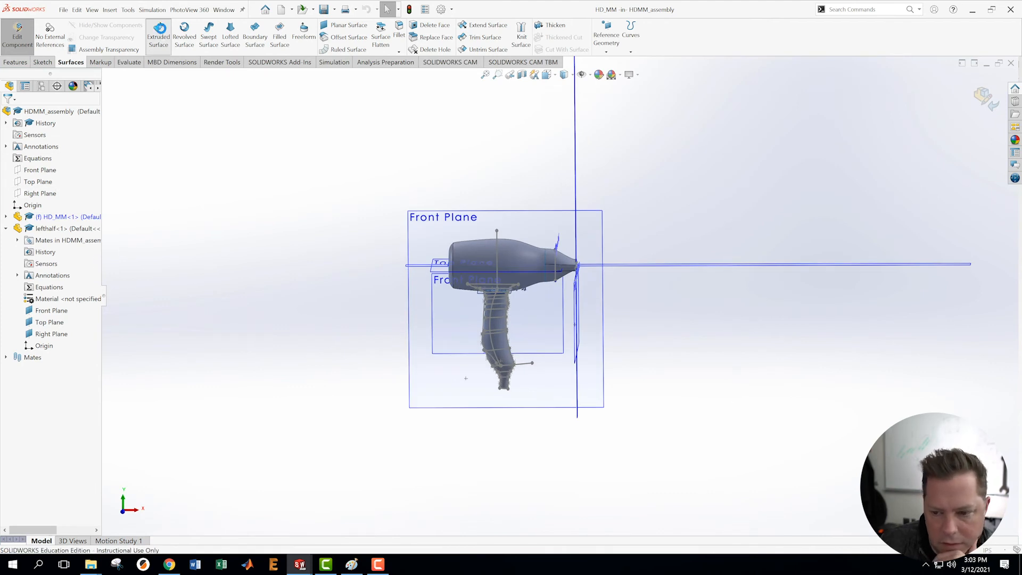
- Highlight the parting curve running over the dryer body and down the handle
click(499, 238)
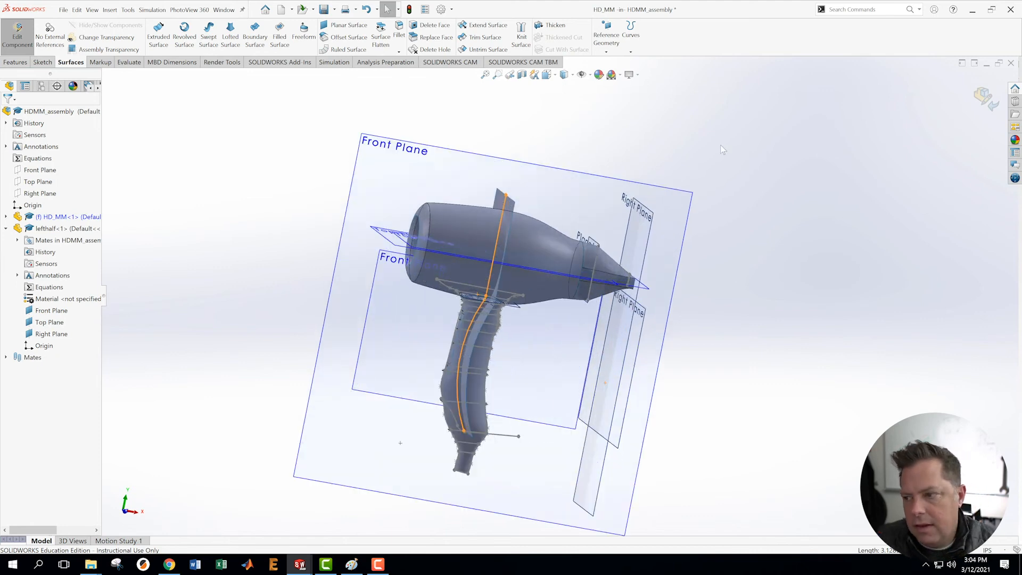
mouse_move(162, 307)
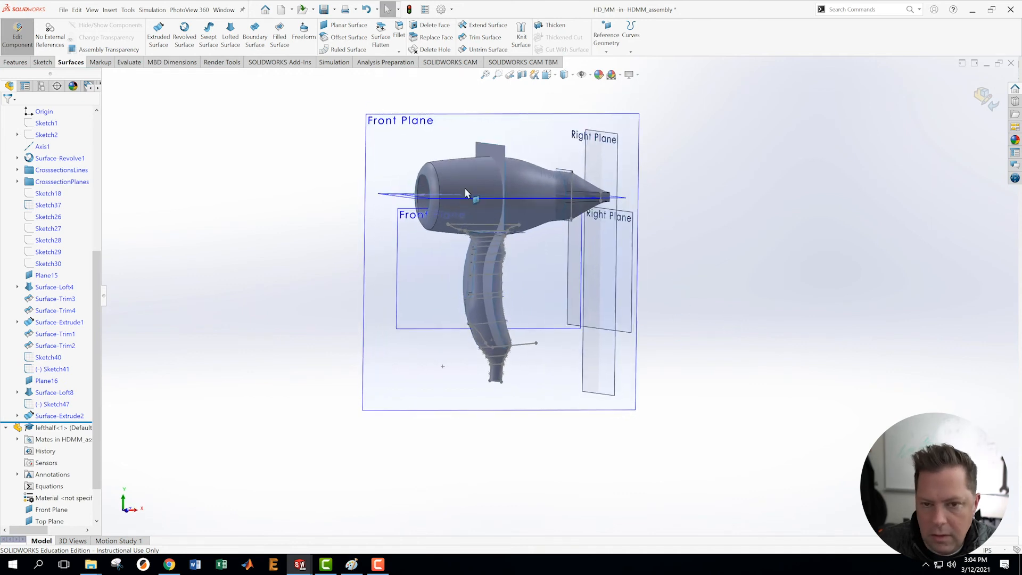
- Edit Surface-Extrude2 so the grip sketch extrudes 1.60in in both directions
click(158, 37)
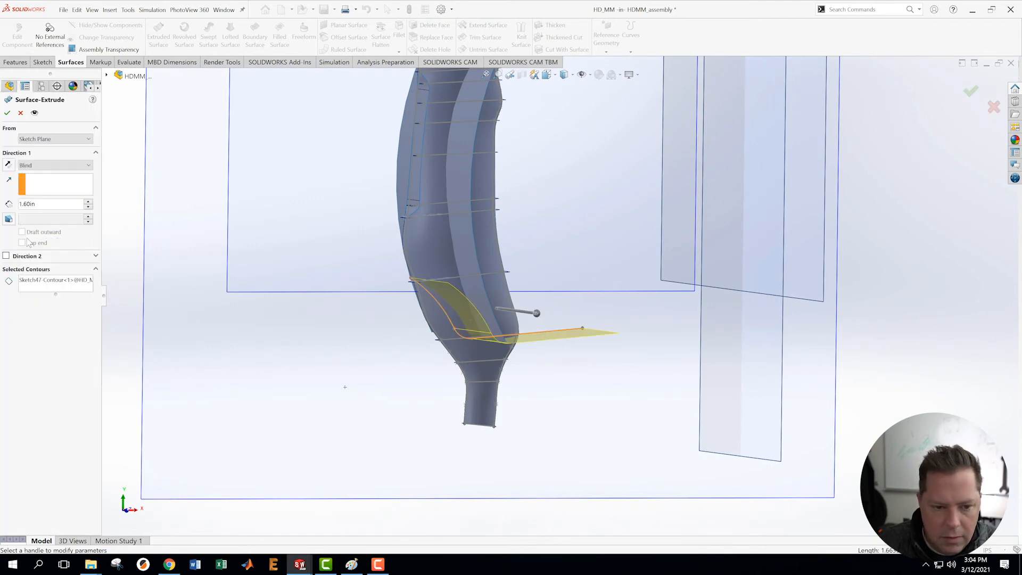
click(6, 256)
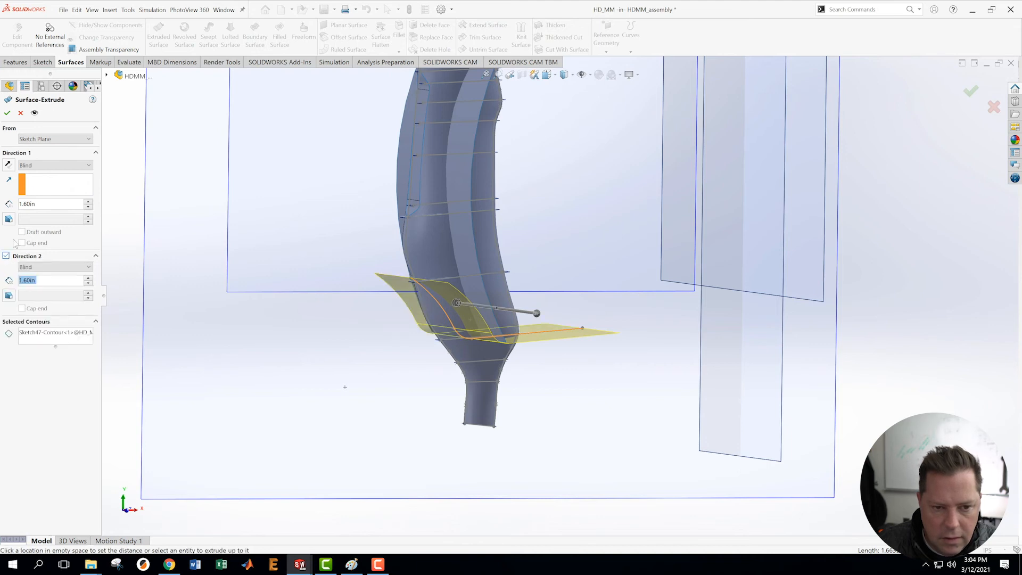
click(7, 113)
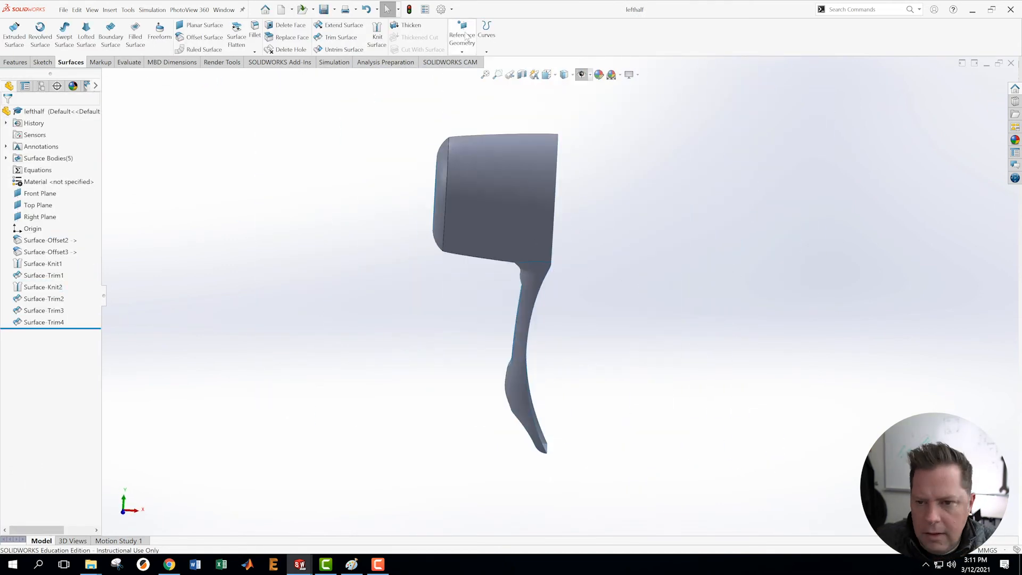
- Copy the master model faces into the right half with Copy Surface
click(128, 62)
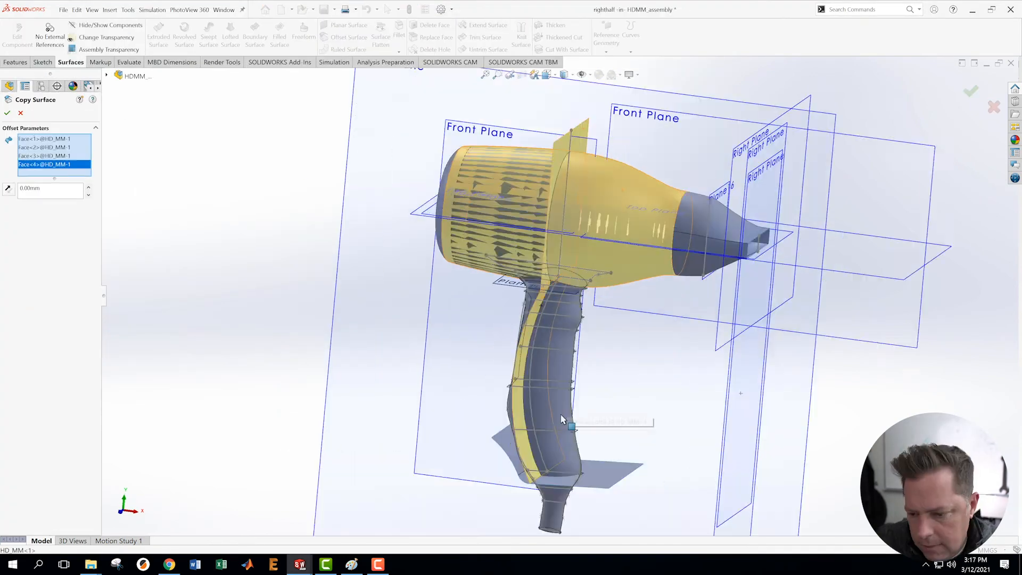
click(7, 112)
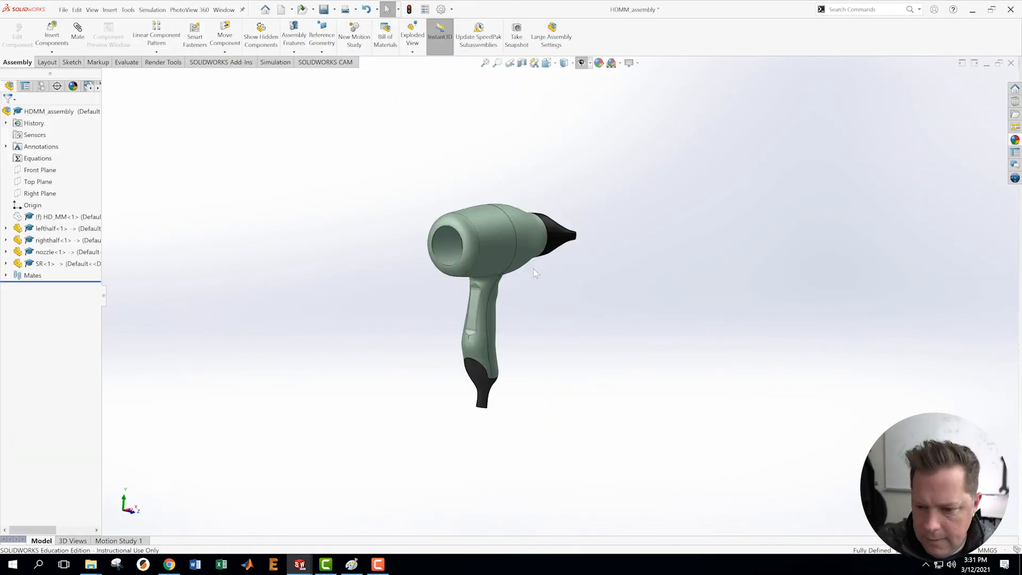
- Simplify the sketched spline, then exit the sketch back to HDMM_assembly
right_click(39, 322)
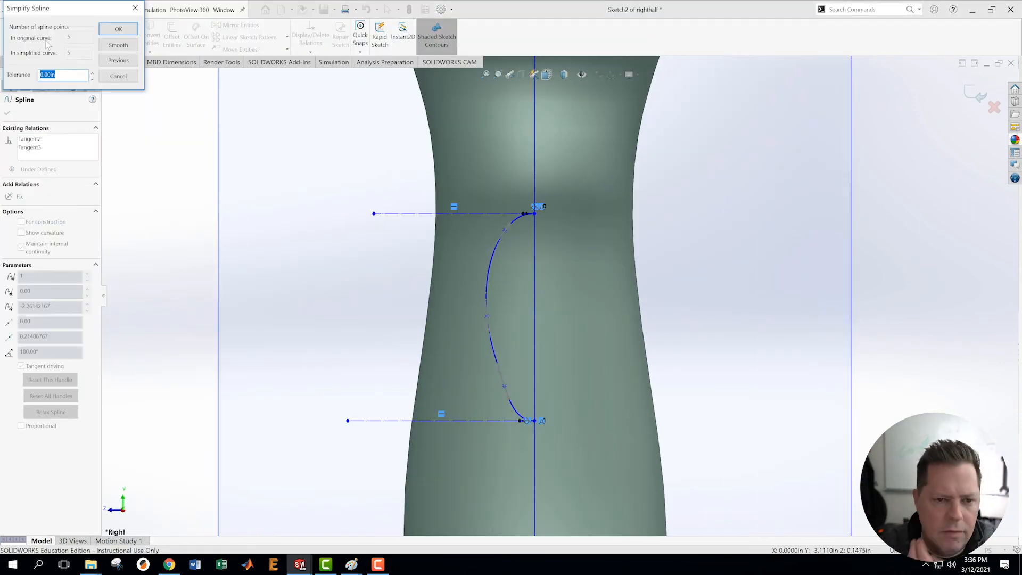
click(119, 29)
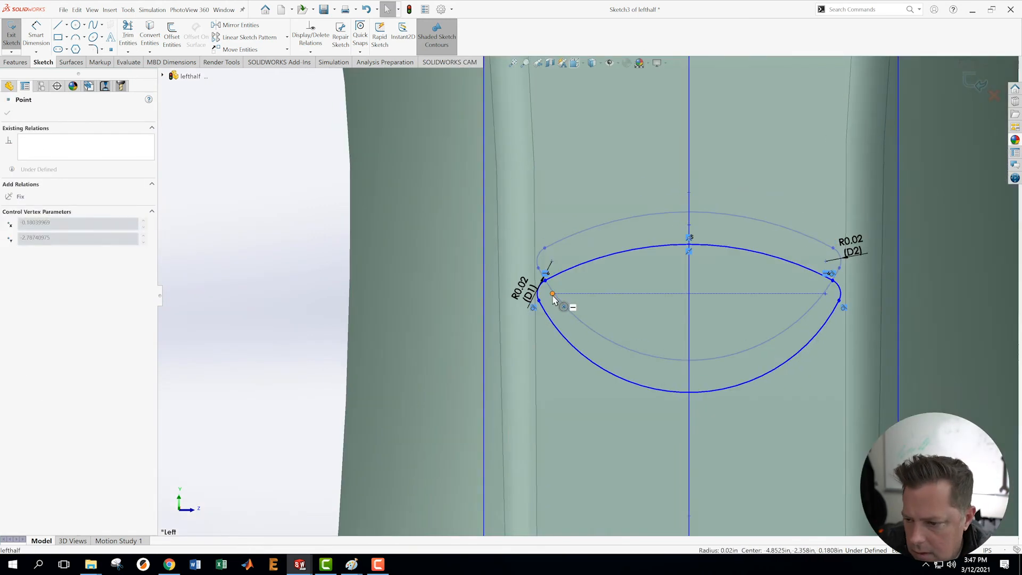
click(11, 35)
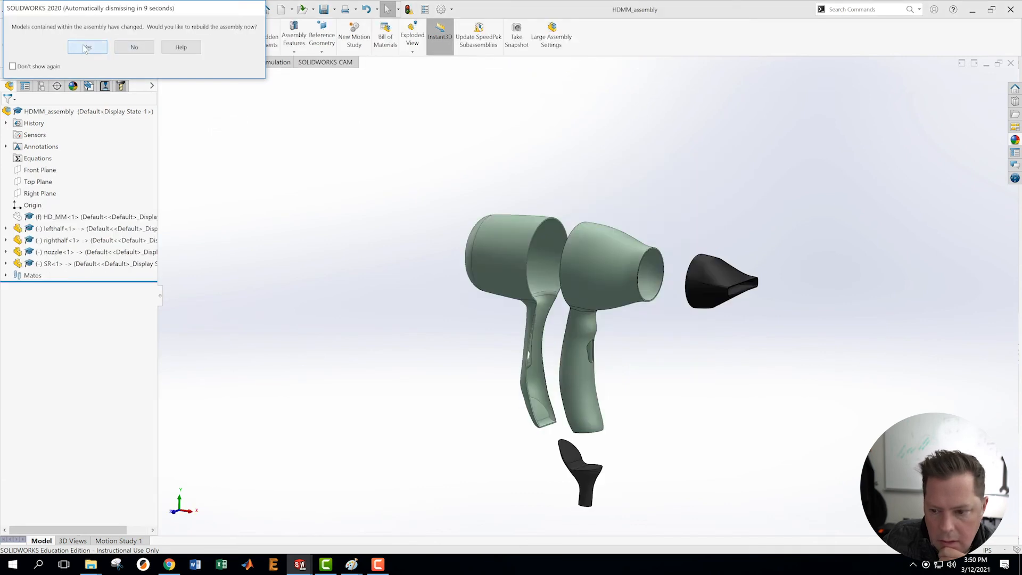
- Rebuild the assembly and toggle off Exploded View1 in the ConfigurationManager
click(87, 47)
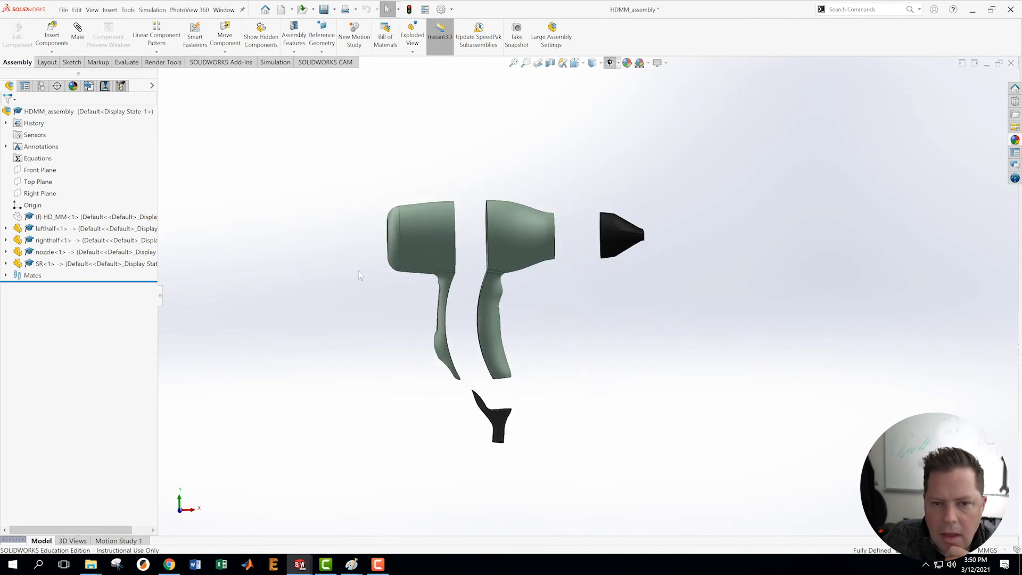
click(224, 9)
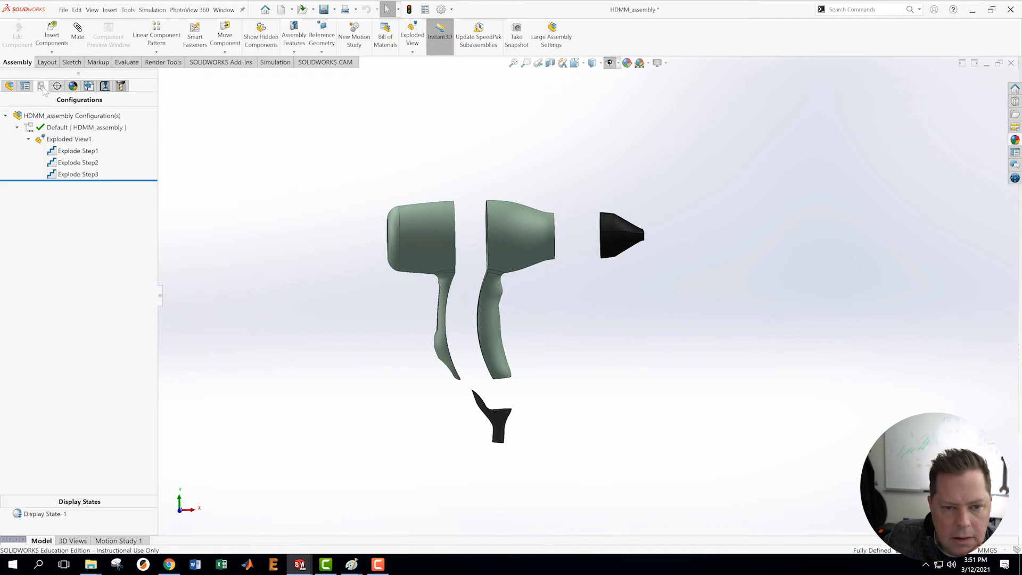
double_click(69, 139)
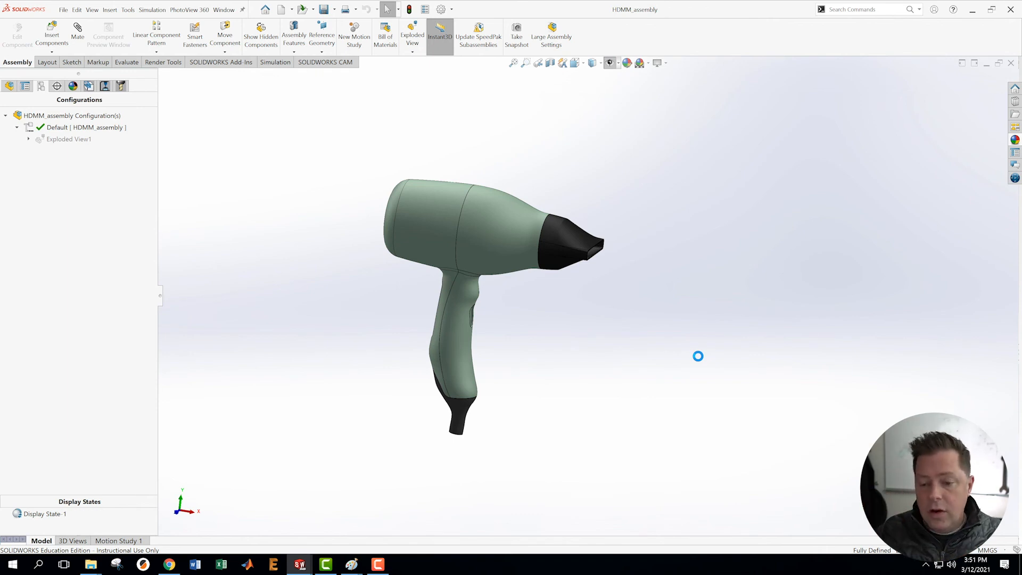
mouse_move(698, 356)
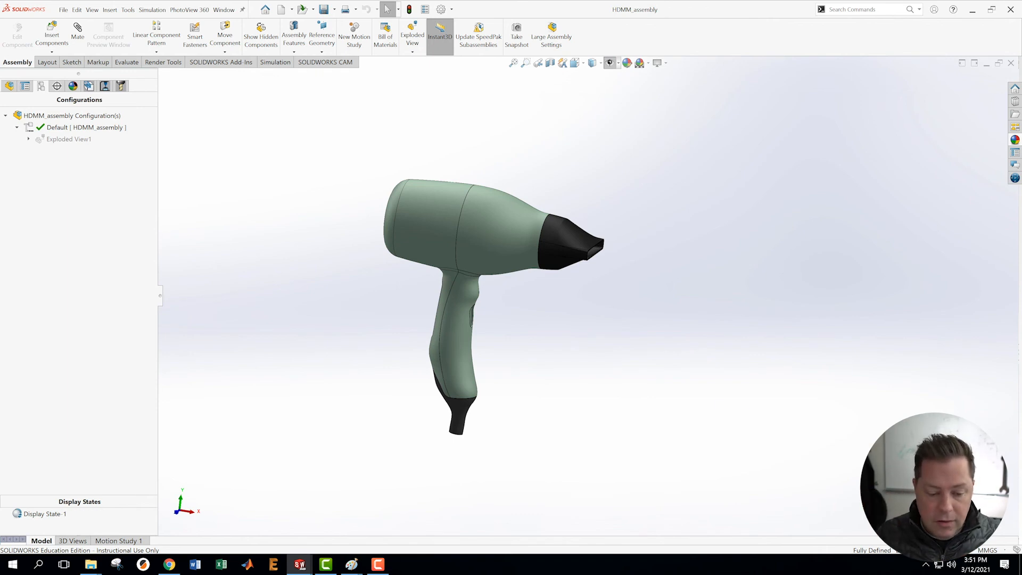
mouse_move(91, 564)
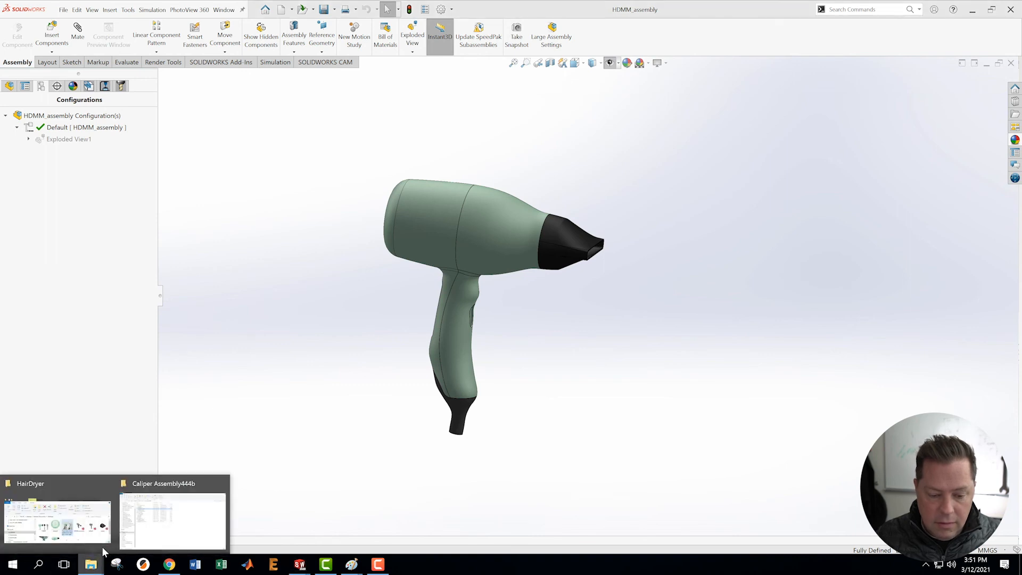
- Reopen the side reference photo in Paint beside the front-view assembly
click(56, 522)
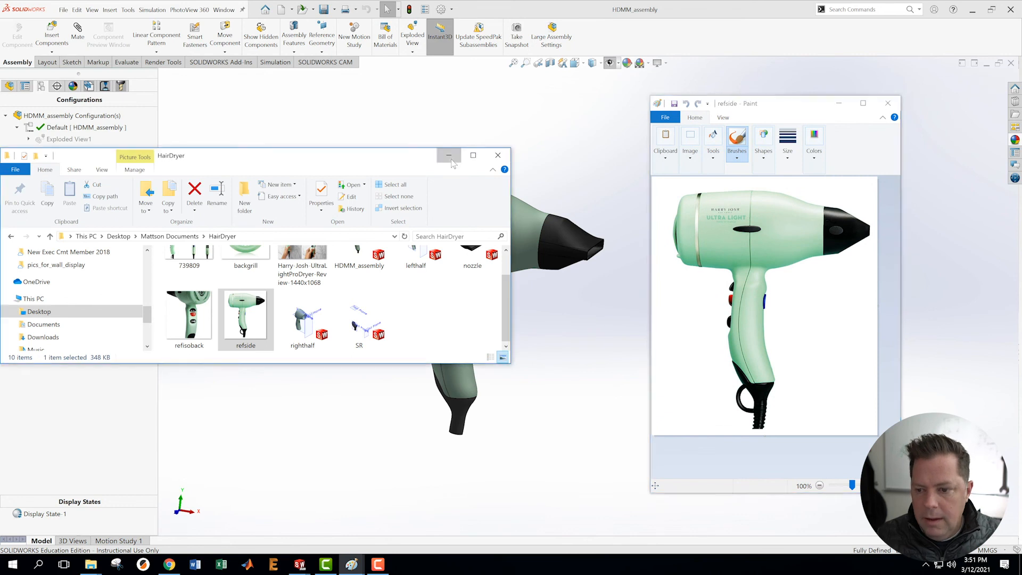
click(447, 155)
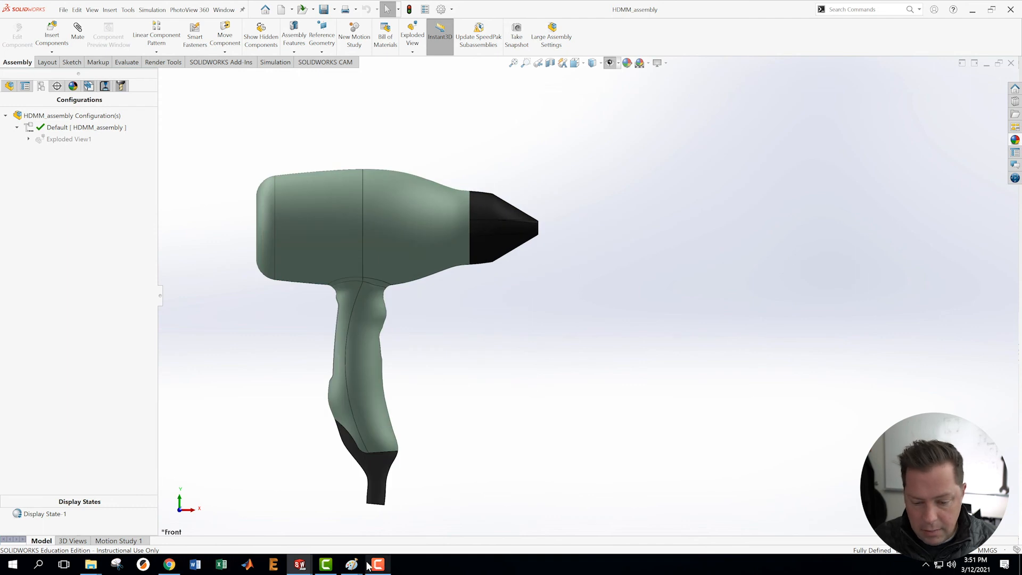
mouse_move(351, 564)
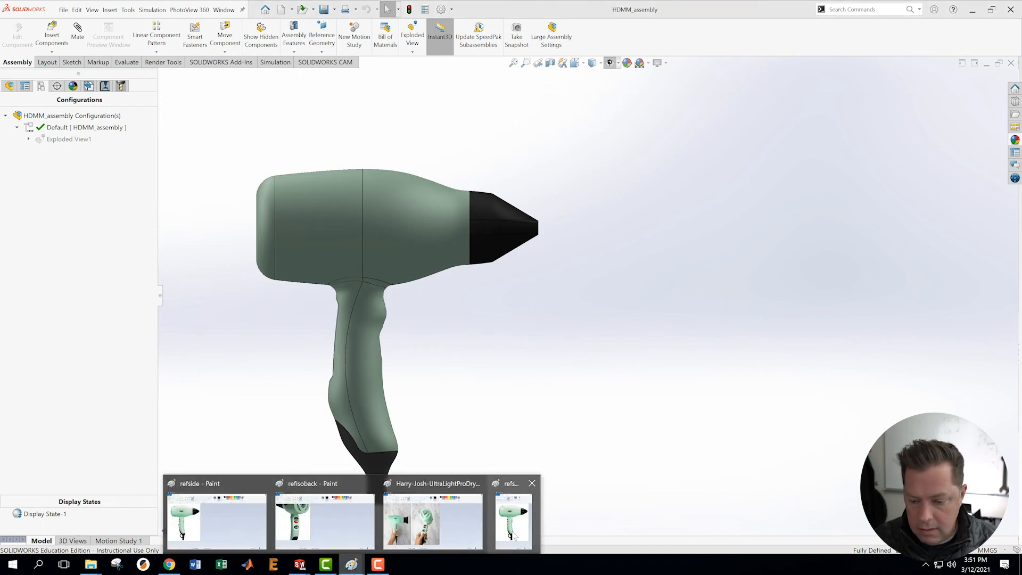
click(215, 522)
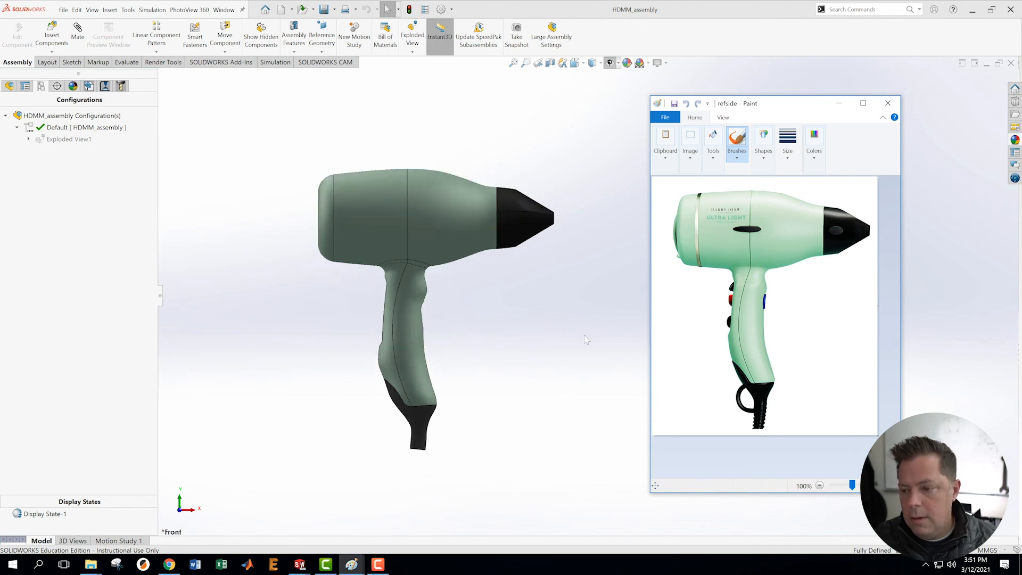
mouse_move(590, 335)
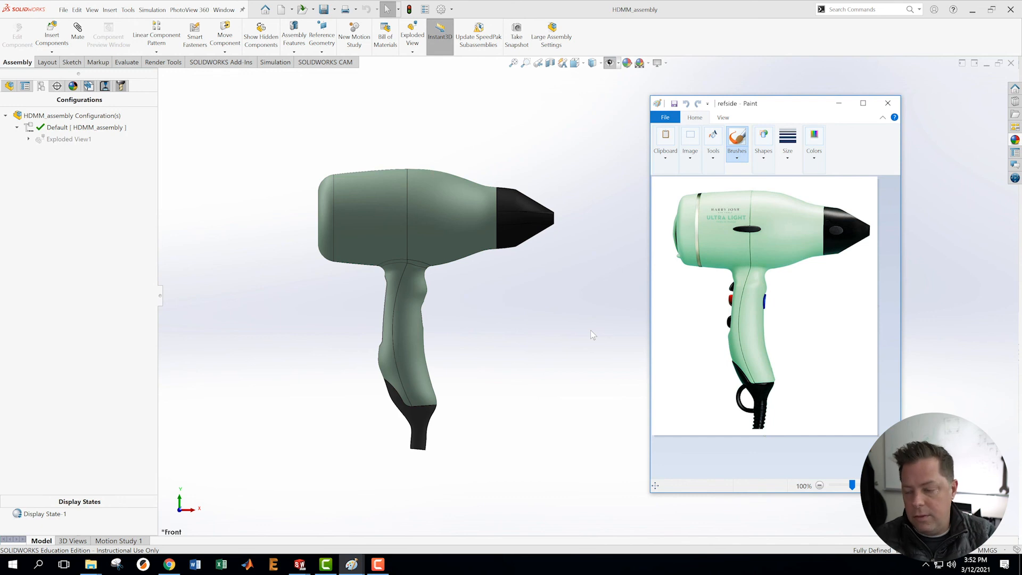
mouse_move(314, 69)
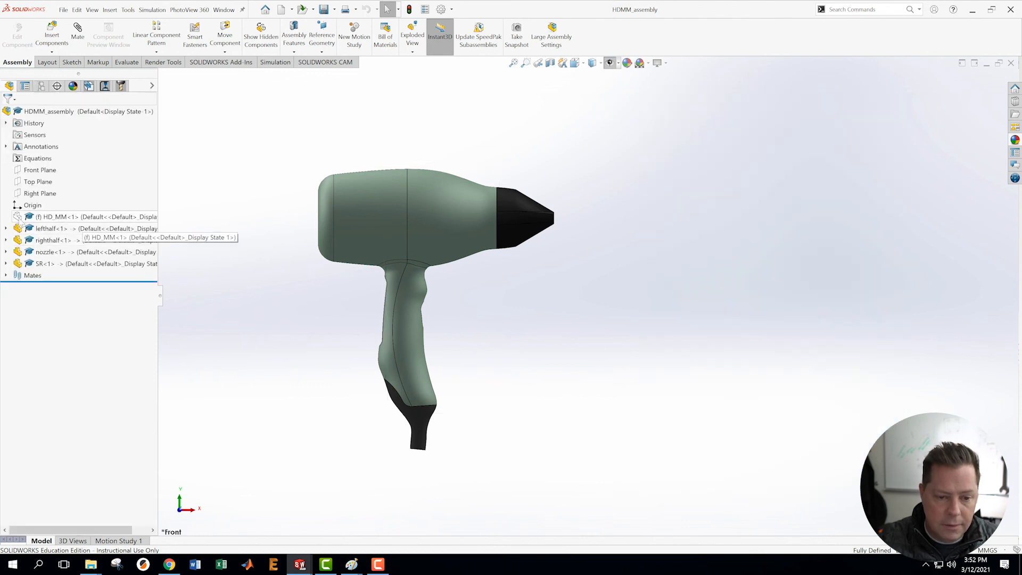
- Open the HD_MM component from the FeatureManager tree as its own part
click(79, 217)
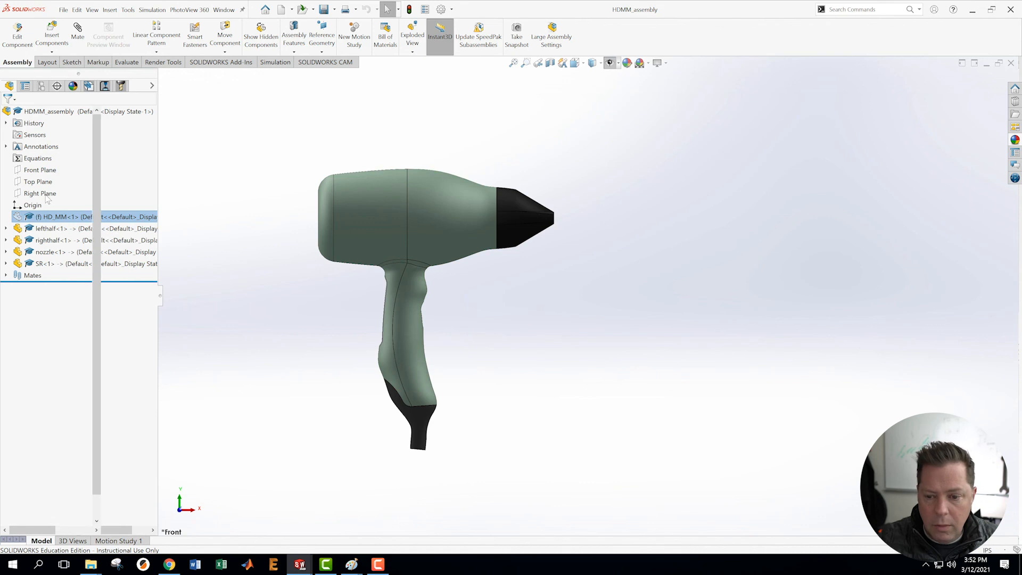
double_click(58, 217)
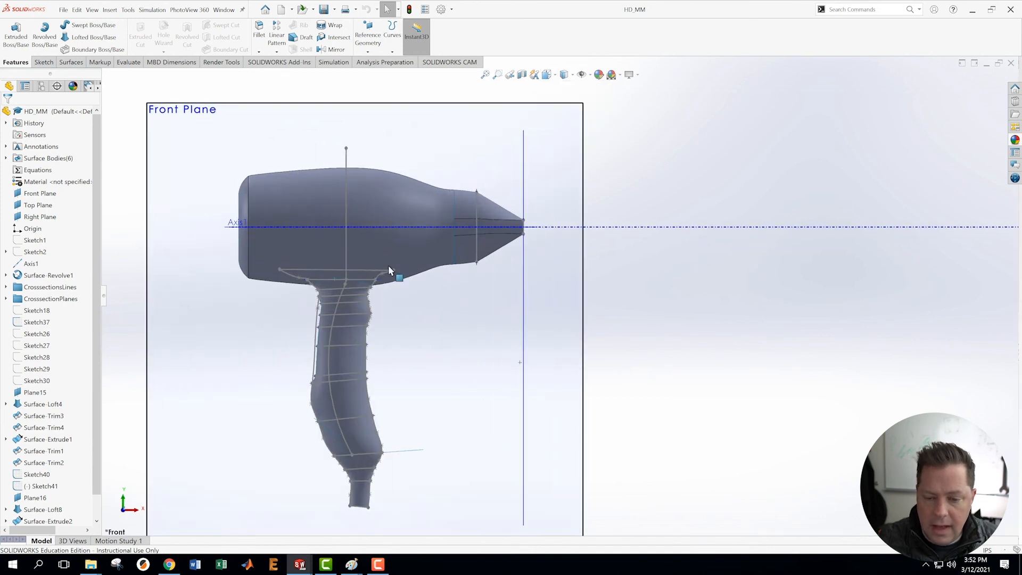
mouse_move(368, 269)
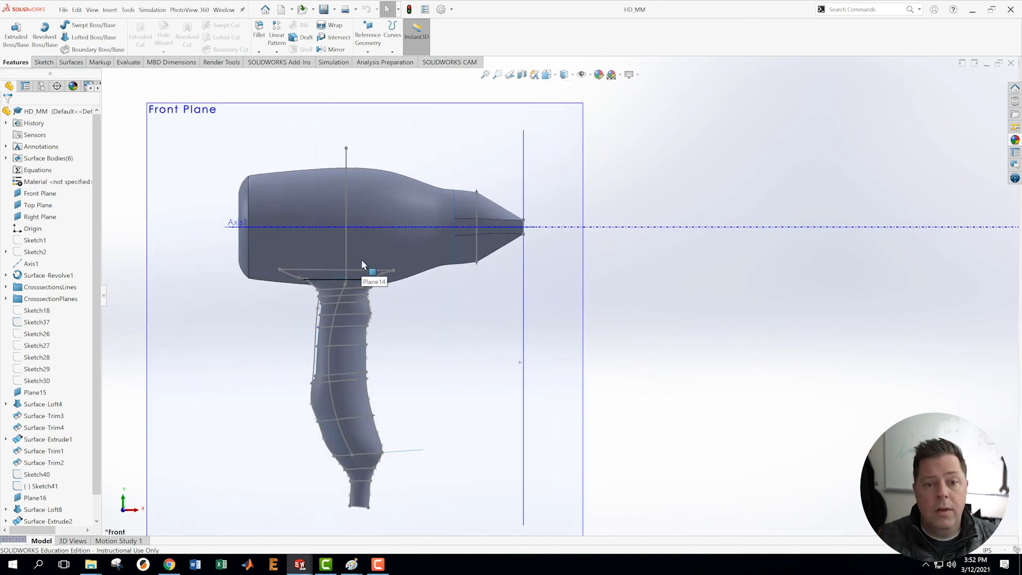
mouse_move(128, 258)
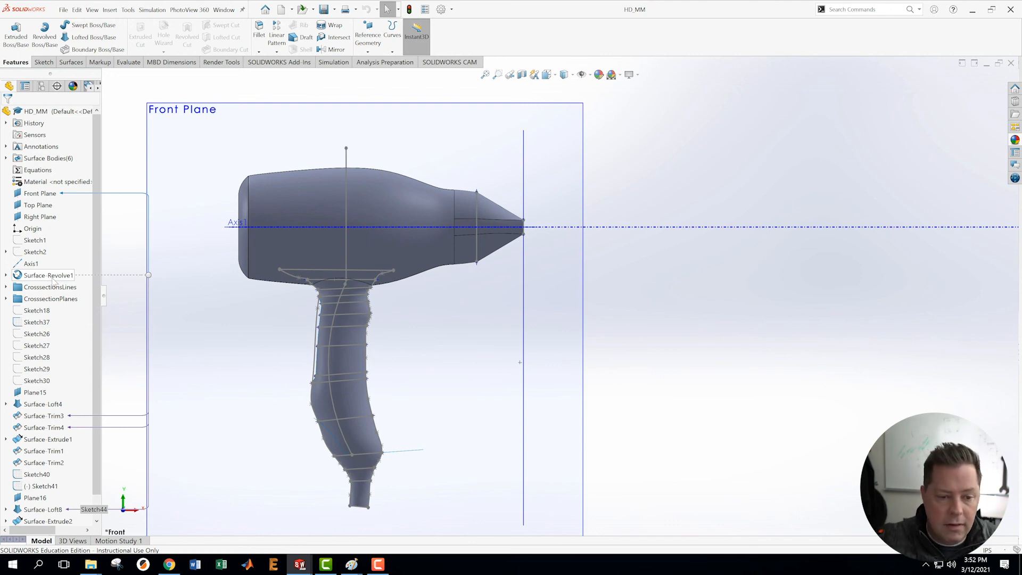
- Show Sketch Picture1 and hide the Surface-Revolve1 body surface
click(34, 253)
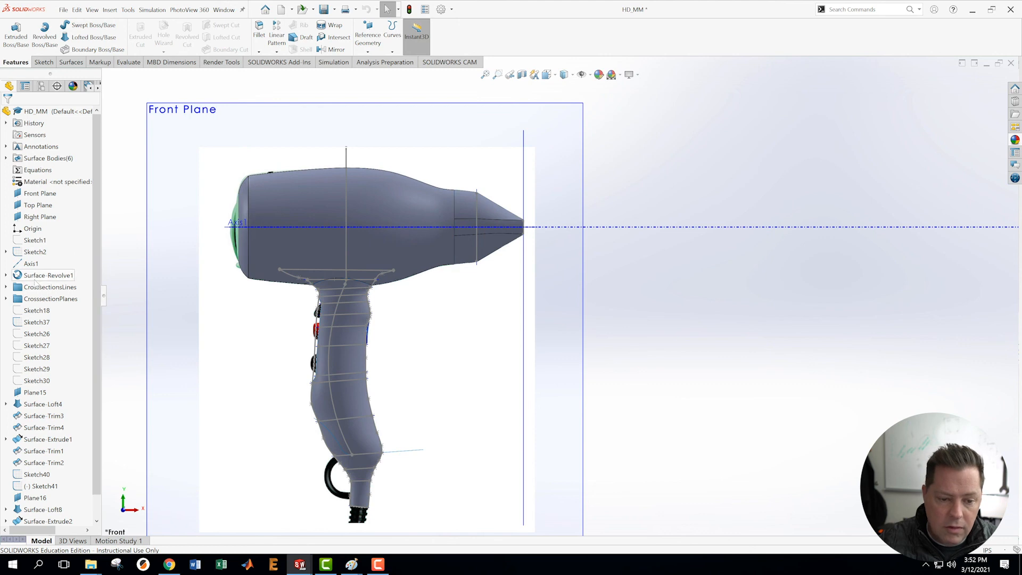
click(47, 275)
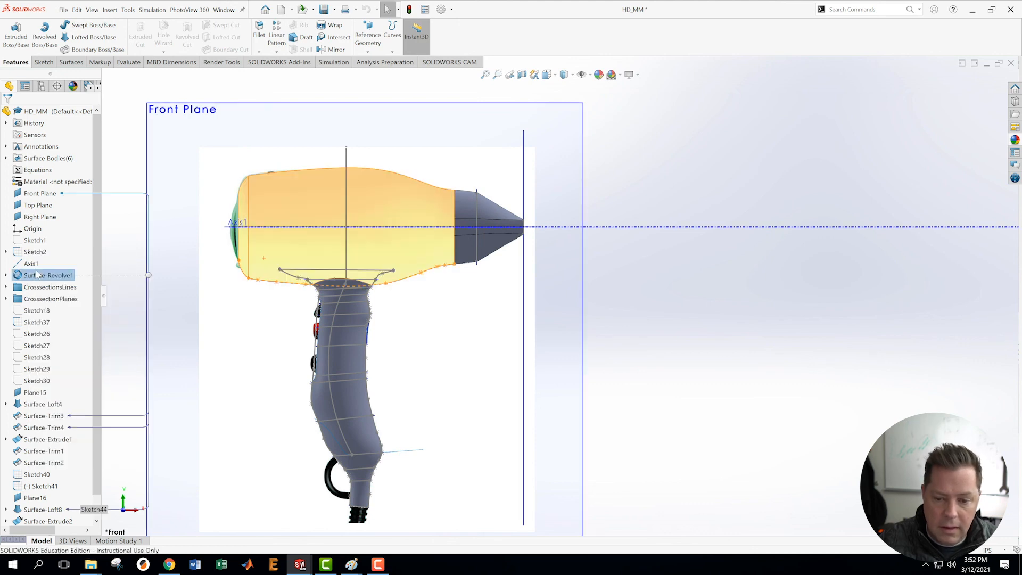
right_click(46, 275)
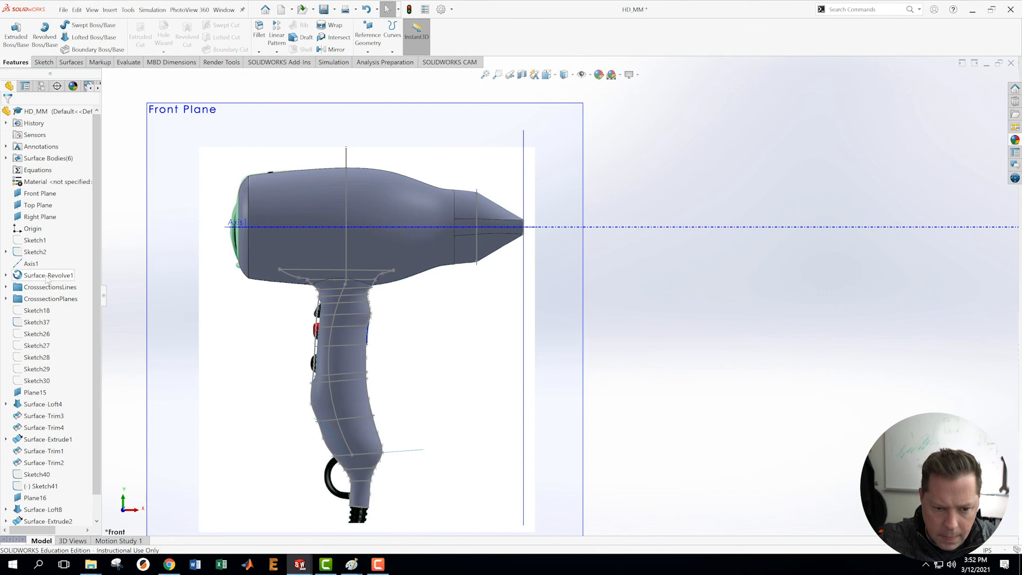
right_click(48, 275)
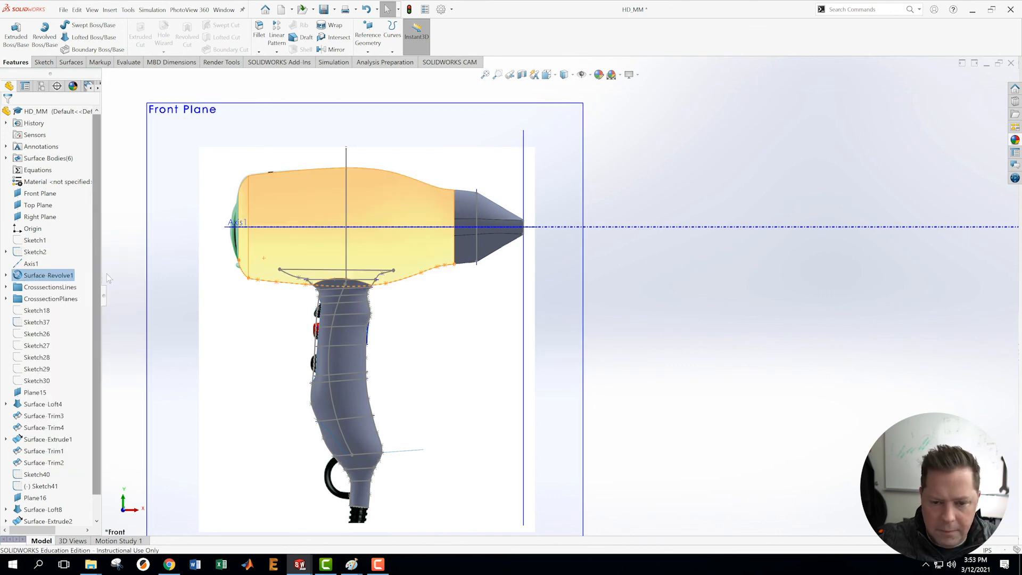
right_click(47, 275)
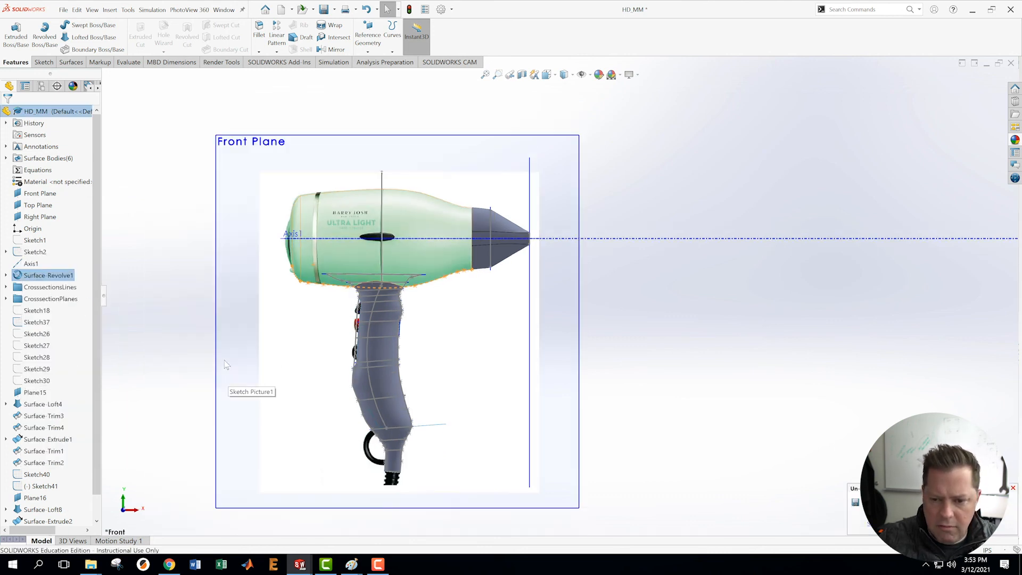
- Hide the Surface-Loft4 handle surface
scroll(up, 3)
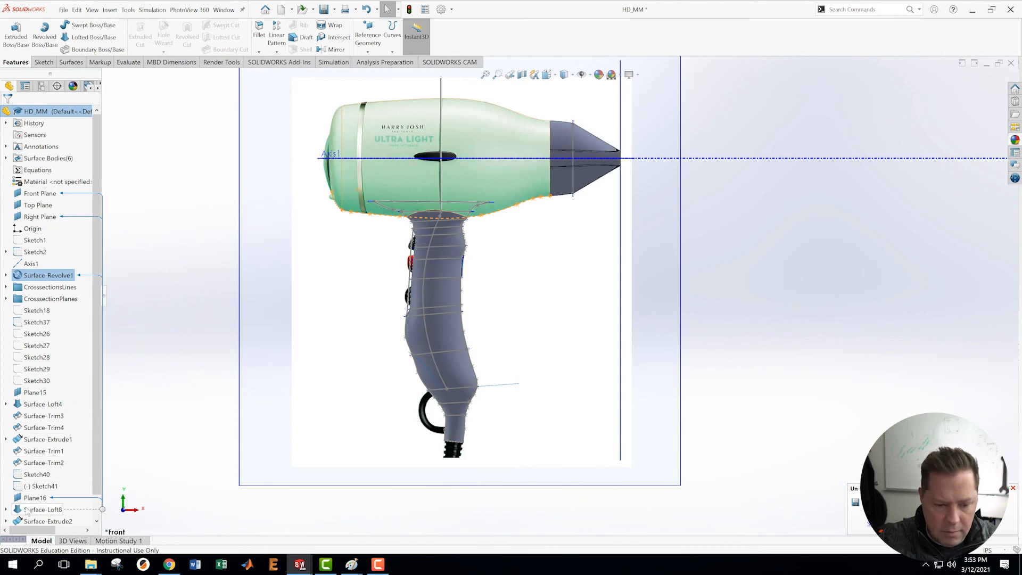
right_click(45, 403)
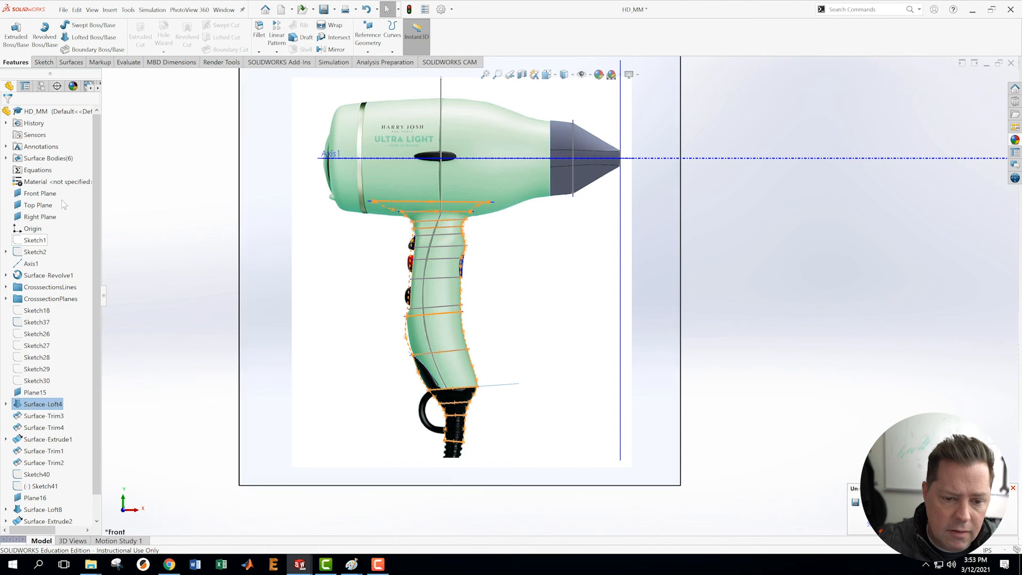
right_click(42, 404)
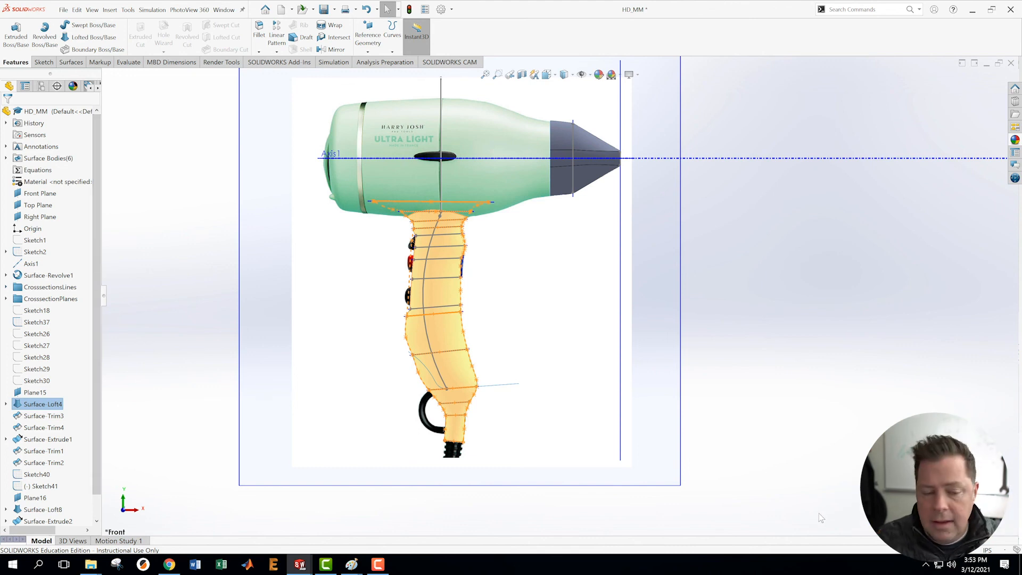
mouse_move(813, 515)
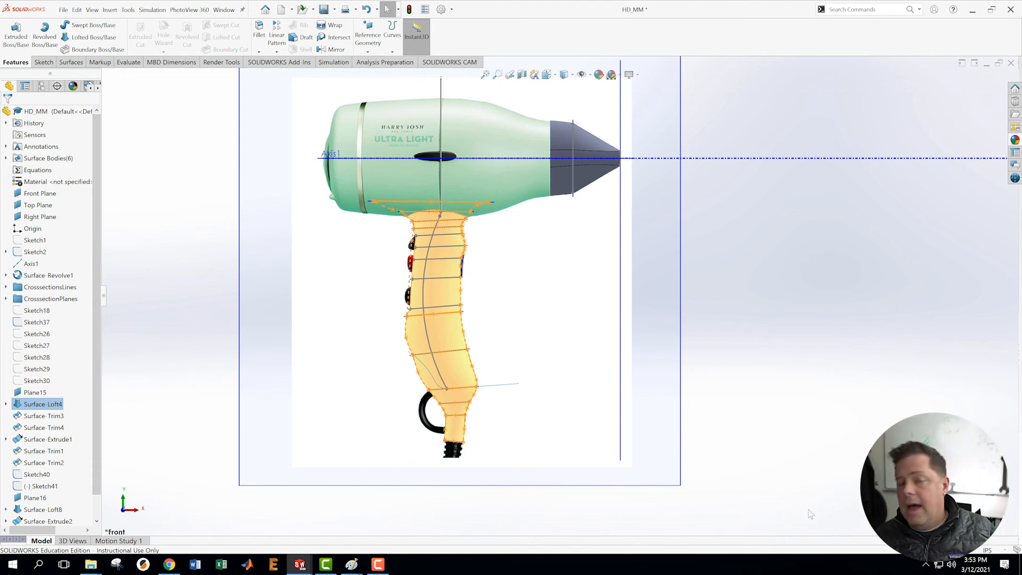